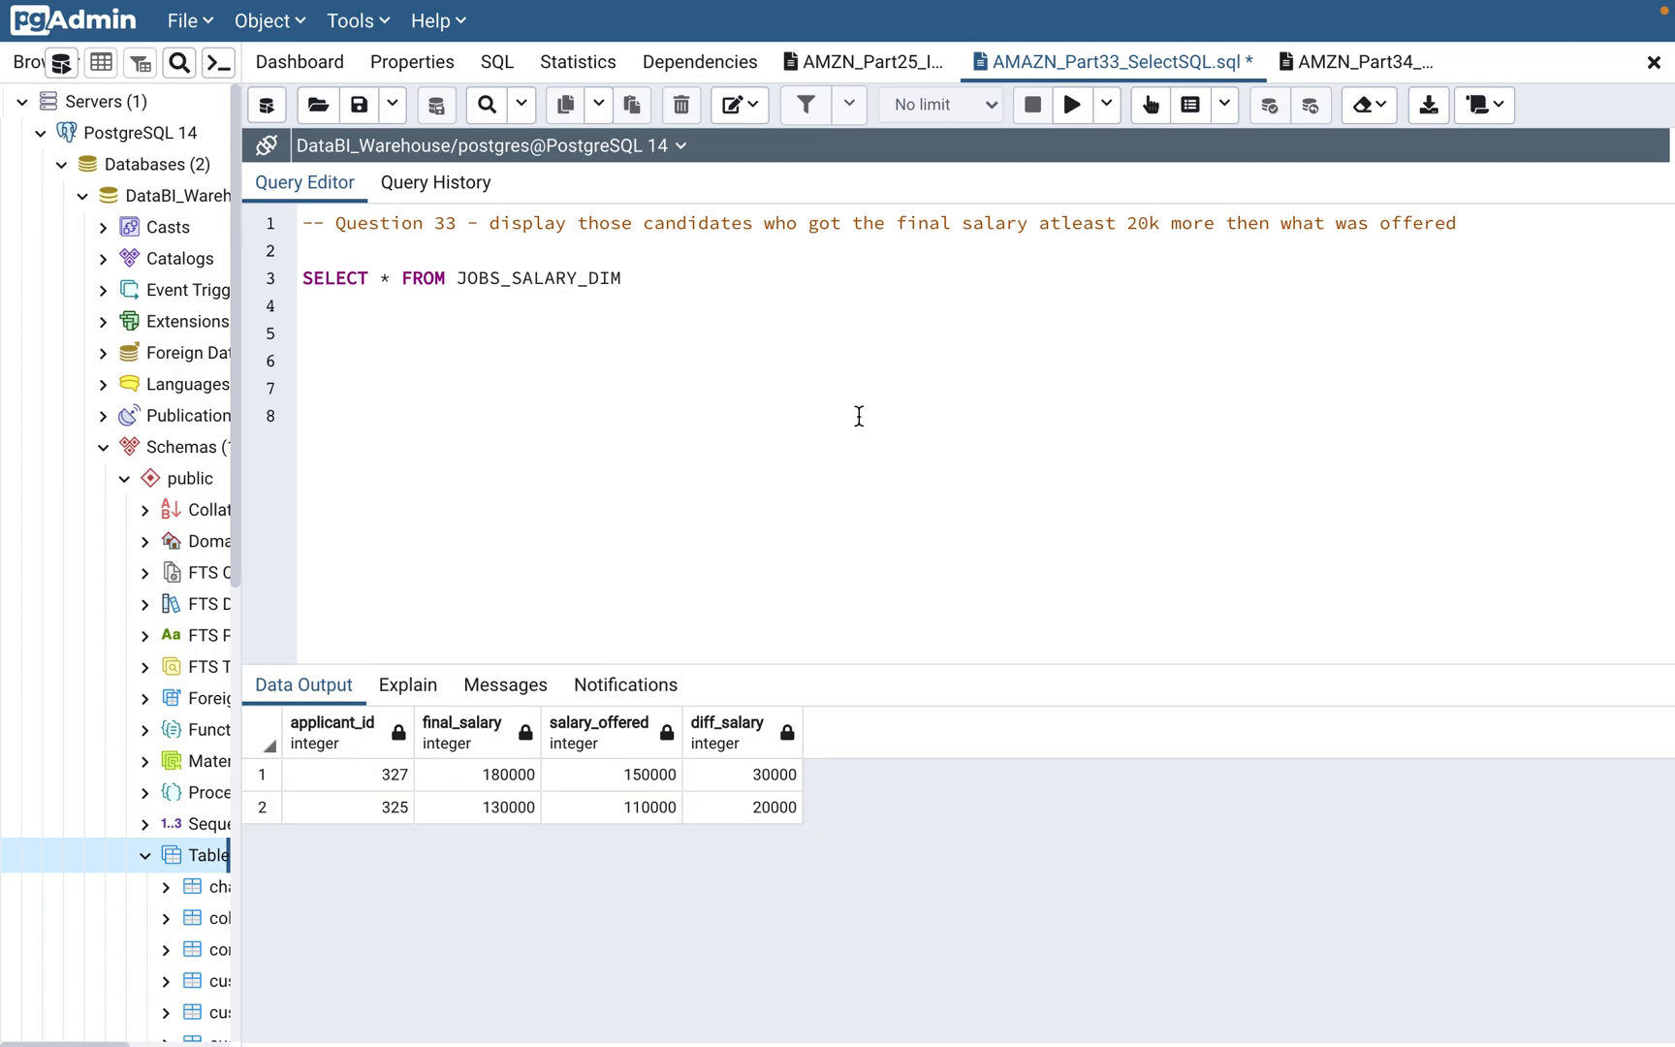
Run SELECT * FROM JOBS_SALARY_DIM in the query editor.
{"action": "left_click", "coordinate": [304, 333]}
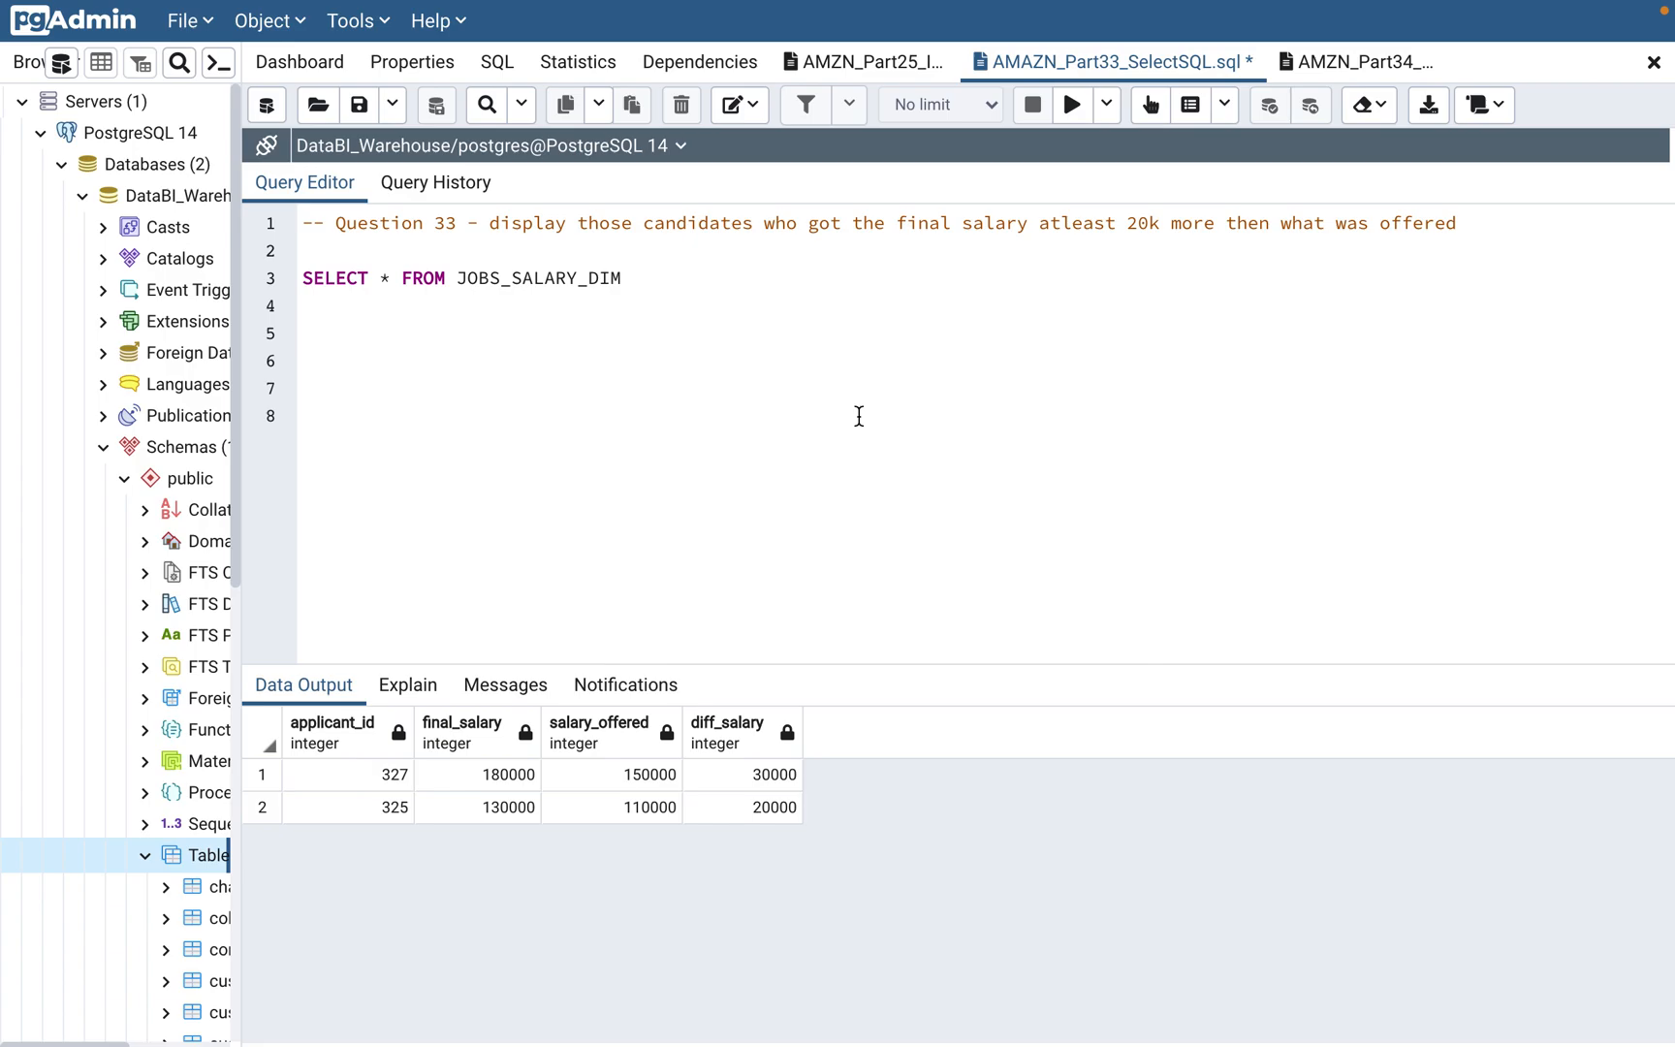
{"action": "left_click", "coordinate": [304, 333]}
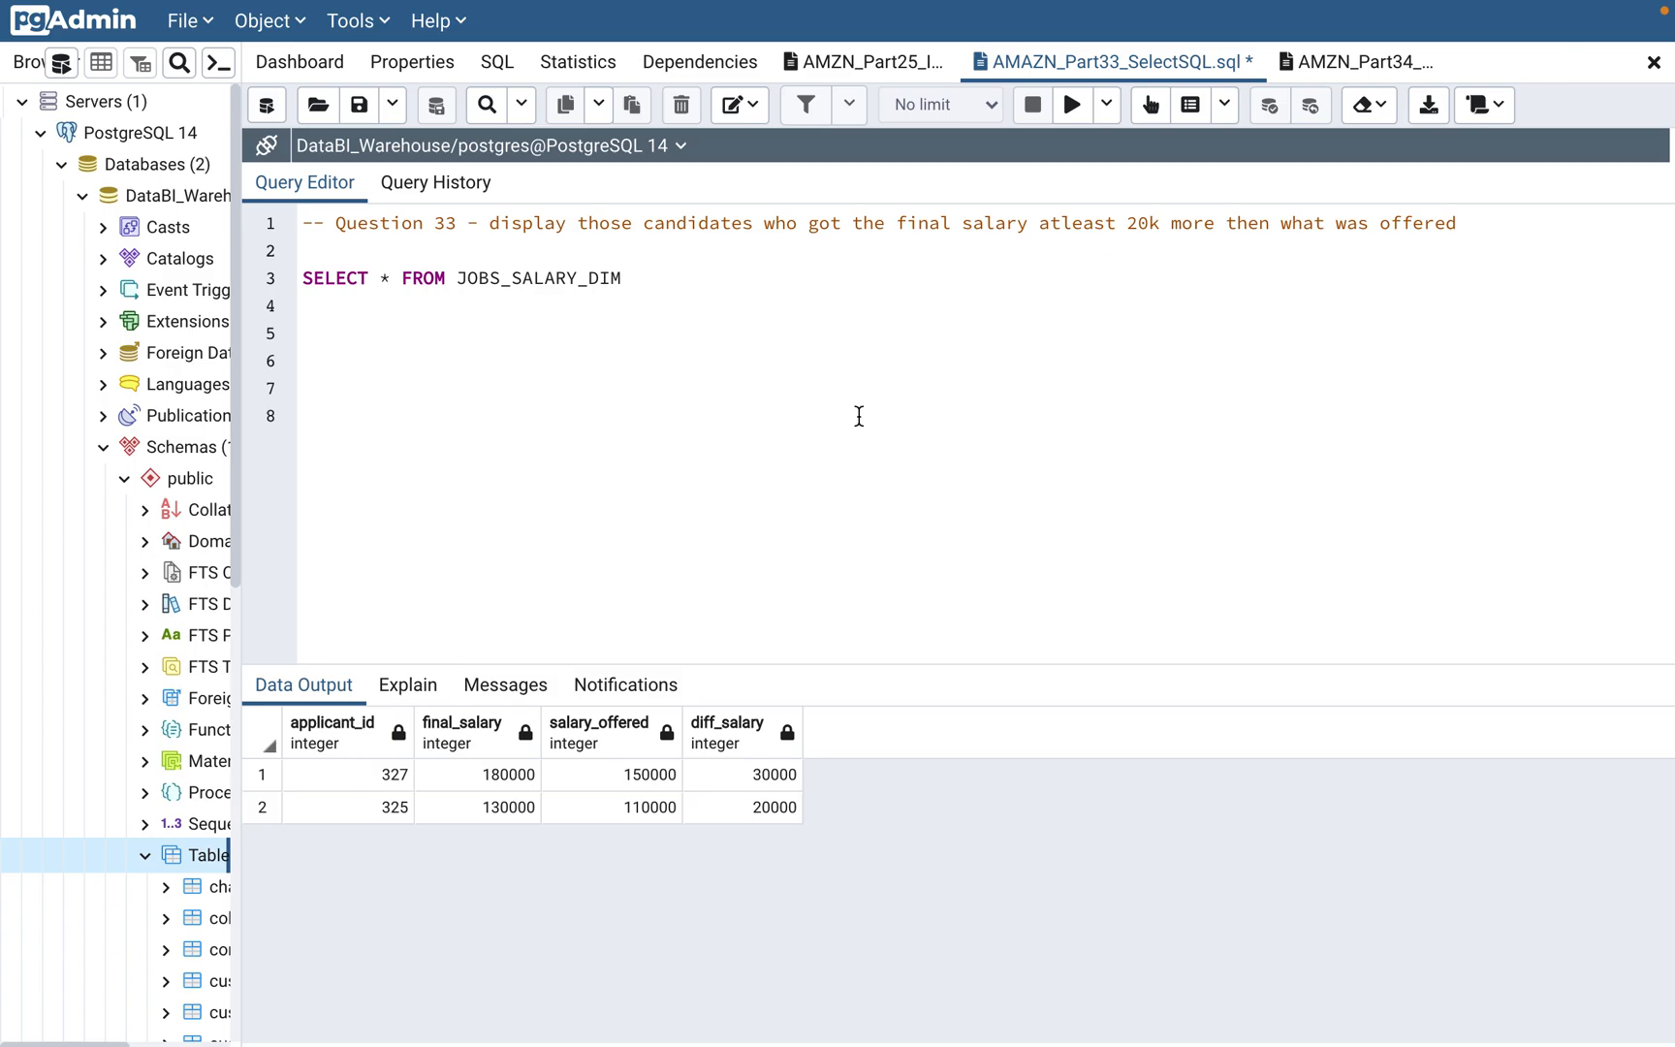
{"action": "left_click", "coordinate": [304, 332]}
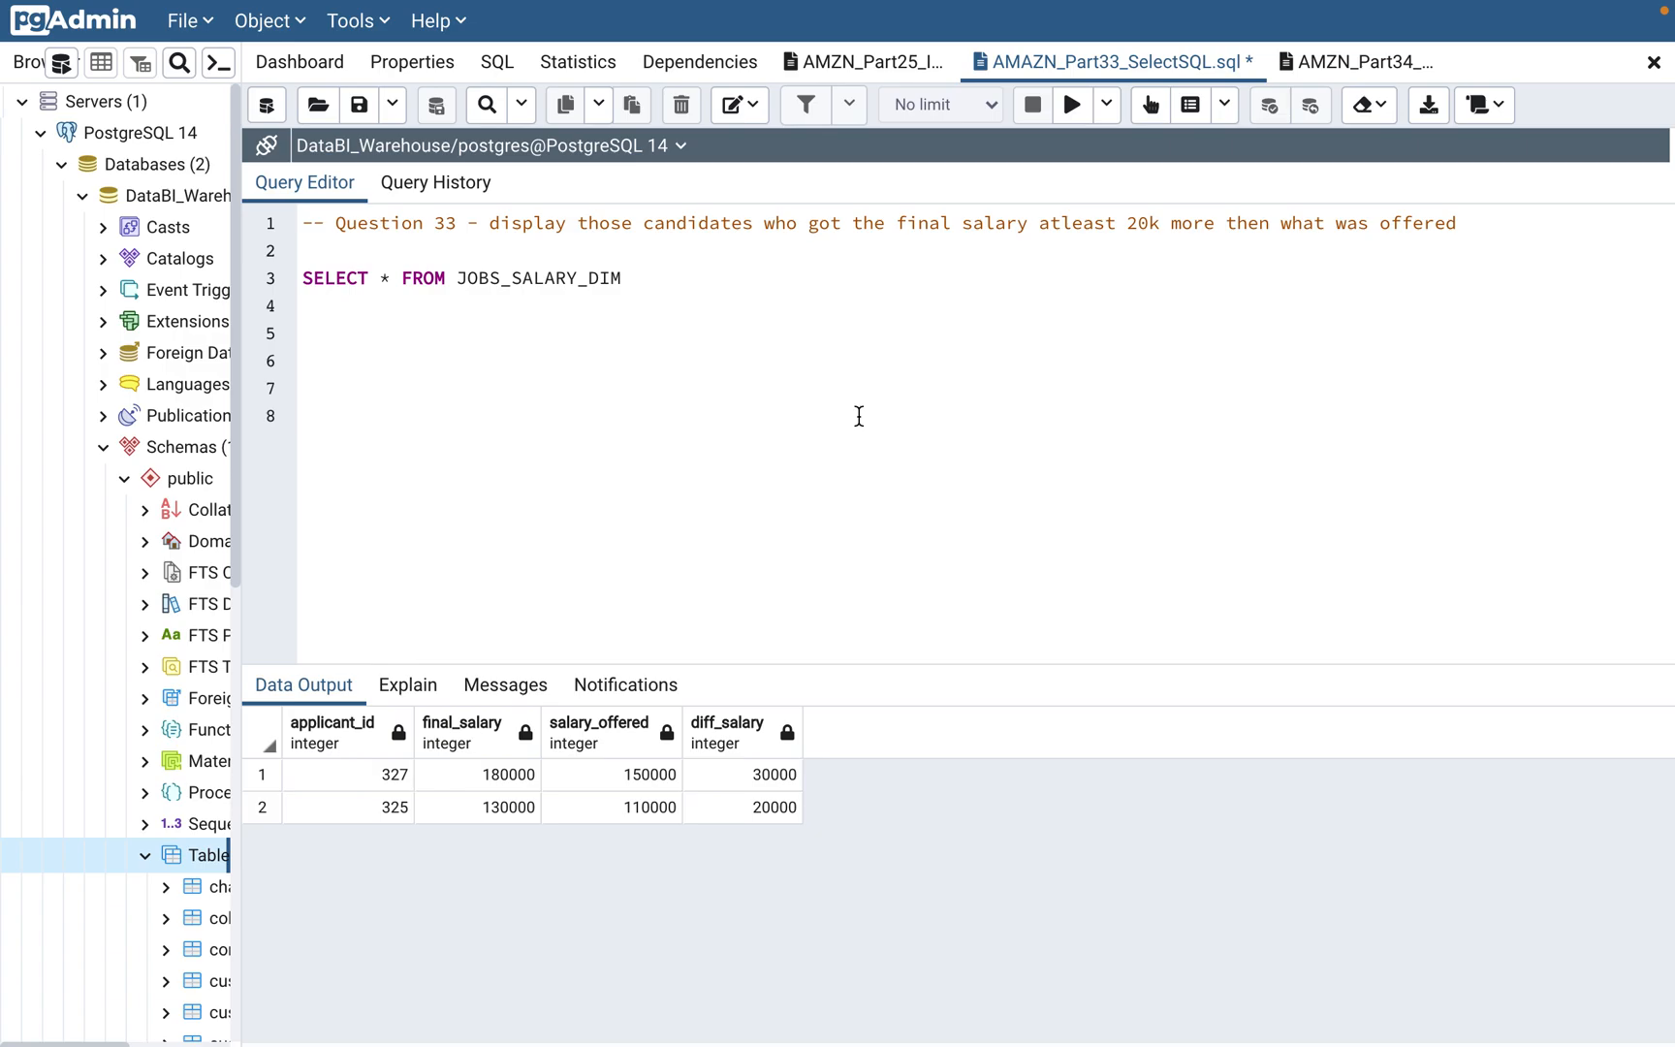
{"action": "mouse_move", "coordinate": [496, 302]}
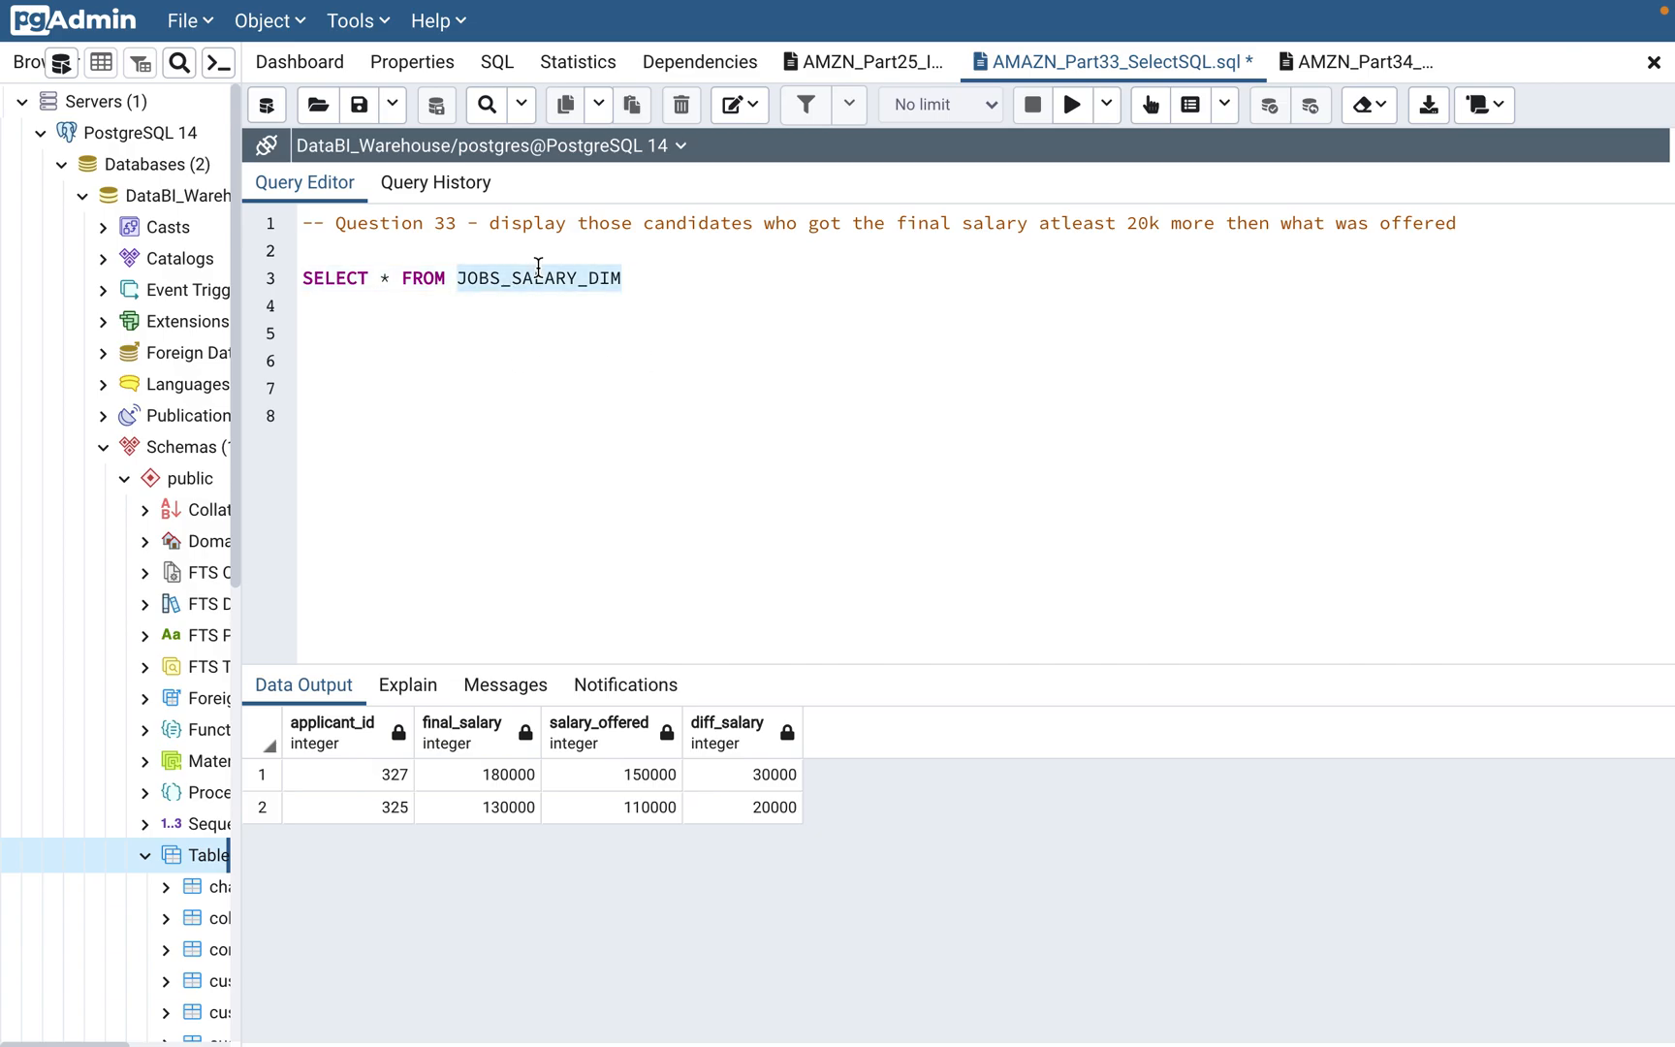
{"action": "left_click", "coordinate": [1070, 104]}
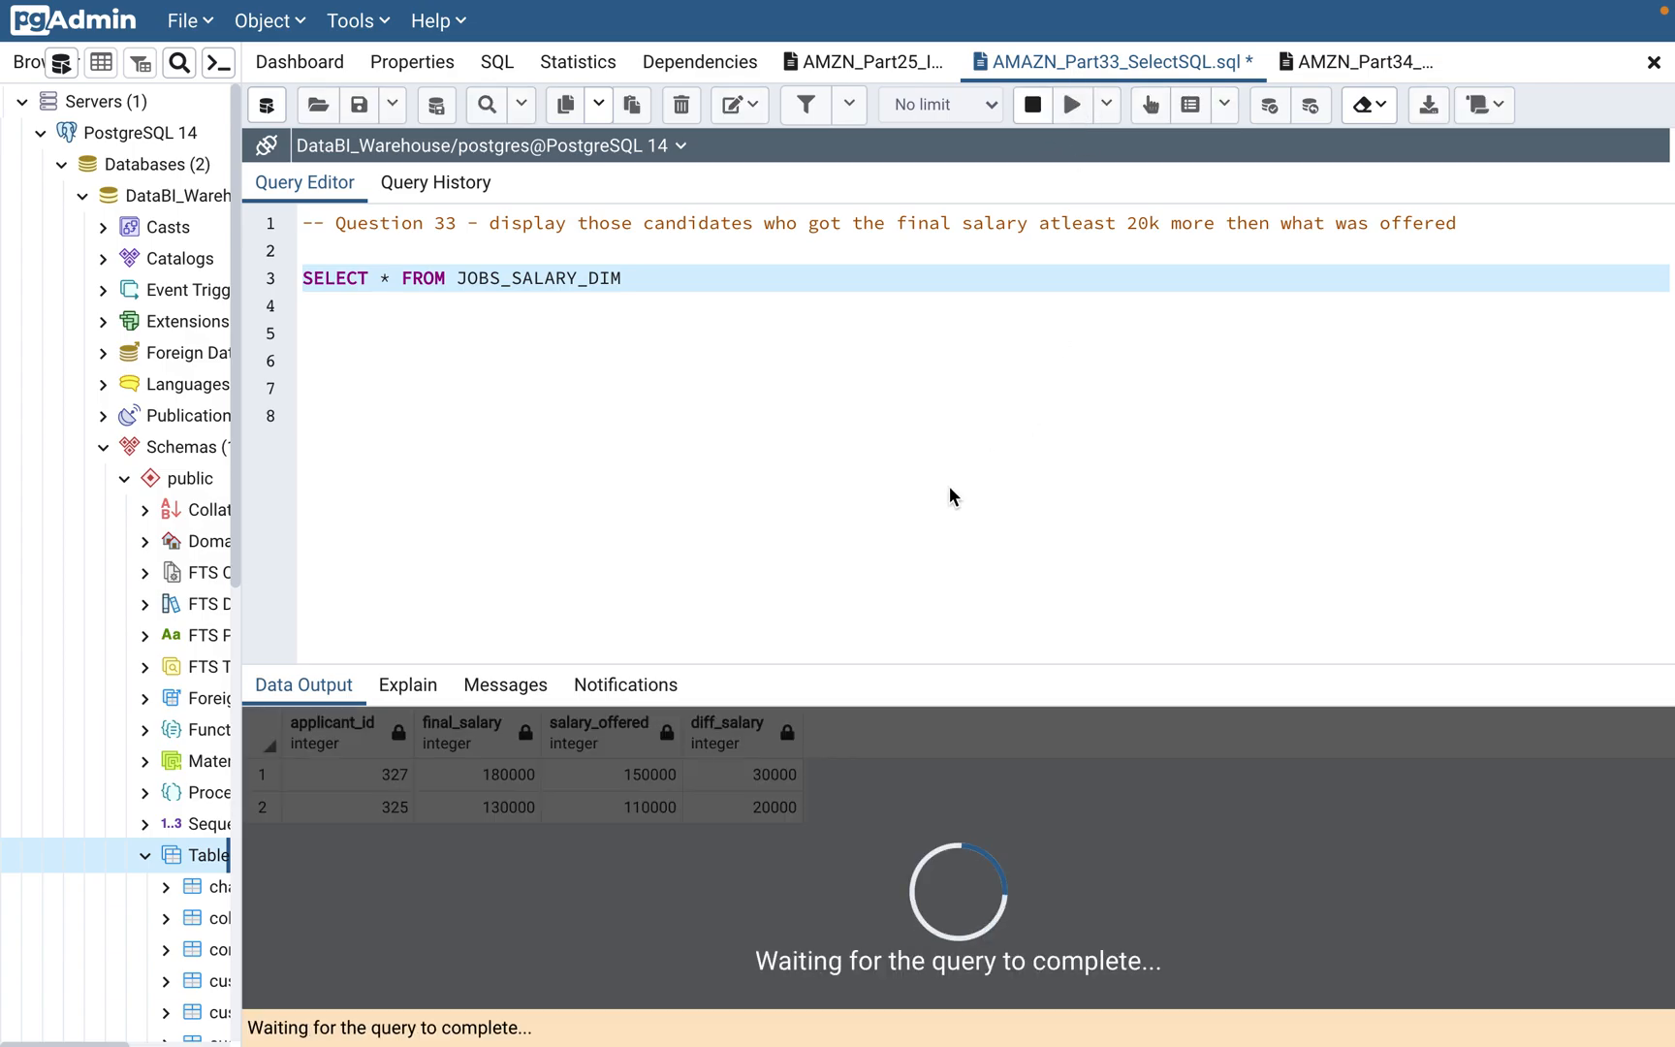
{"action": "left_click", "coordinate": [1071, 105]}
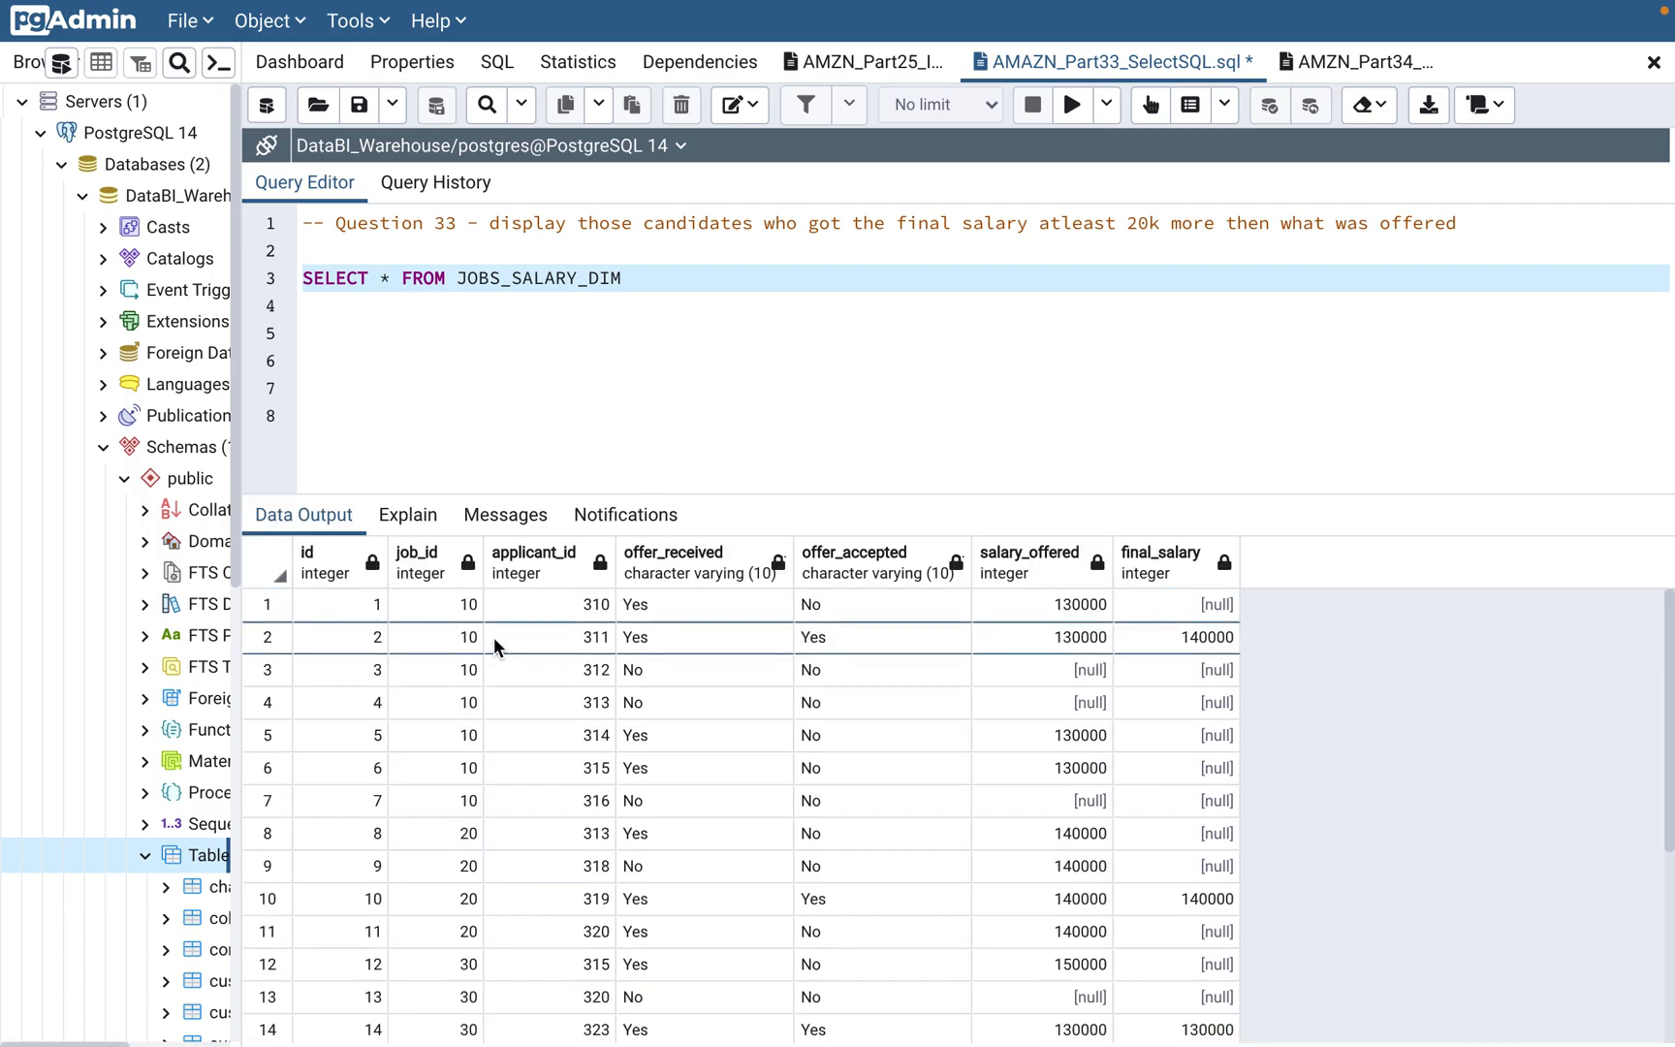
{"action": "mouse_move", "coordinate": [574, 710]}
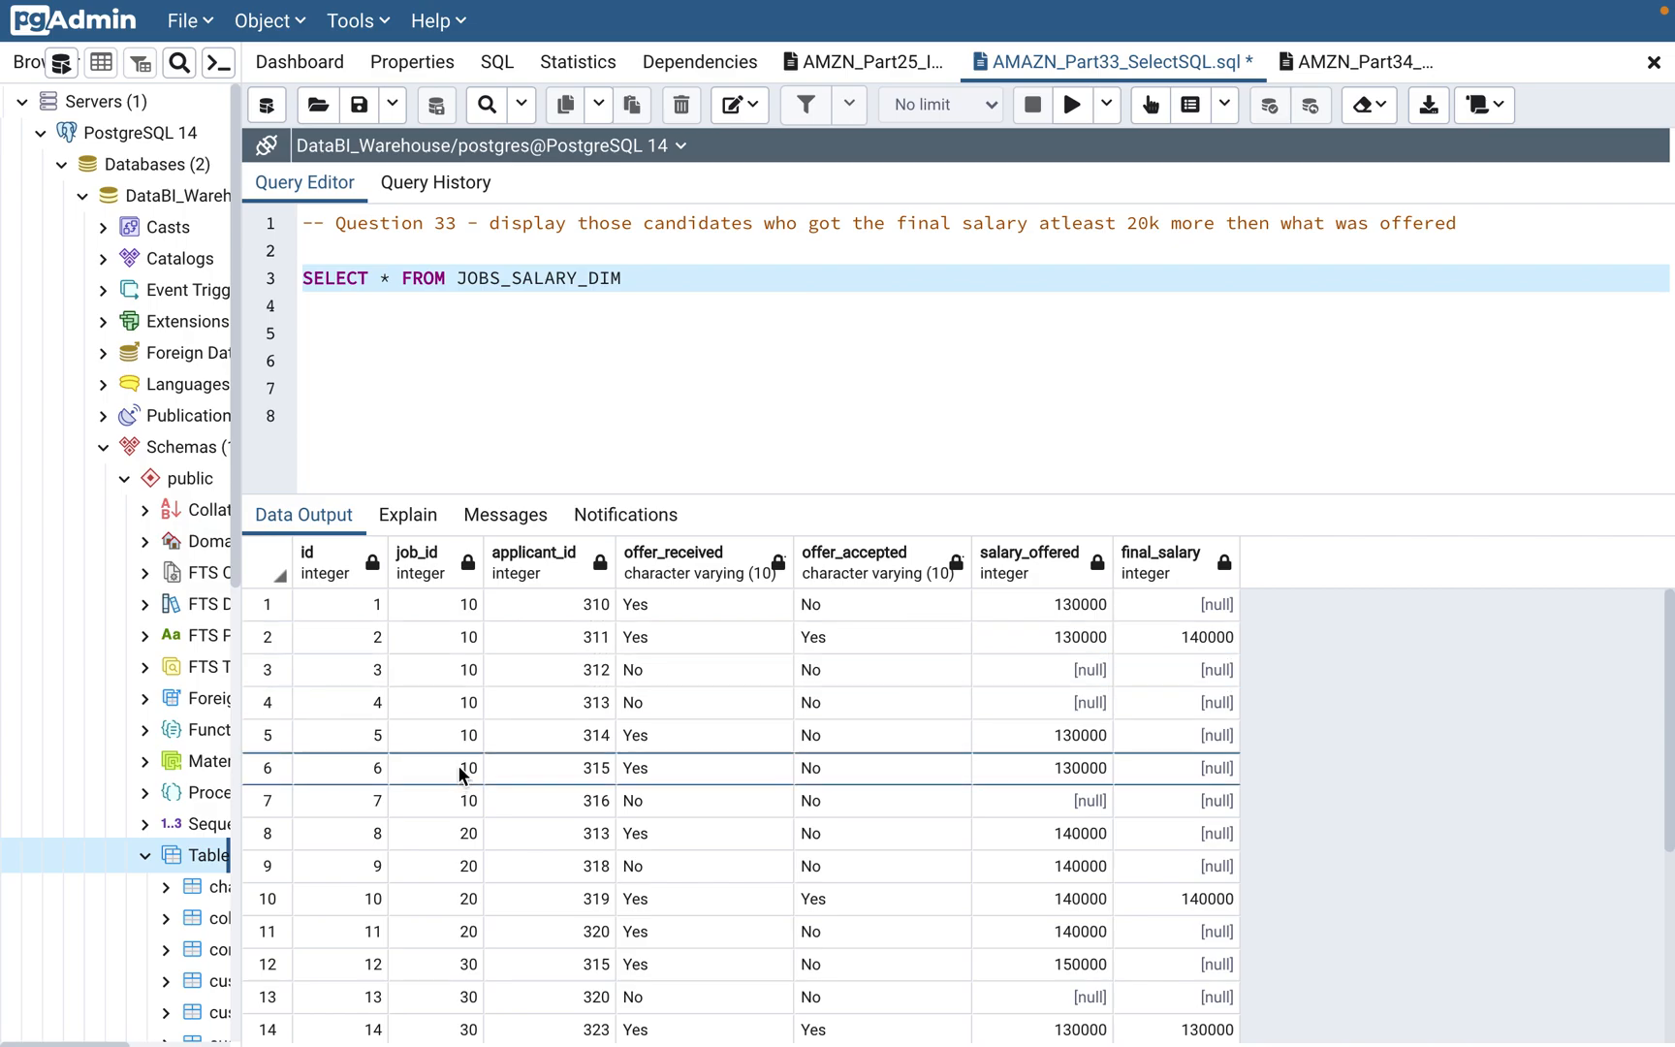
{"action": "mouse_move", "coordinate": [555, 977]}
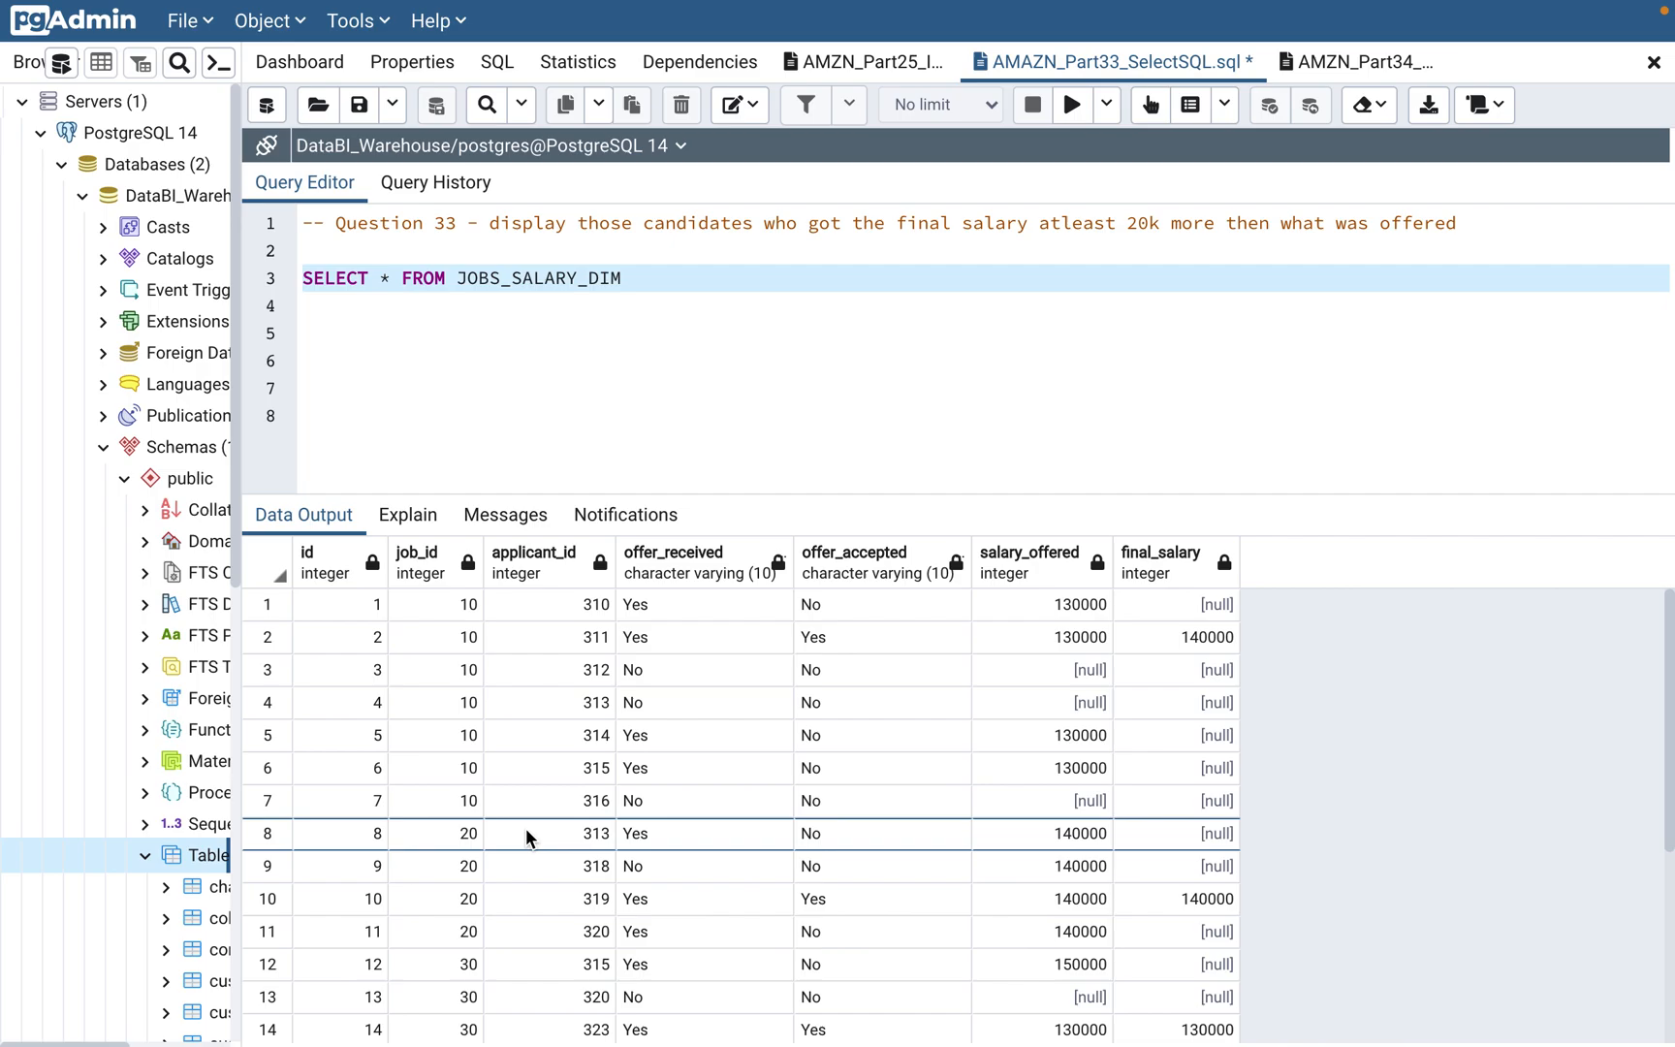
{"action": "mouse_move", "coordinate": [679, 668]}
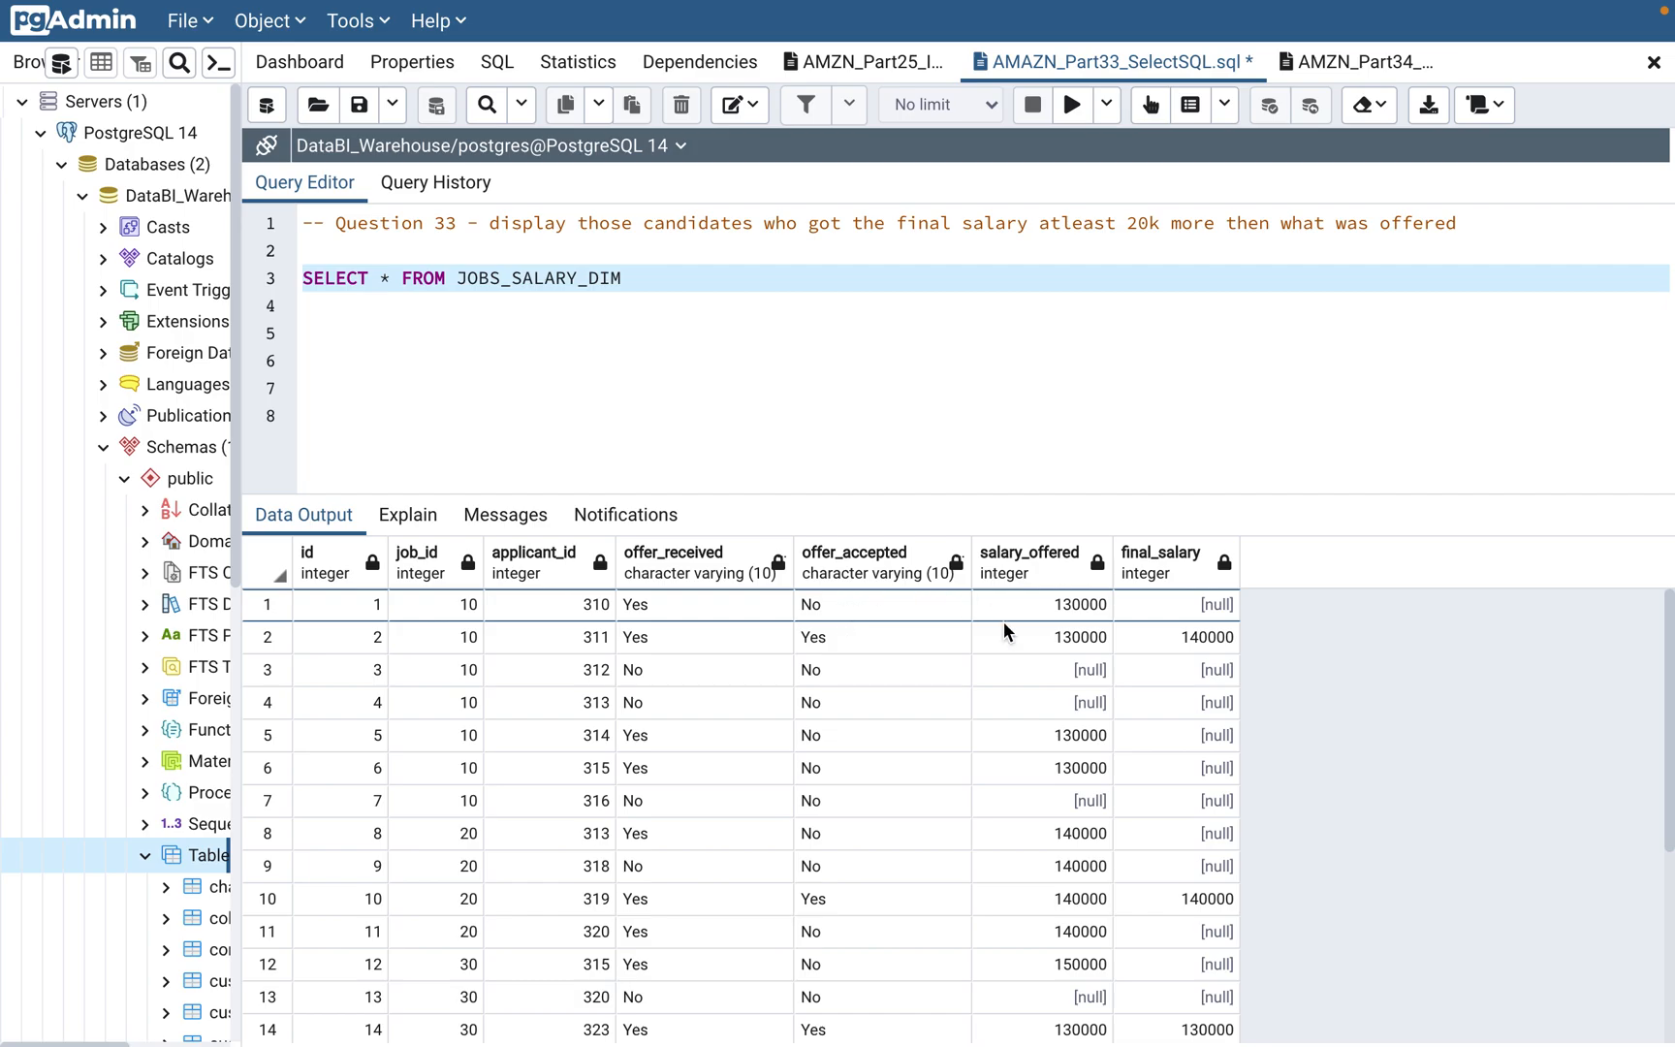
Scroll through the Data Output grid to review offered and final salaries.
{"action": "scroll", "scroll_direction": "down", "scroll_amount": 3}
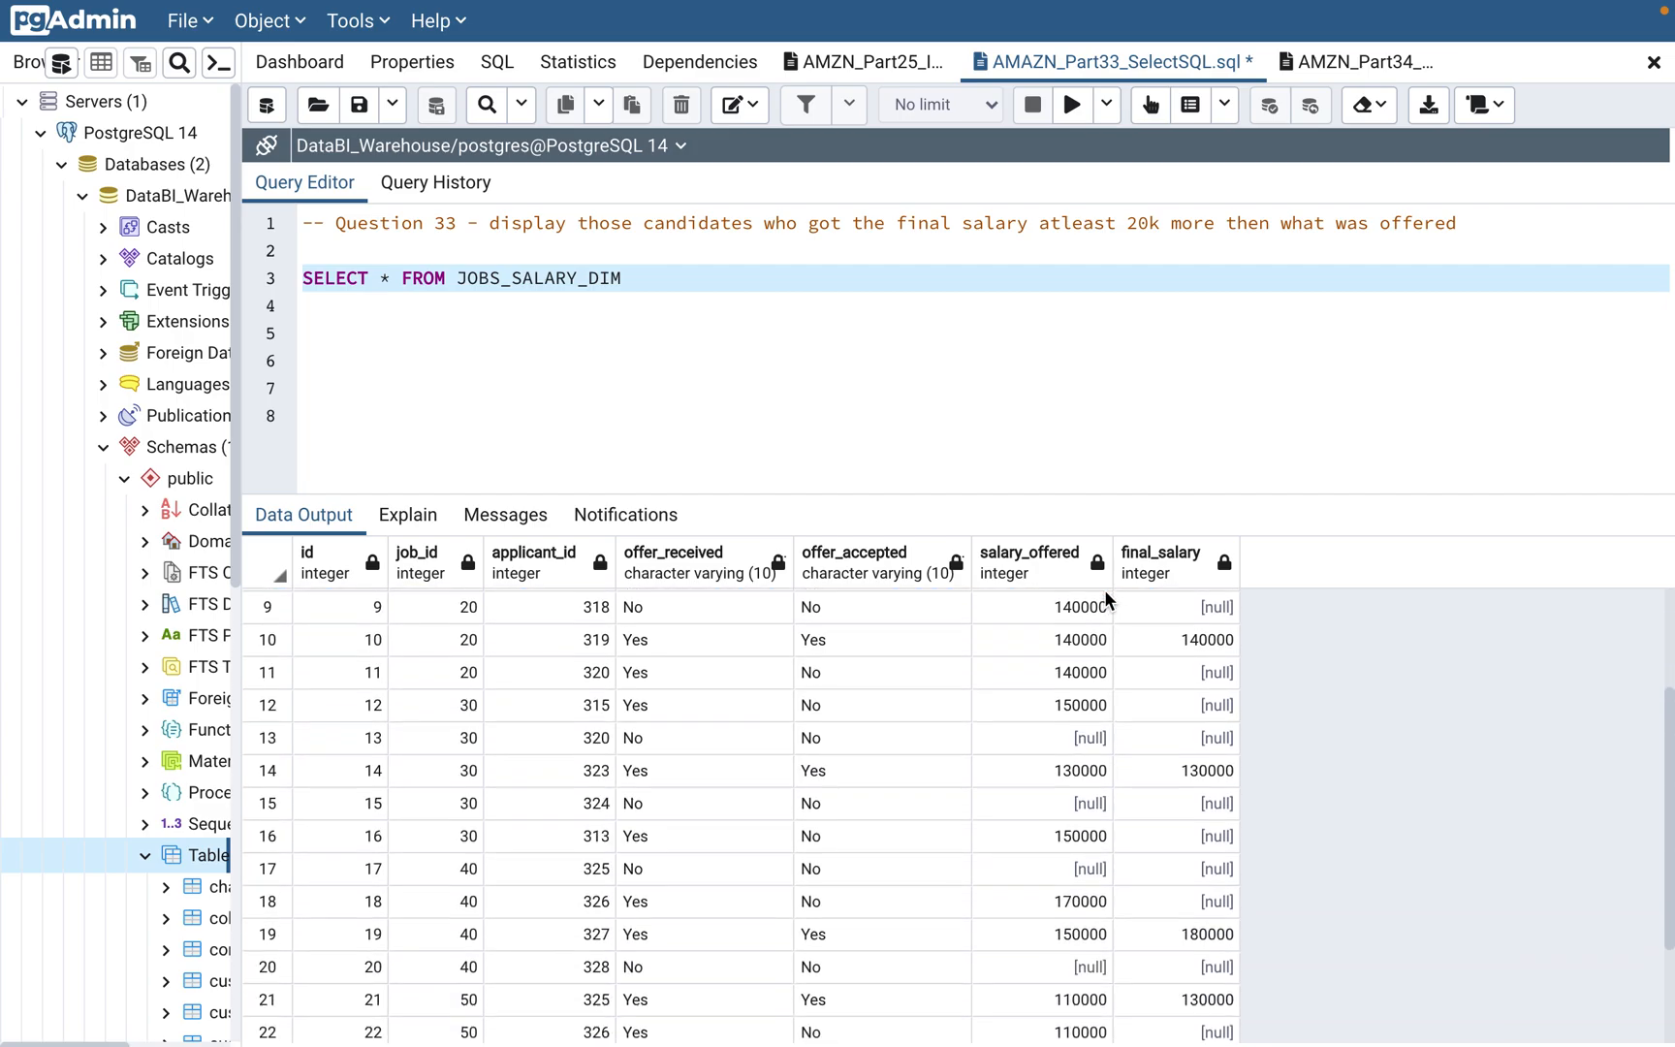
{"action": "scroll", "scroll_direction": "up", "scroll_amount": 3}
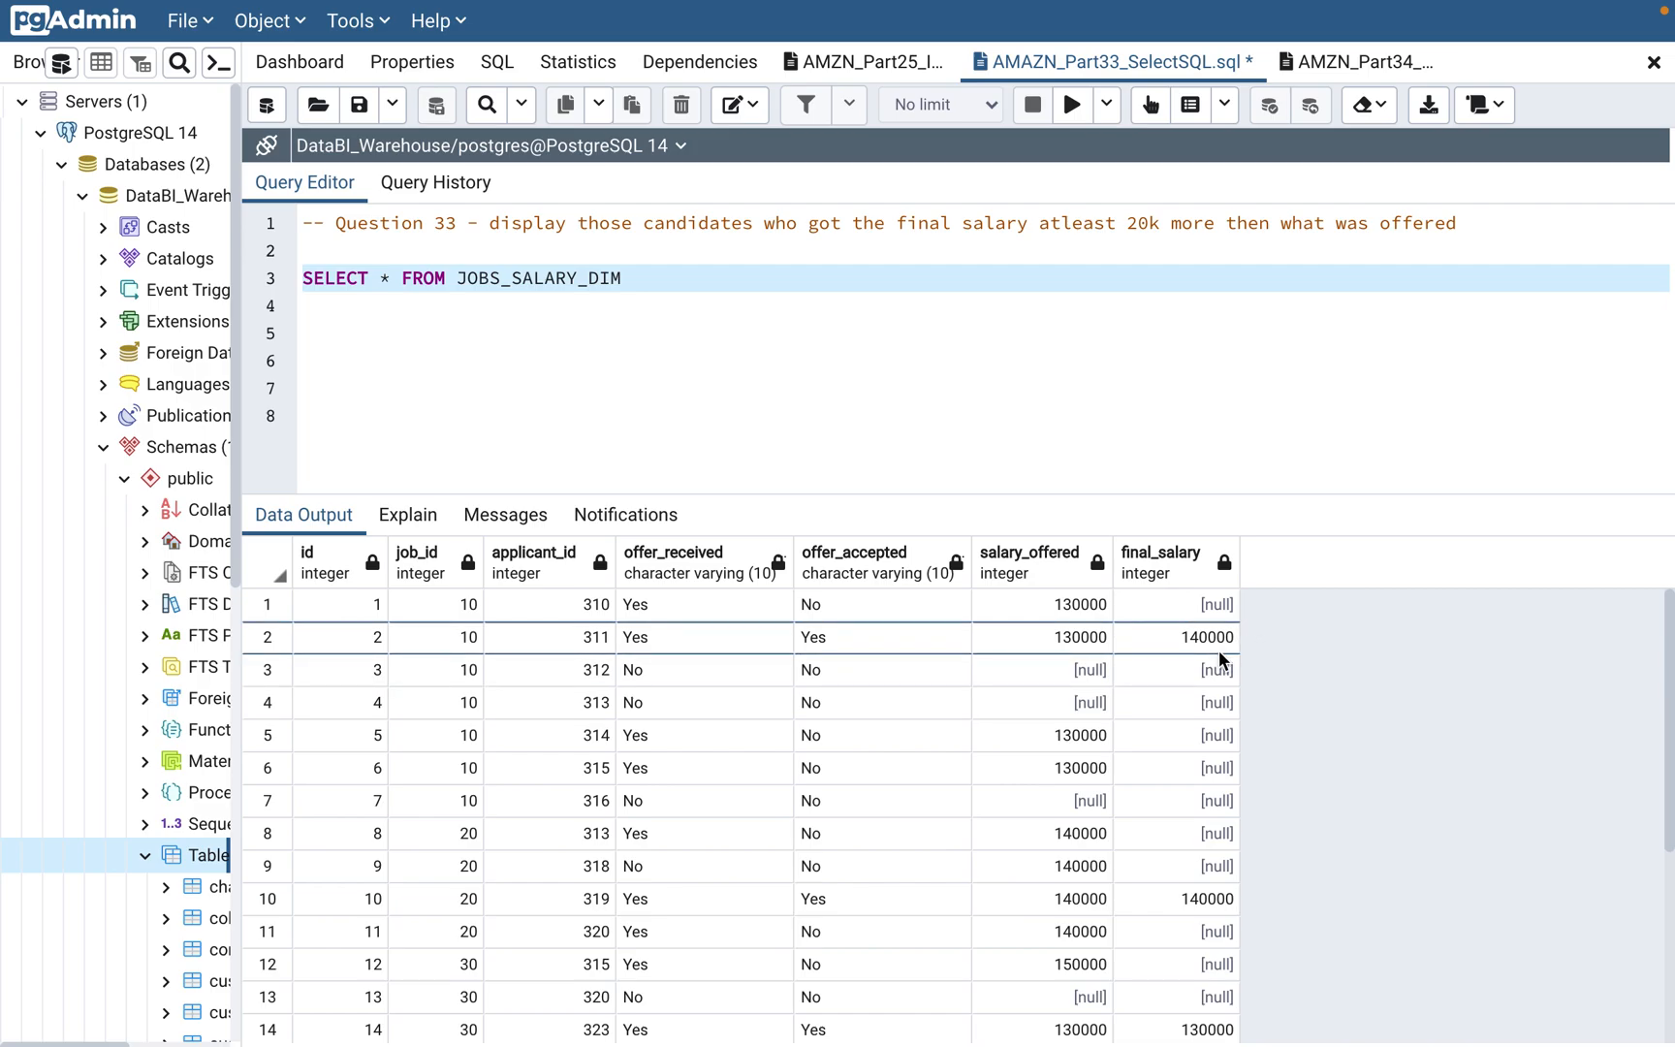
{"action": "mouse_move", "coordinate": [1169, 641]}
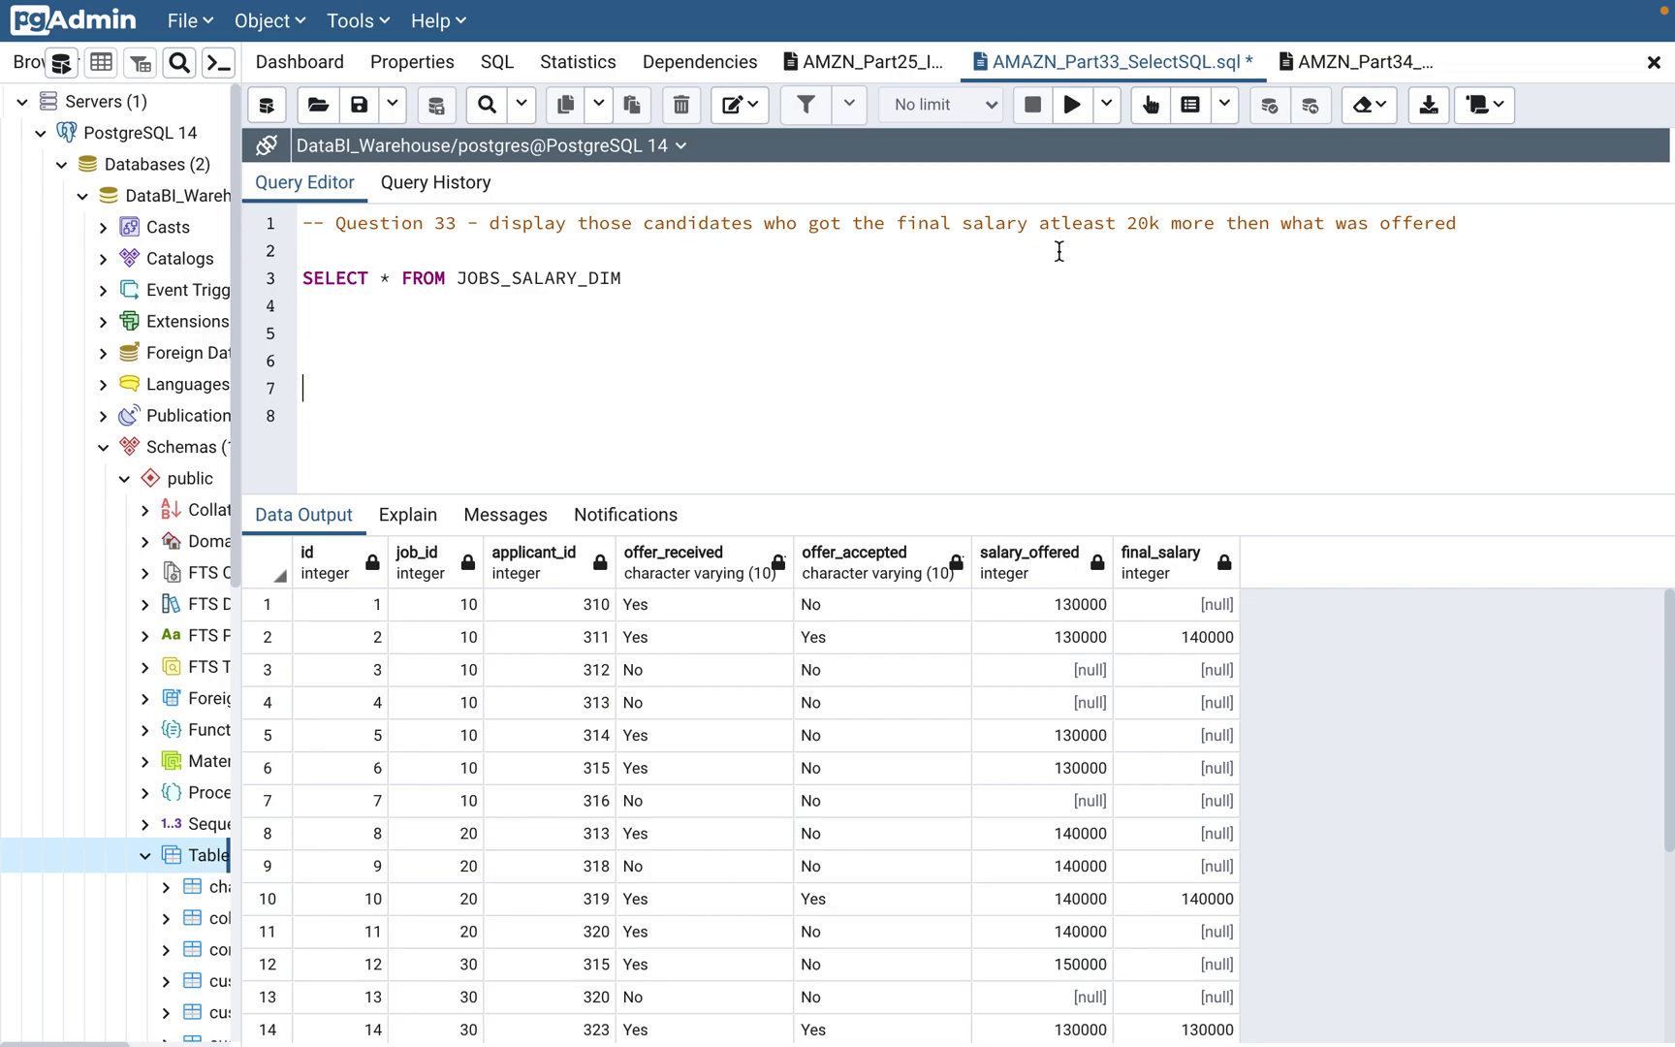
{"action": "mouse_move", "coordinate": [1238, 258]}
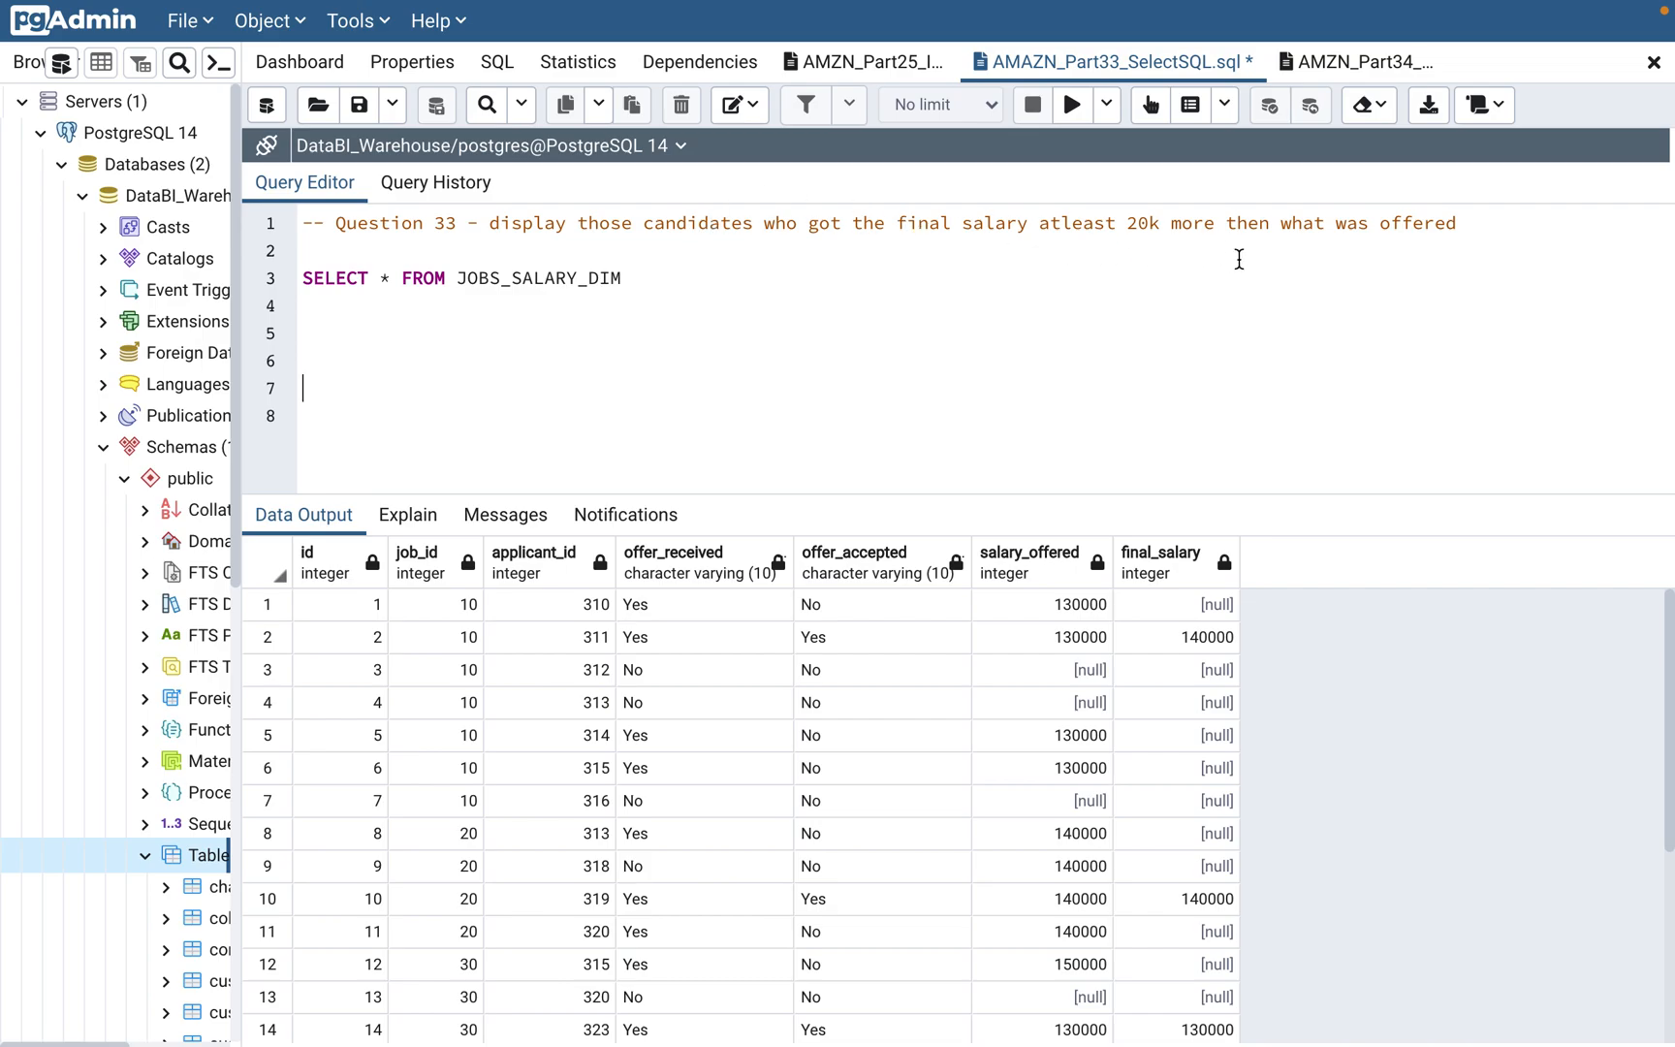
{"action": "mouse_move", "coordinate": [1180, 688]}
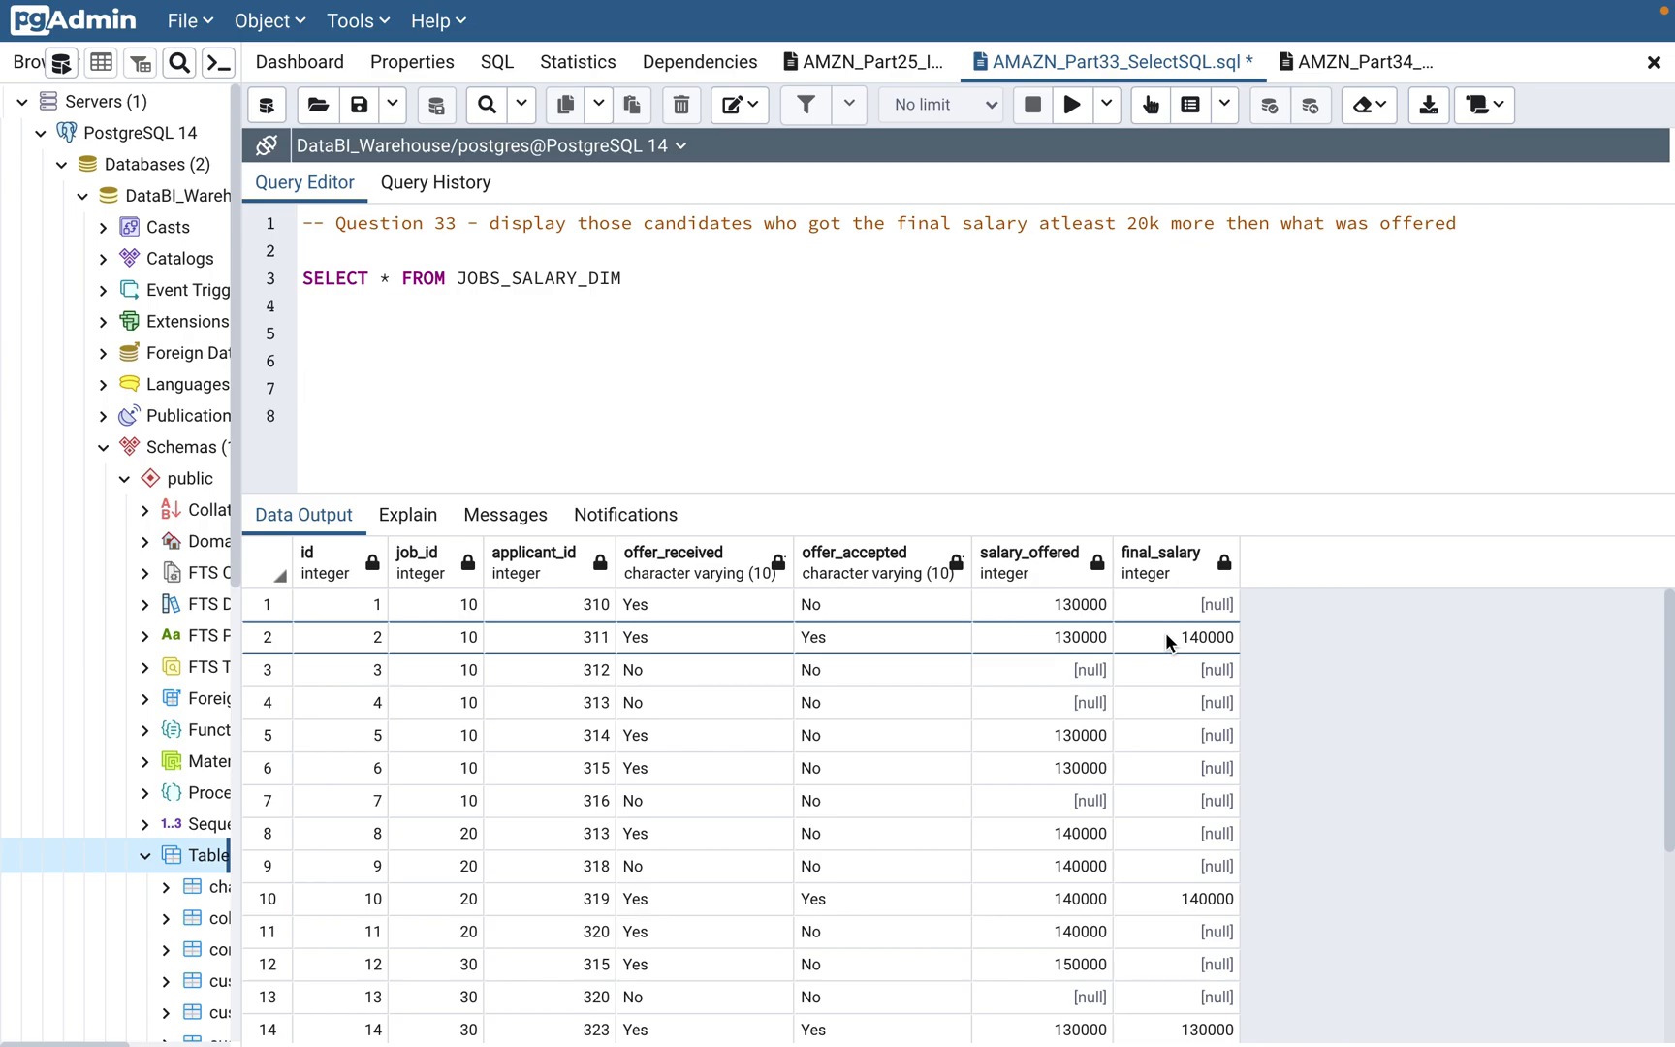
{"action": "scroll", "scroll_direction": "down", "scroll_amount": 3}
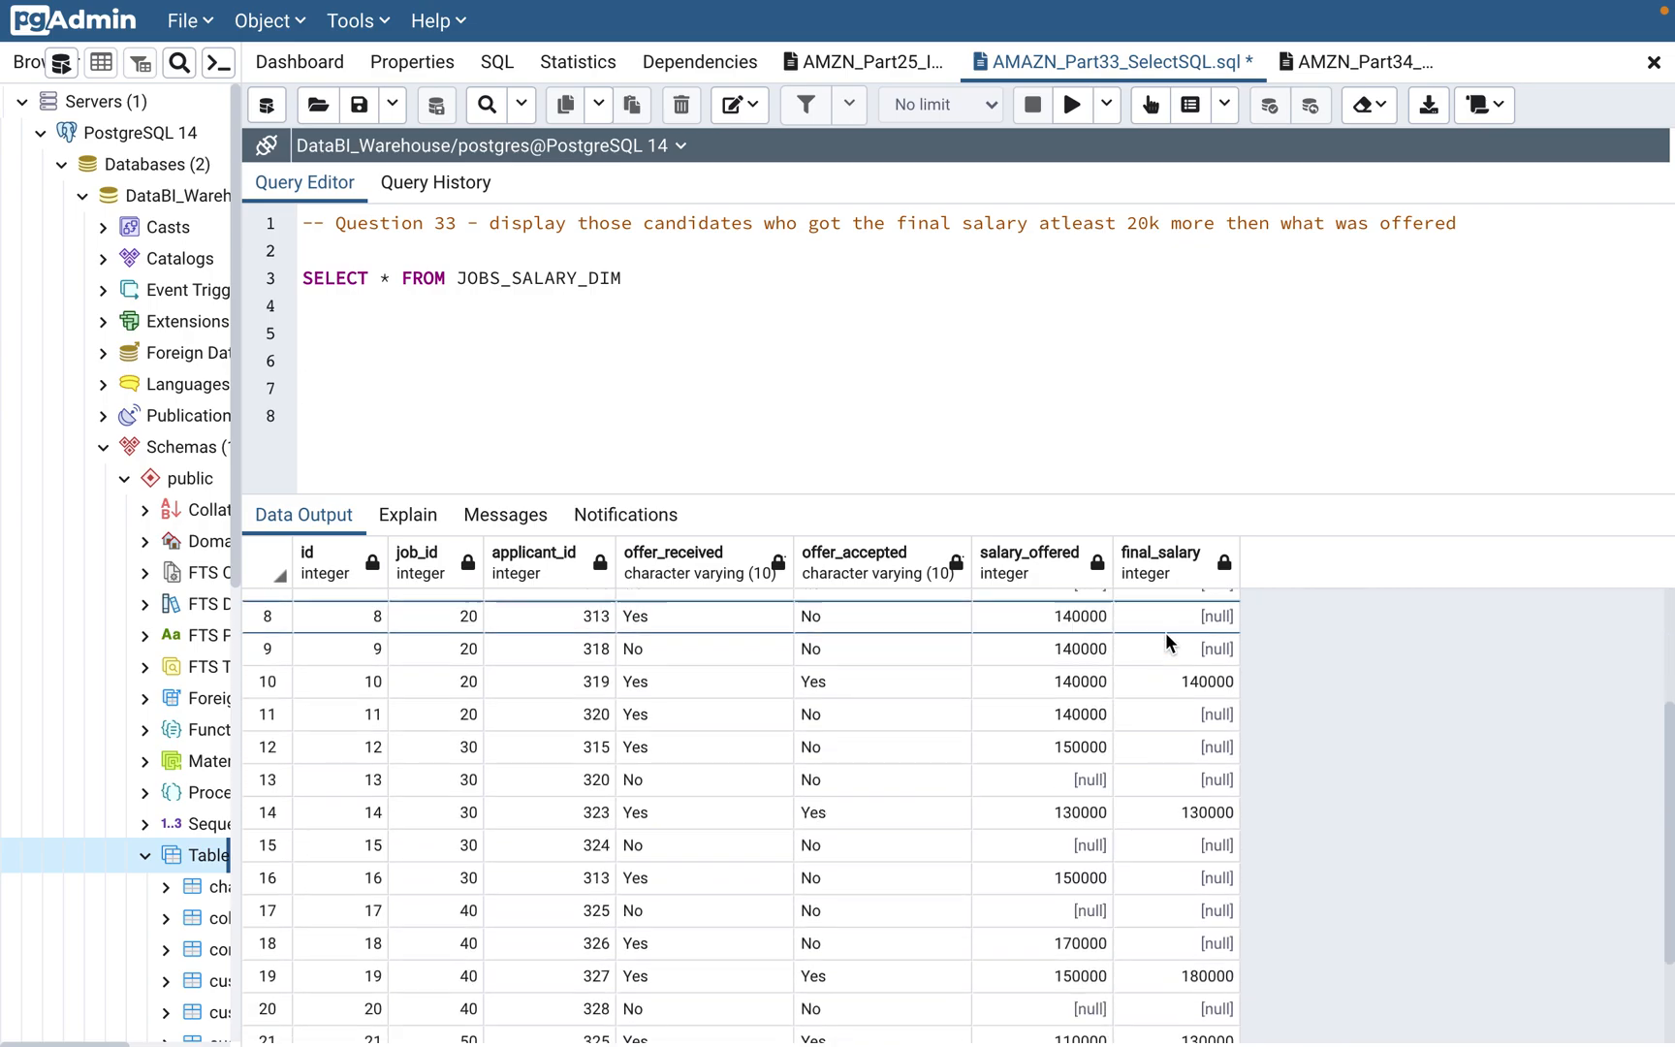
{"action": "scroll", "scroll_direction": "up", "scroll_amount": 3}
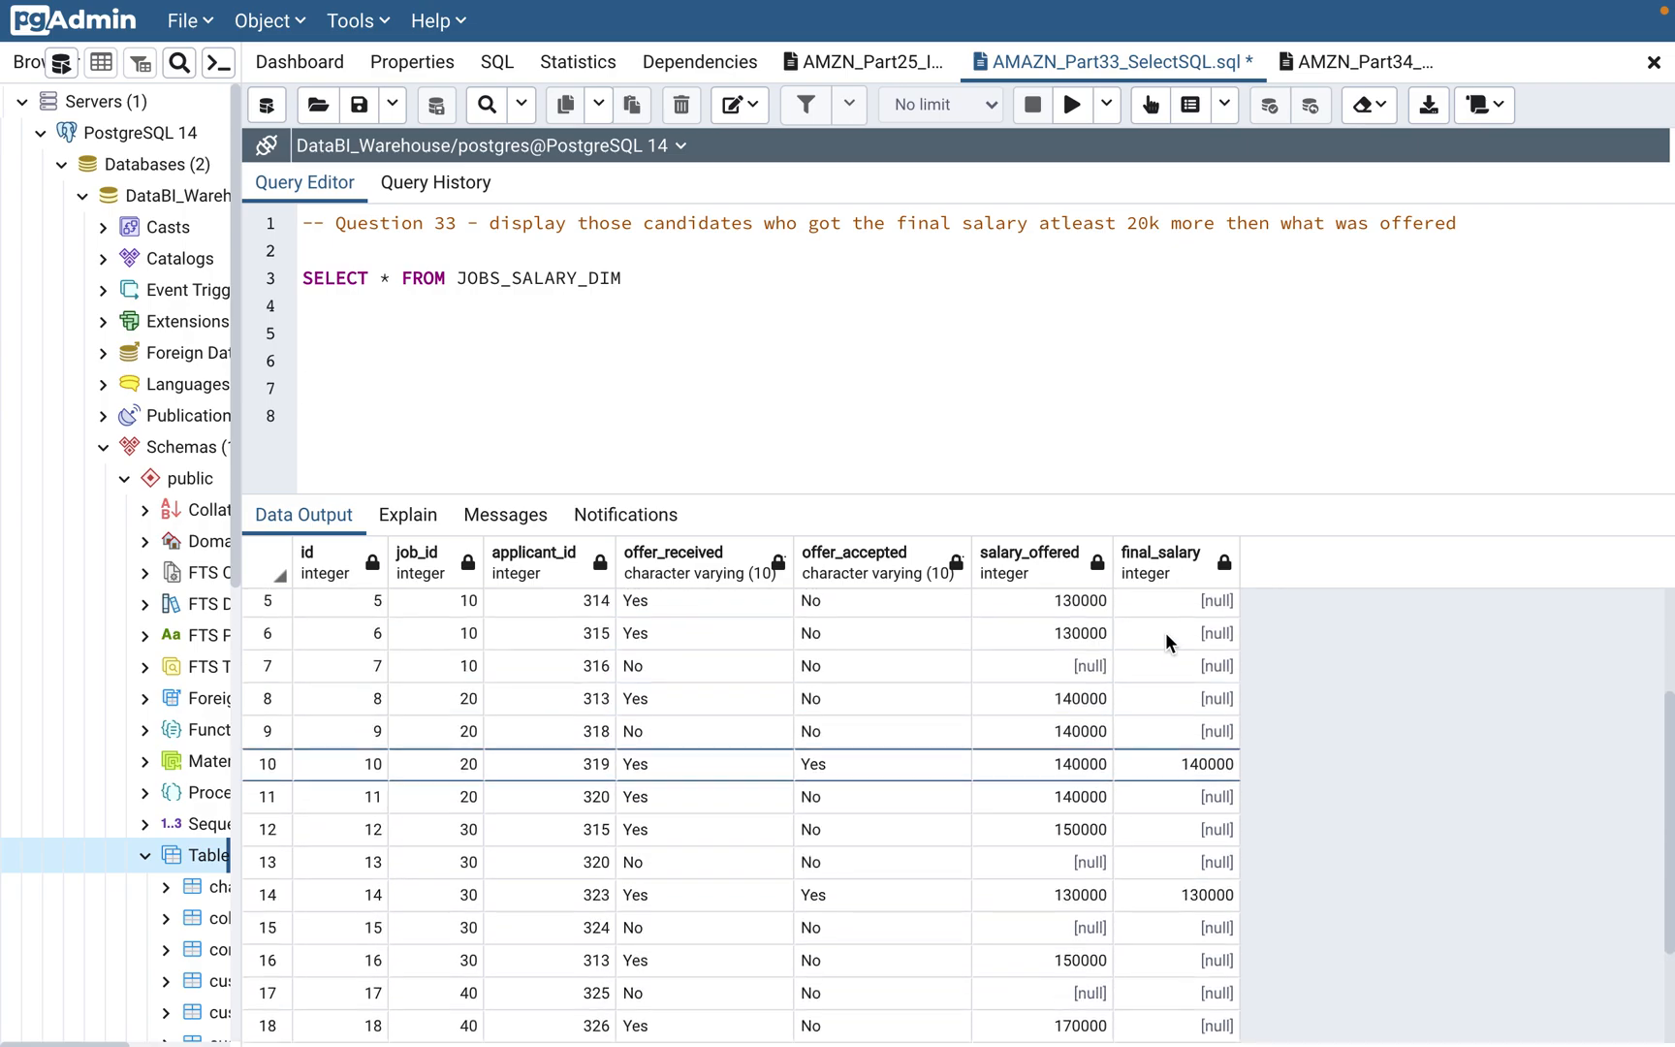
{"action": "scroll", "scroll_direction": "up", "scroll_amount": 3}
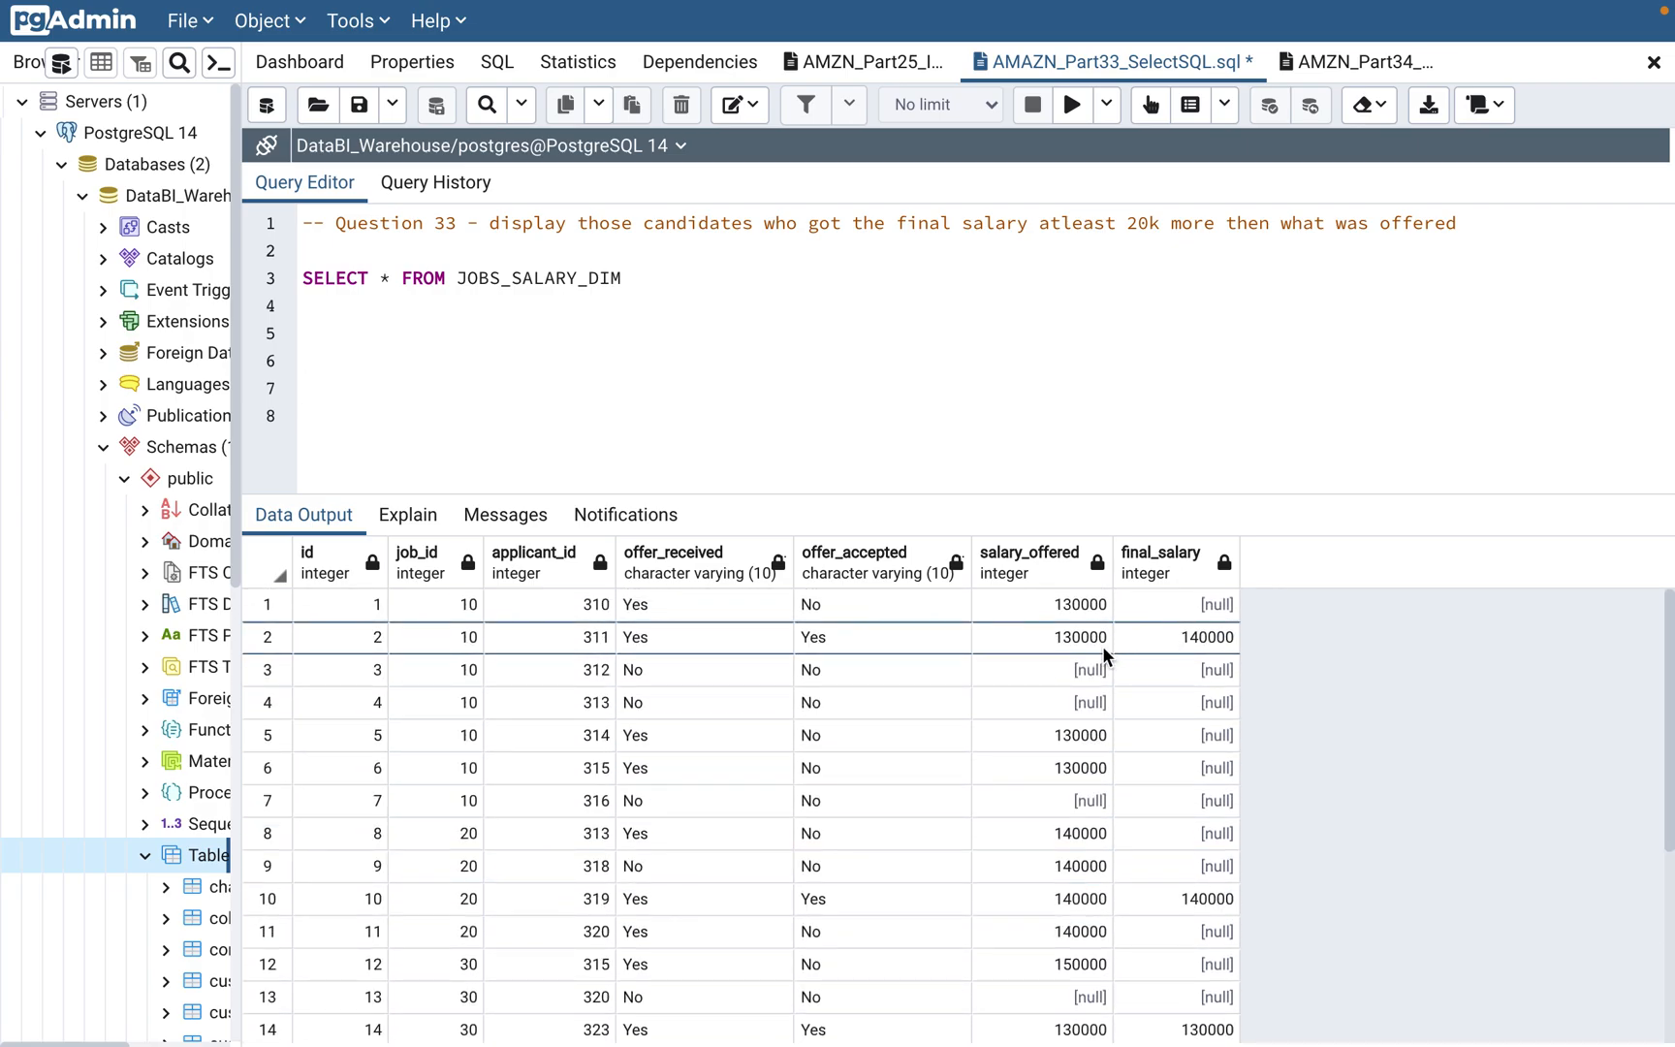
{"action": "scroll", "scroll_direction": "down", "scroll_amount": 3}
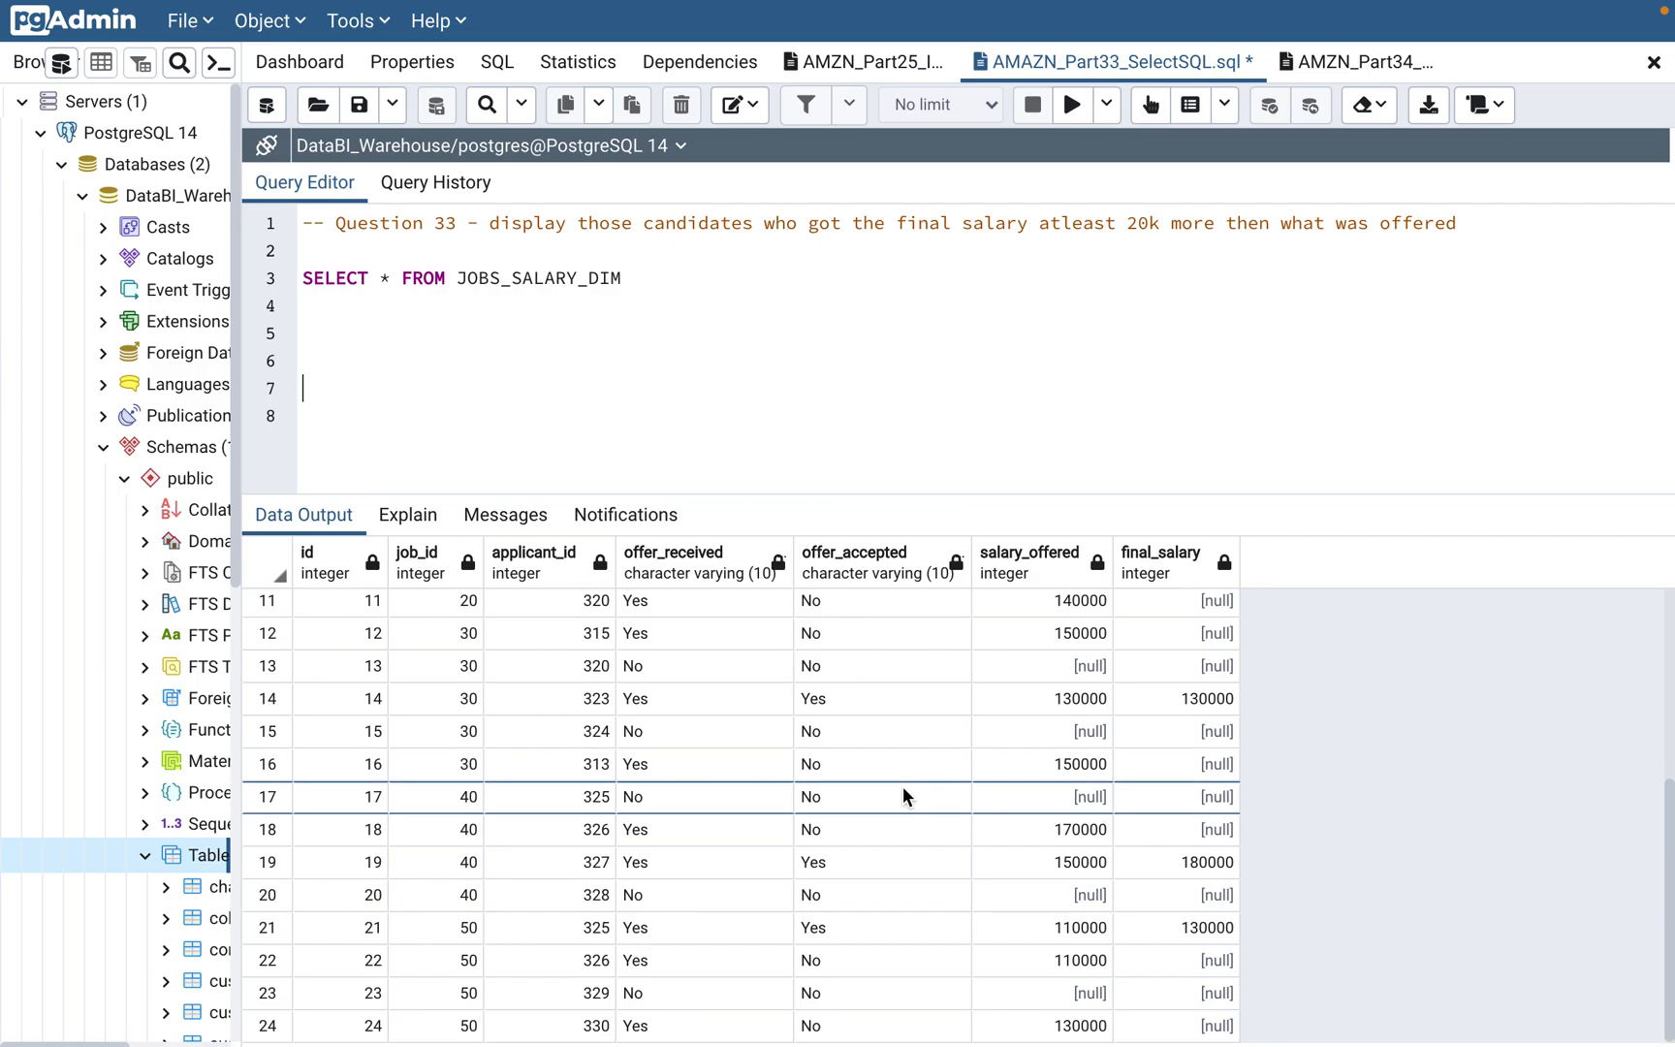
{"action": "scroll", "scroll_direction": "up", "scroll_amount": 3}
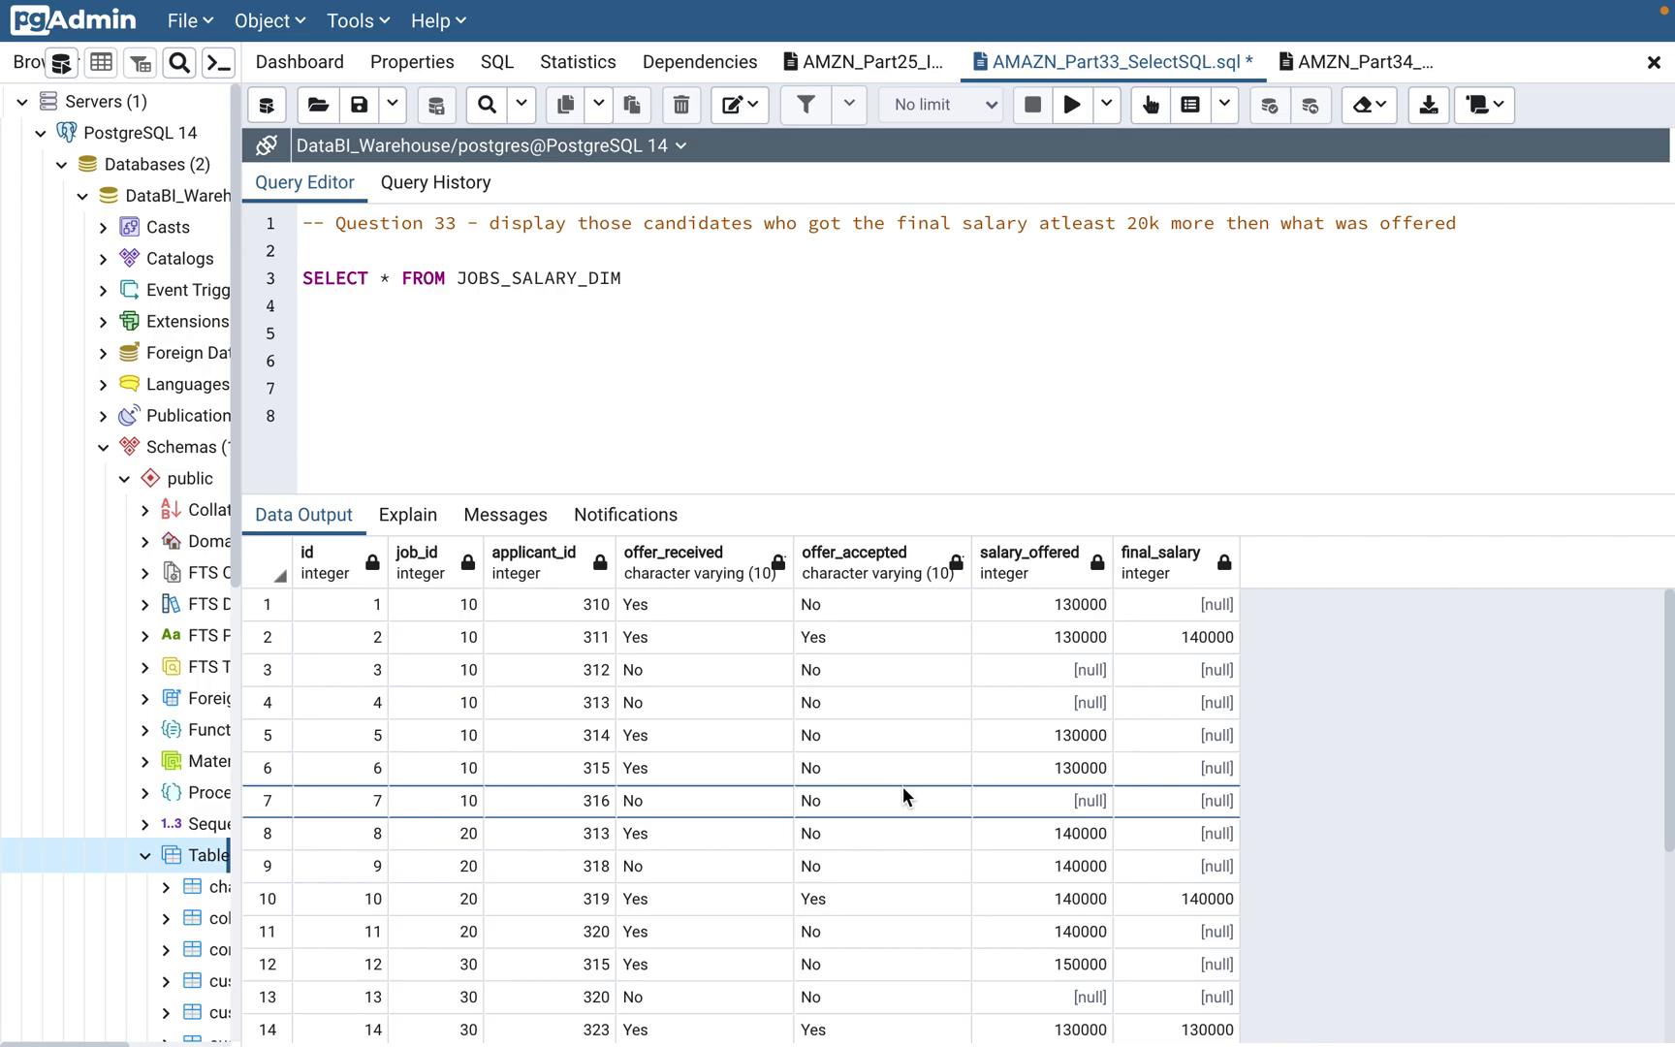
Inspect the applicant_id, final_salary and salary_offered columns, then move to the query's end.
{"action": "left_click", "coordinate": [303, 388]}
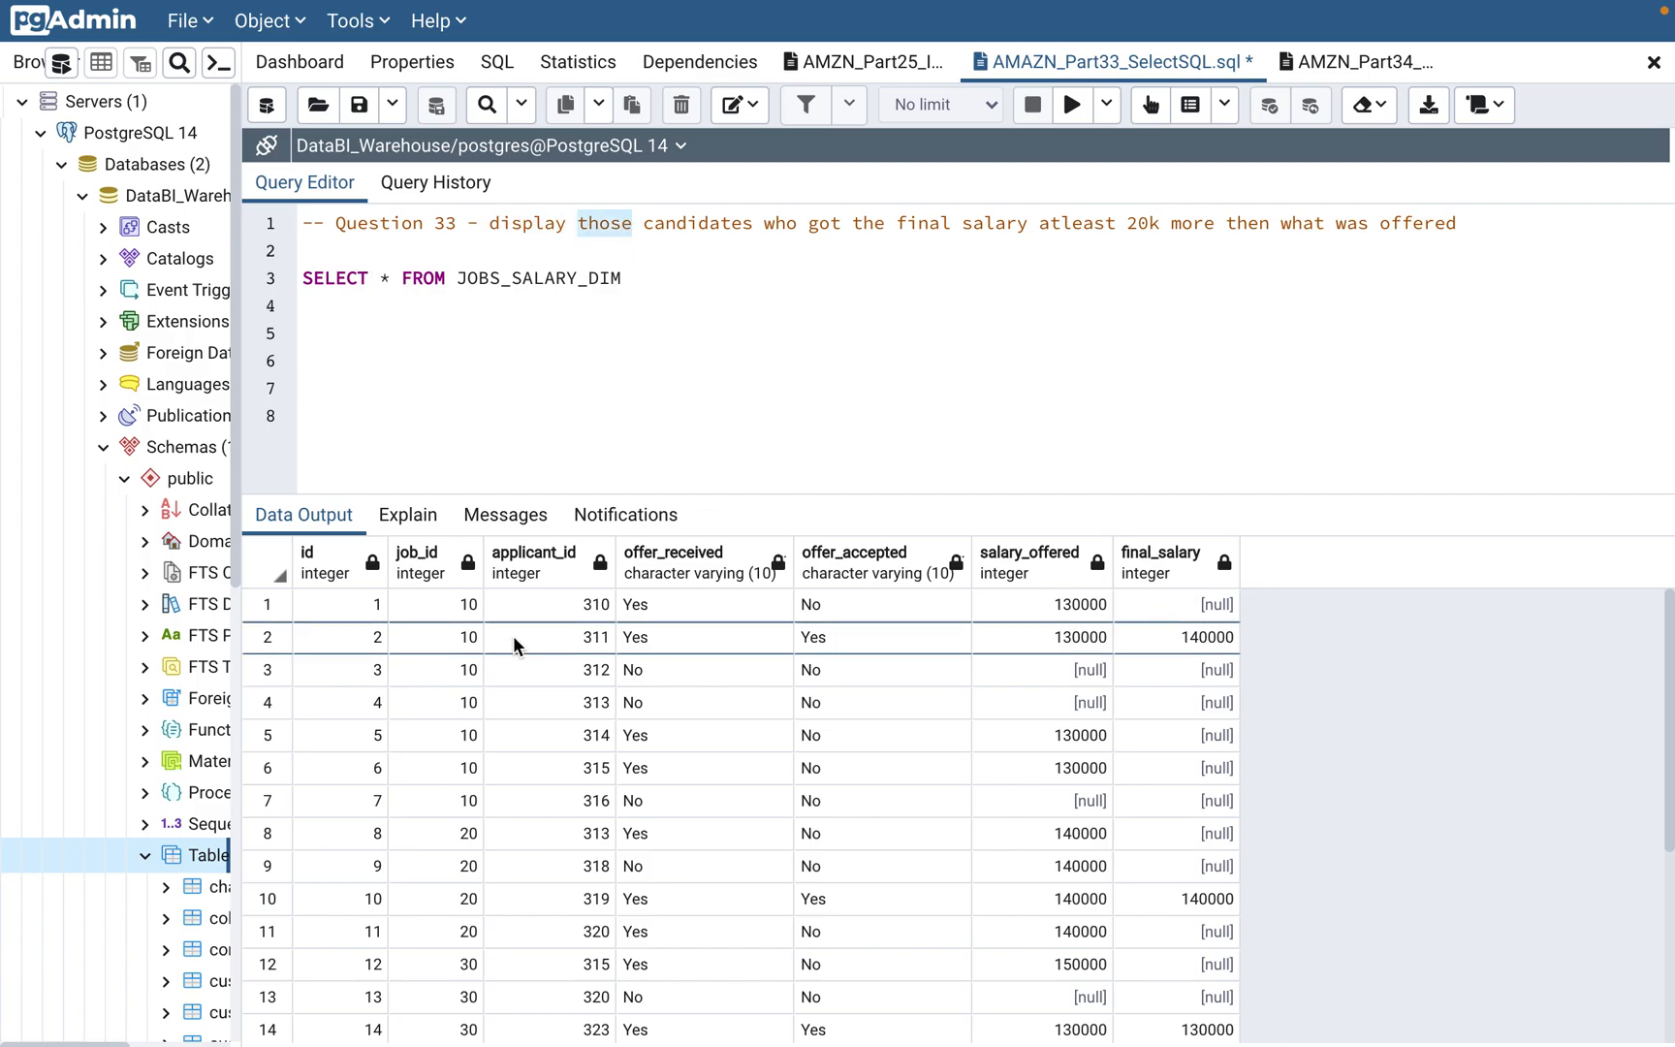
{"action": "left_click", "coordinate": [534, 563]}
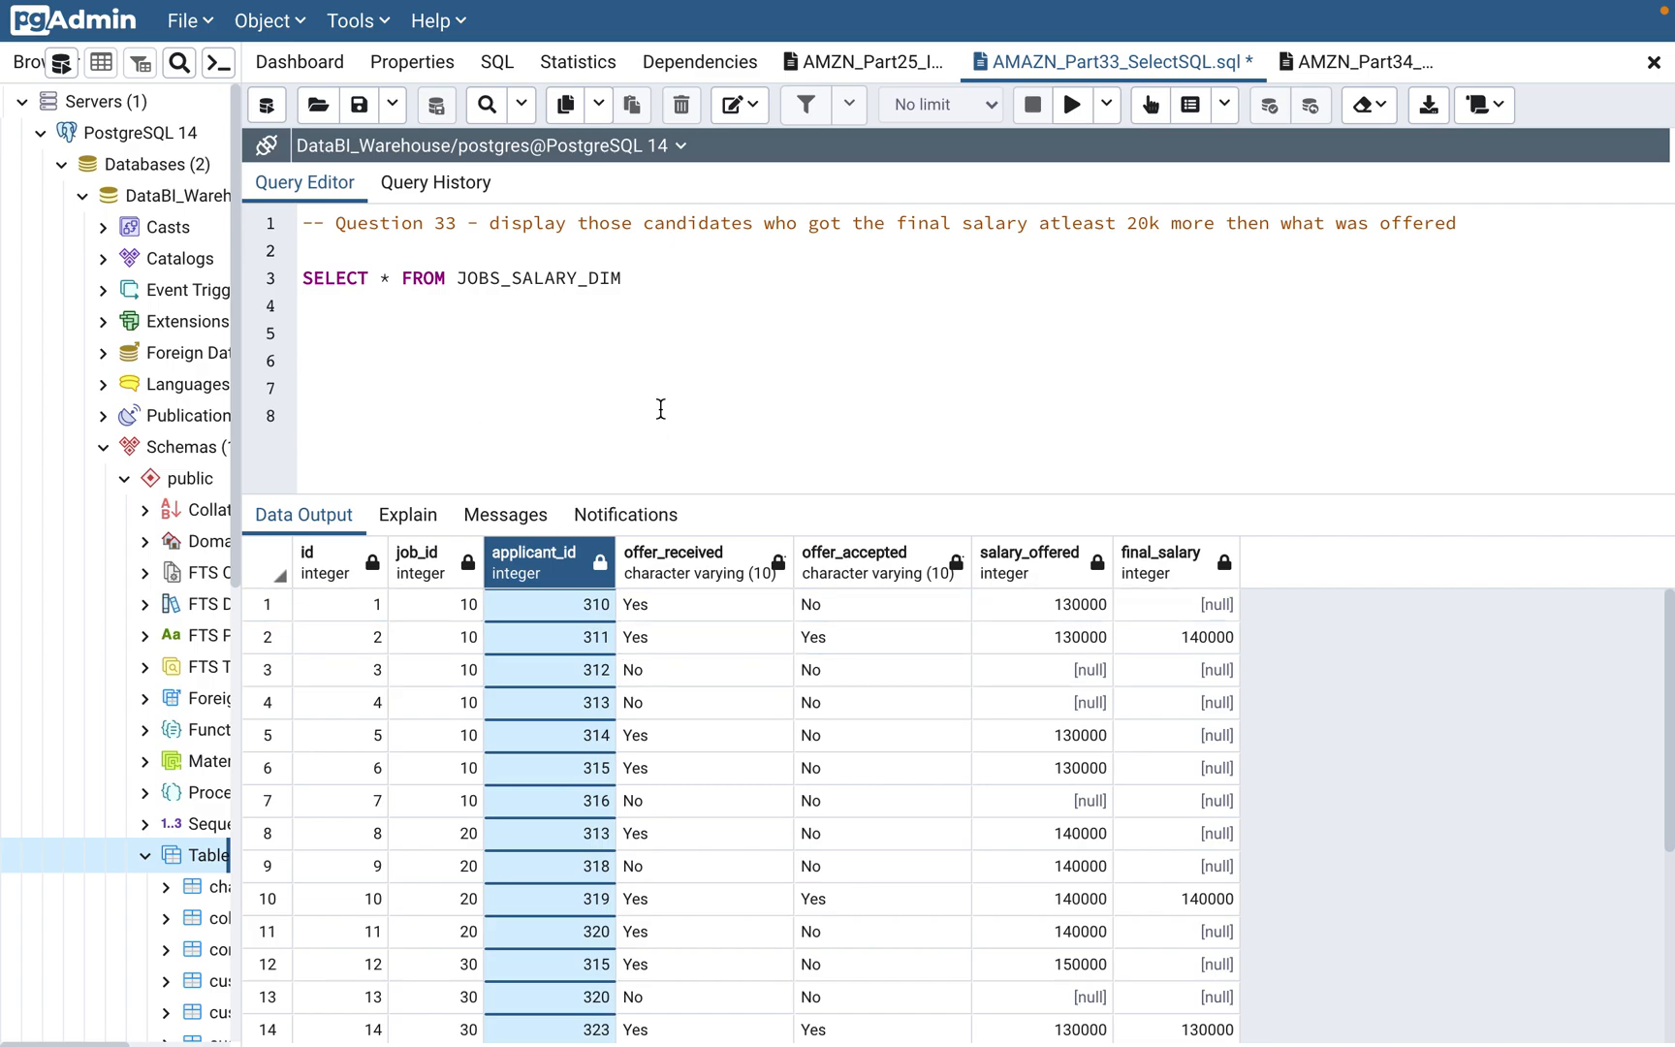
{"action": "mouse_move", "coordinate": [763, 273]}
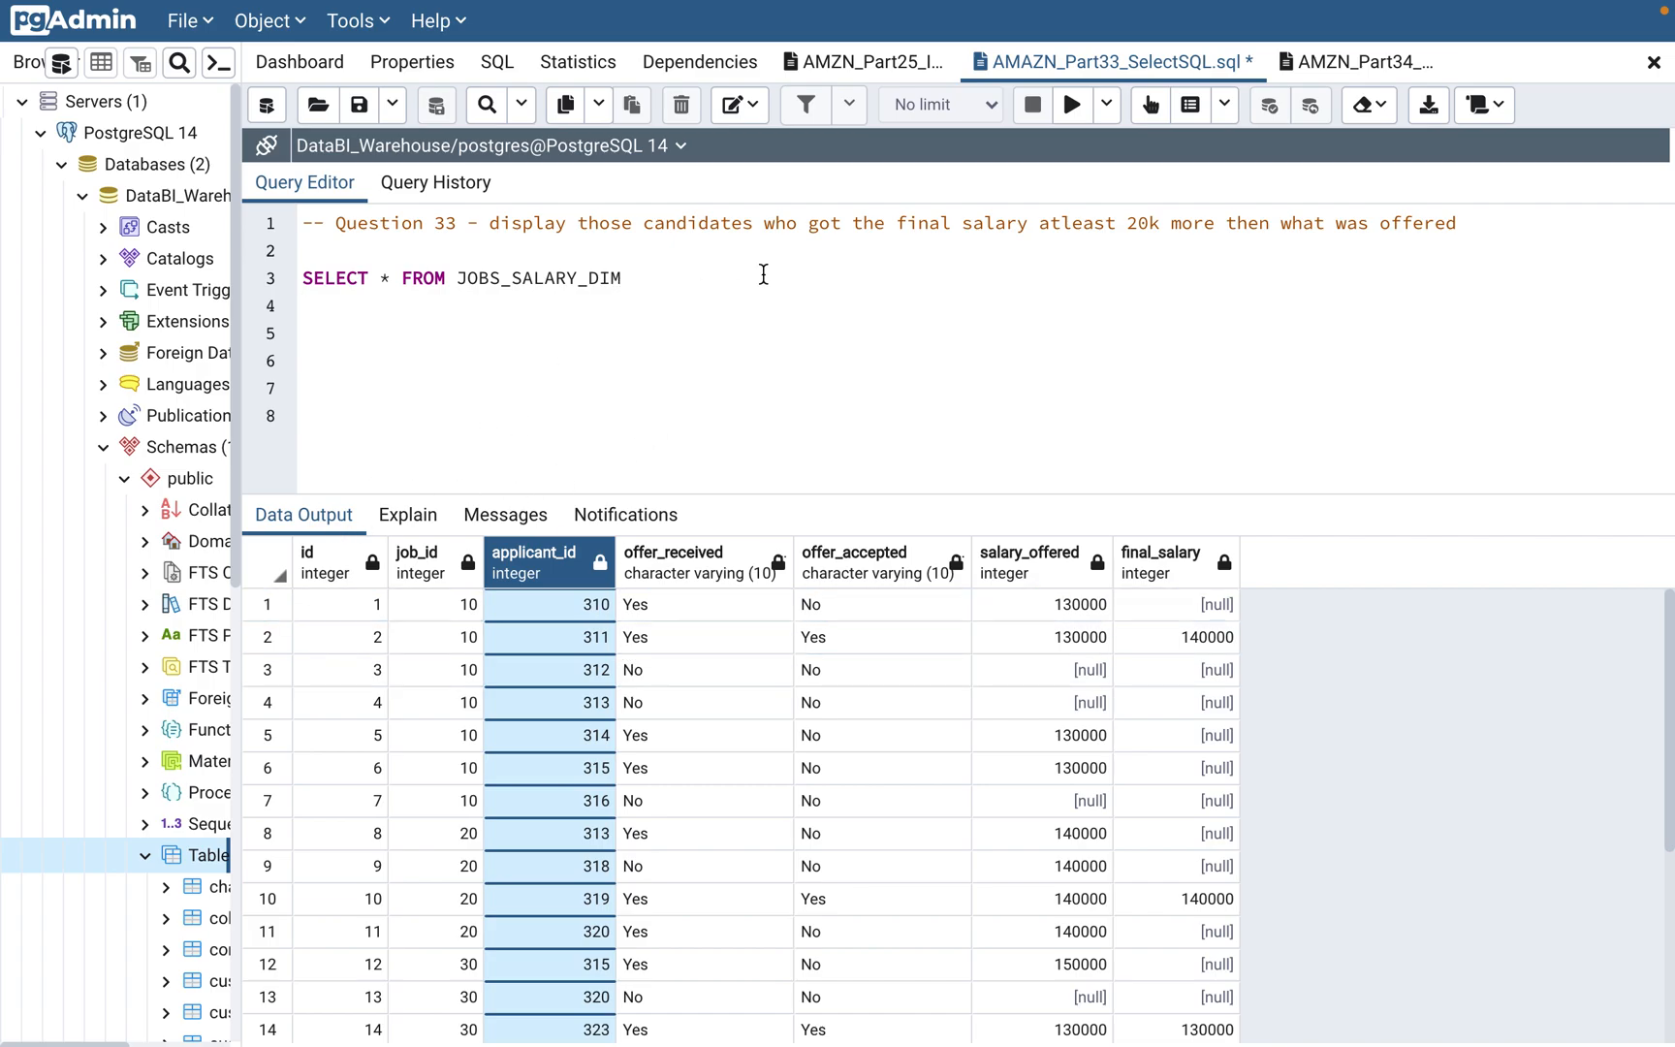
{"action": "mouse_move", "coordinate": [761, 229]}
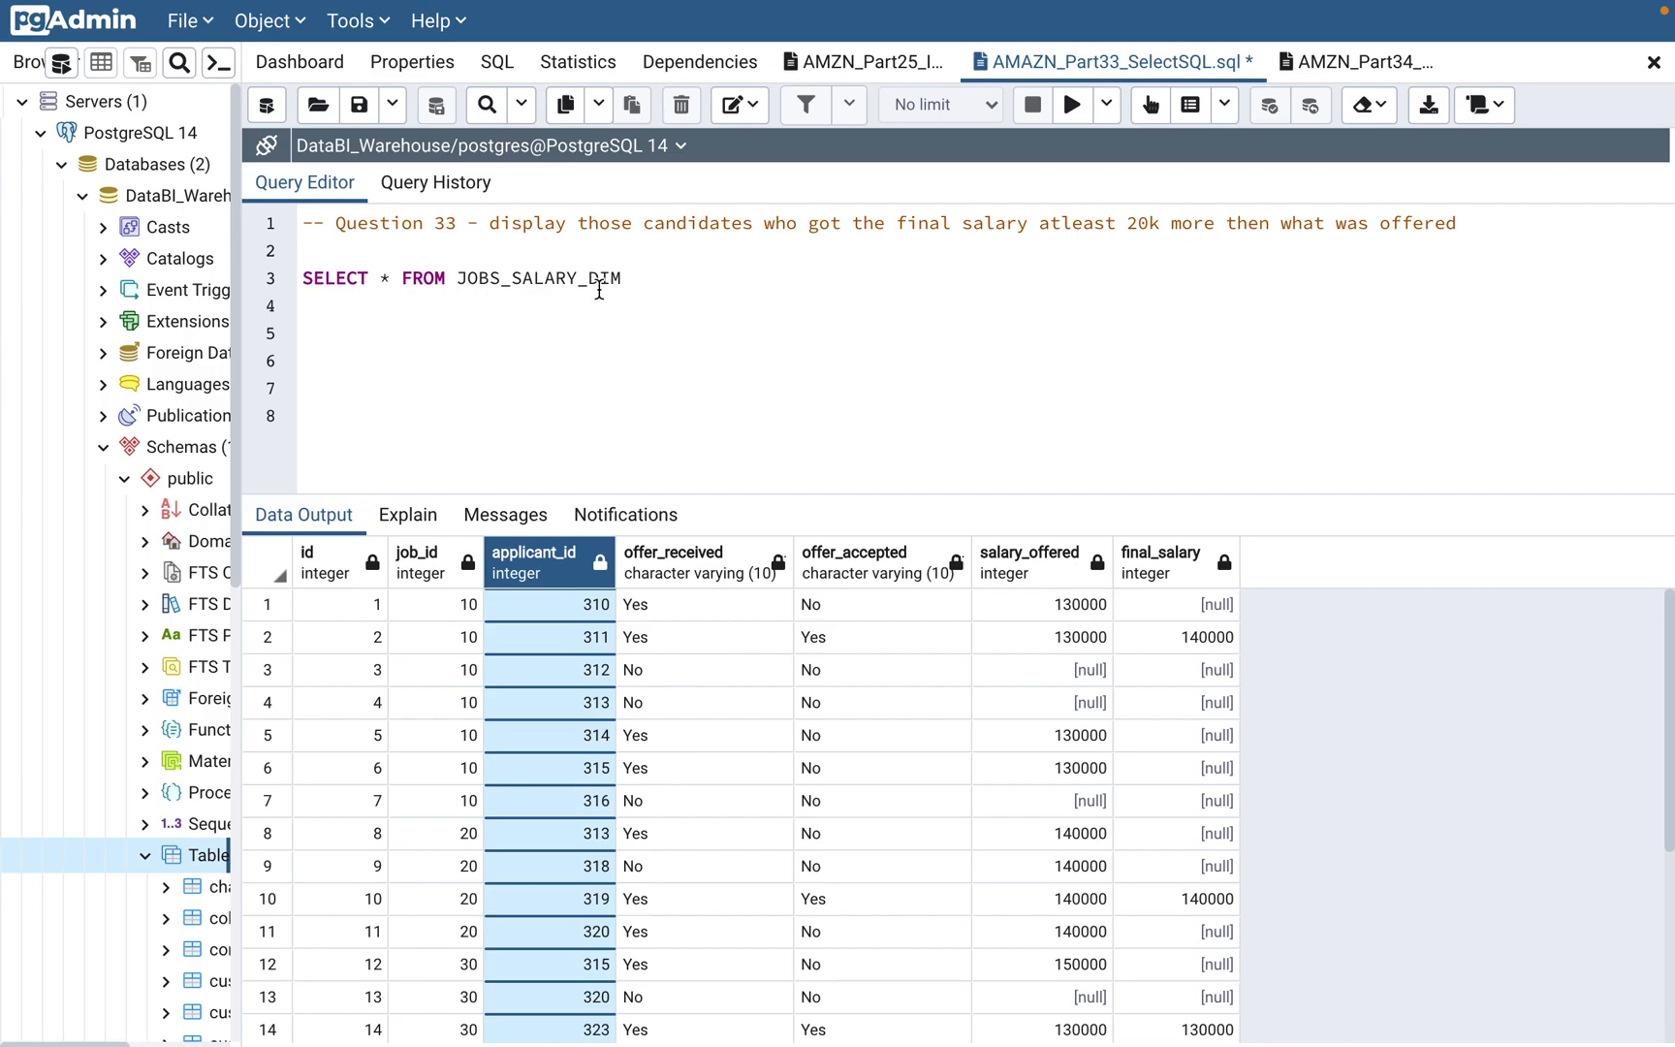
{"action": "mouse_move", "coordinate": [905, 259]}
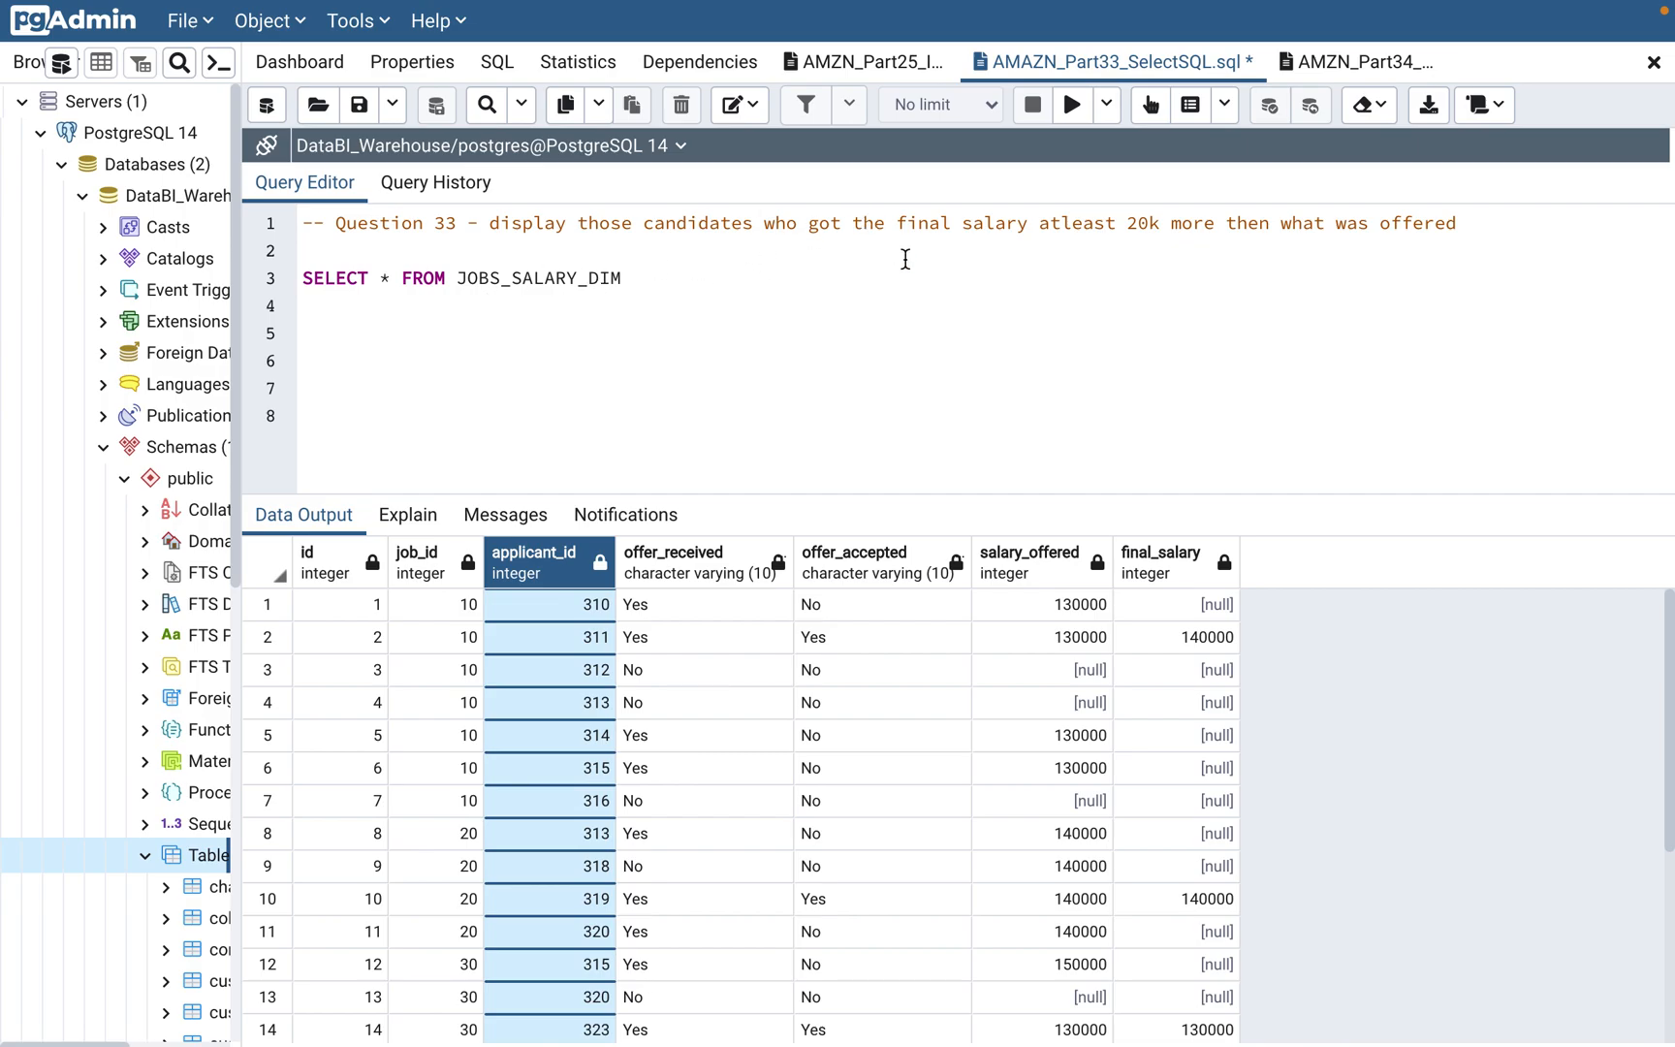
{"action": "mouse_move", "coordinate": [1300, 314]}
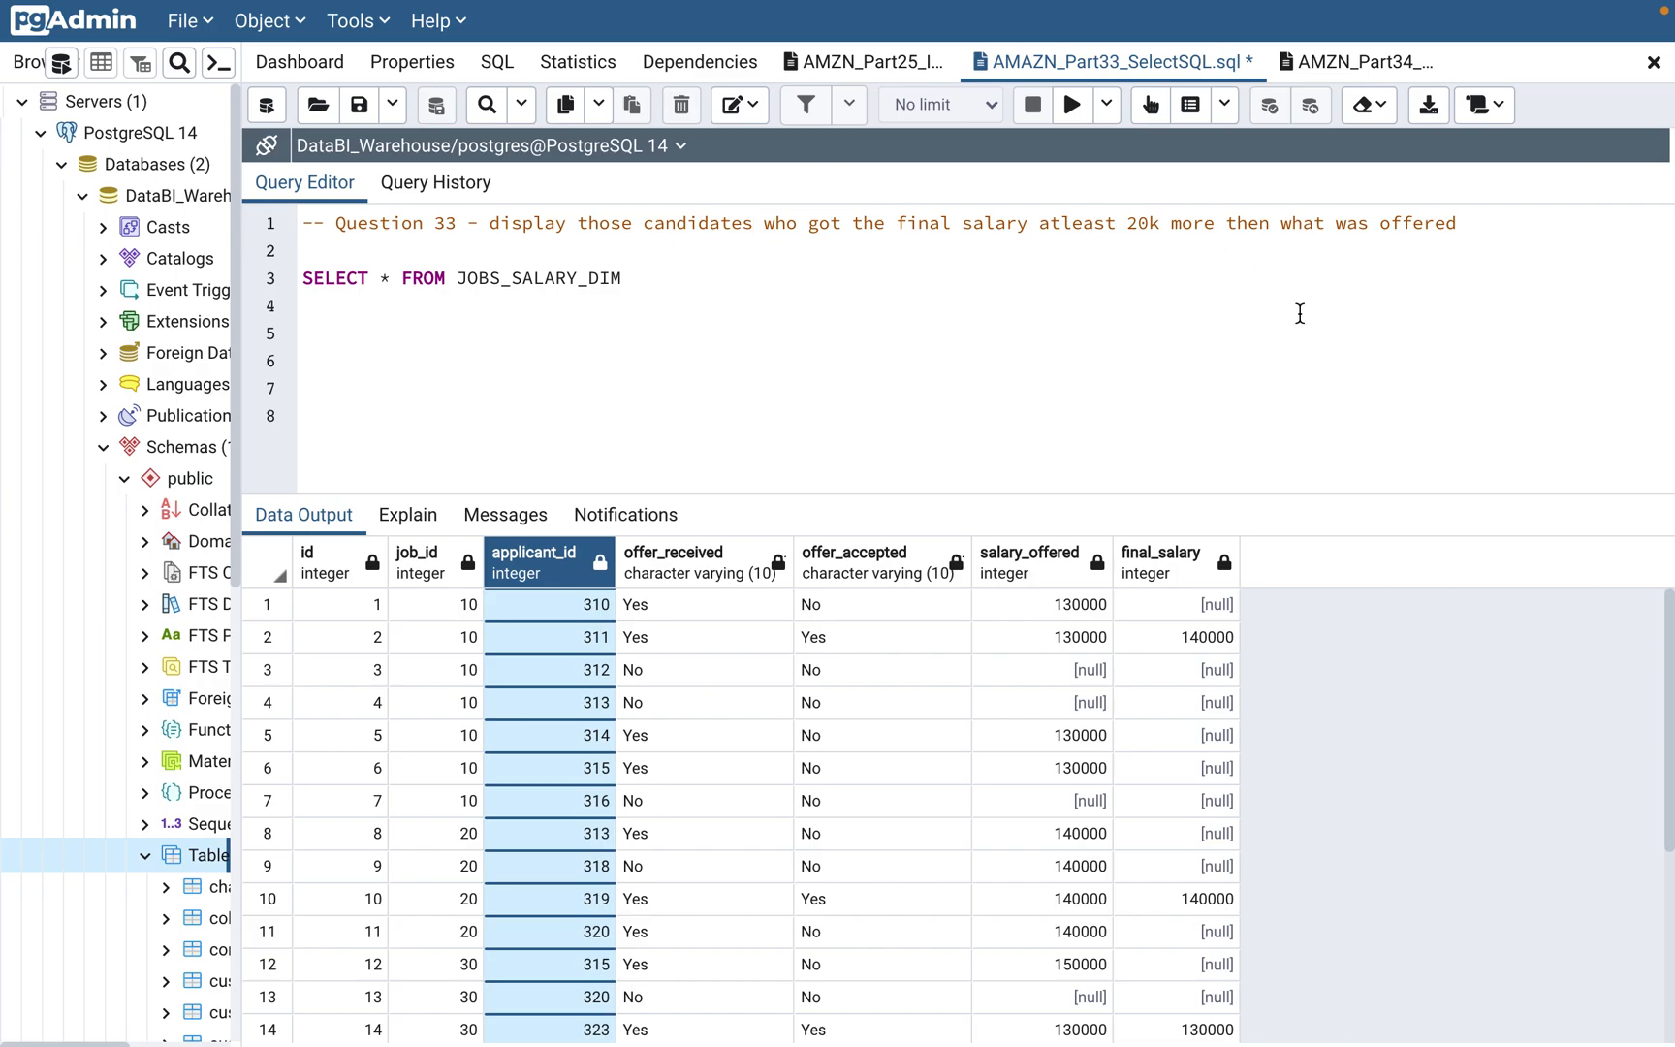
{"action": "mouse_move", "coordinate": [1159, 578]}
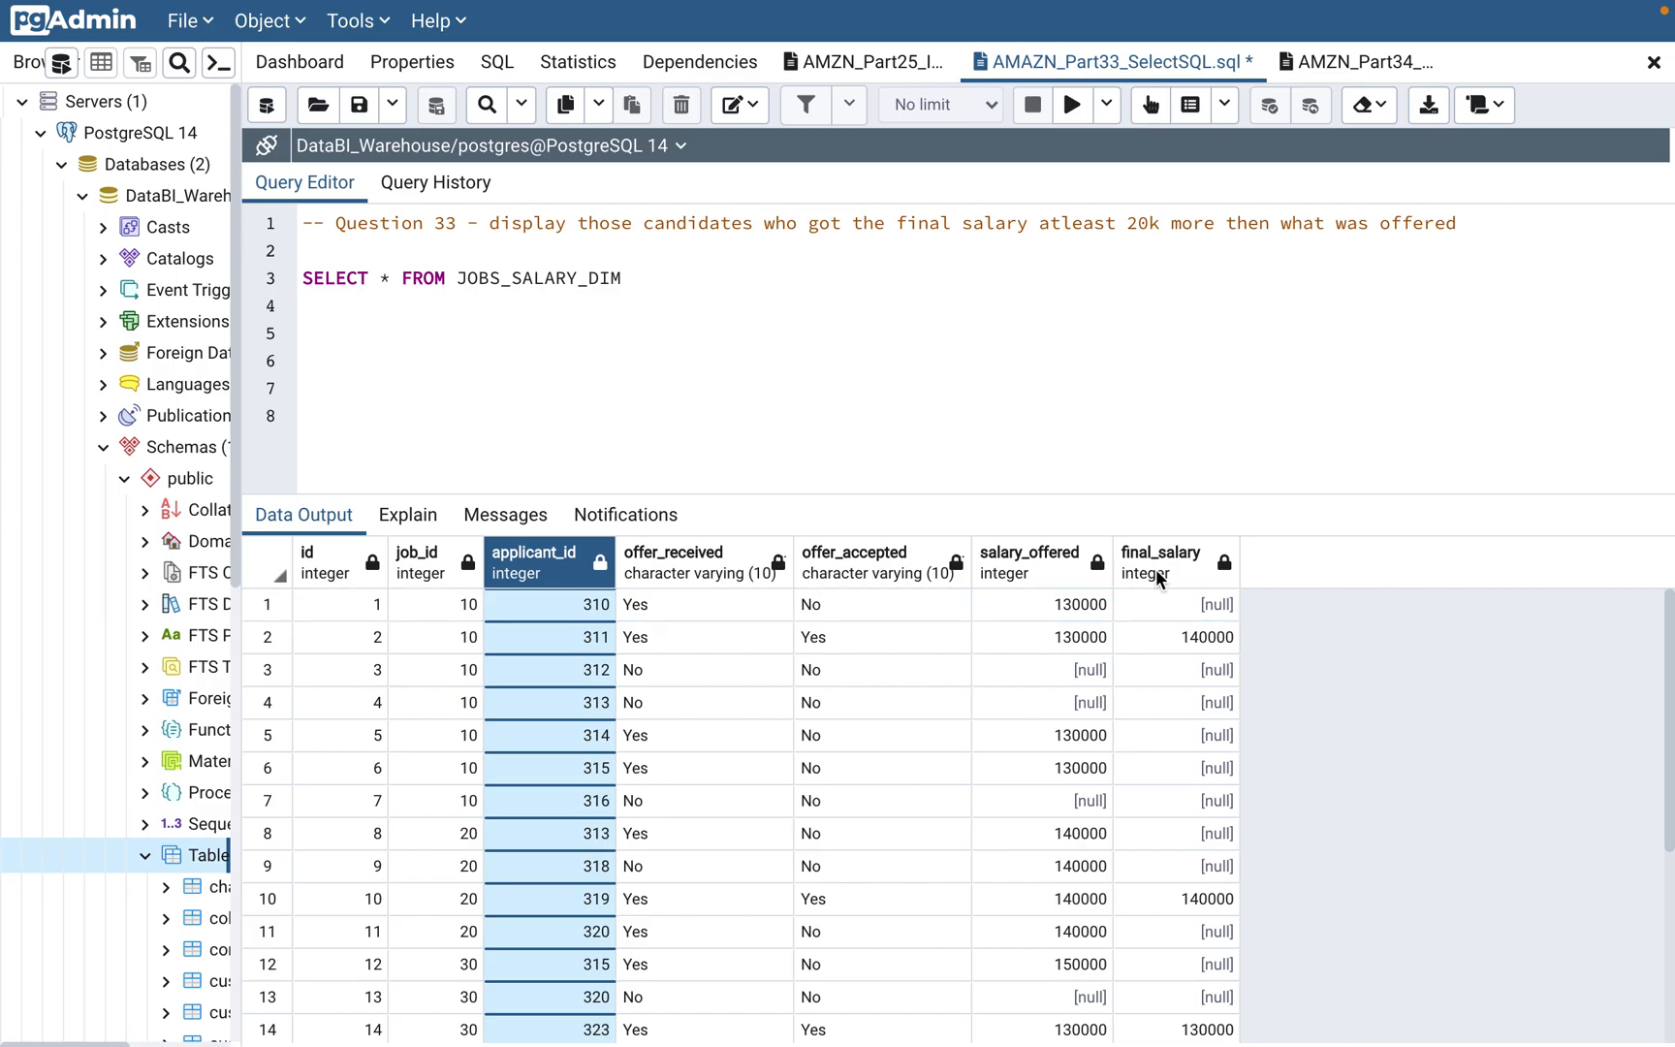
{"action": "left_click", "coordinate": [1159, 561]}
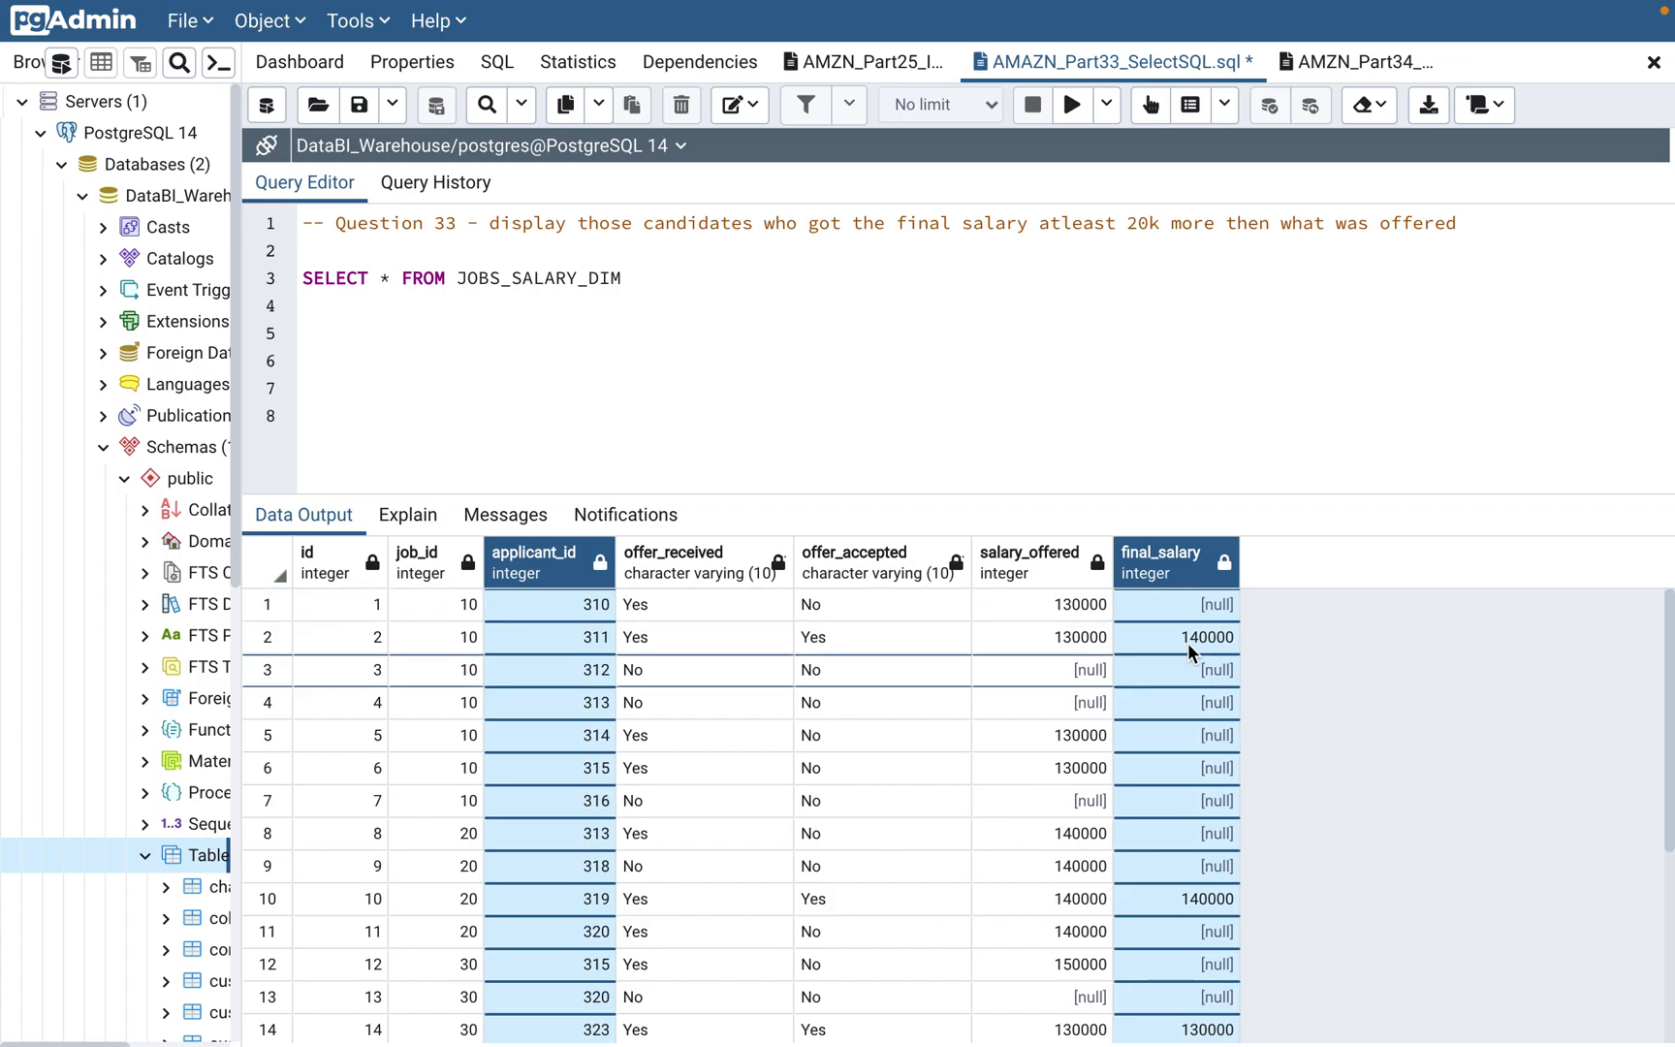
{"action": "left_click", "coordinate": [1027, 562]}
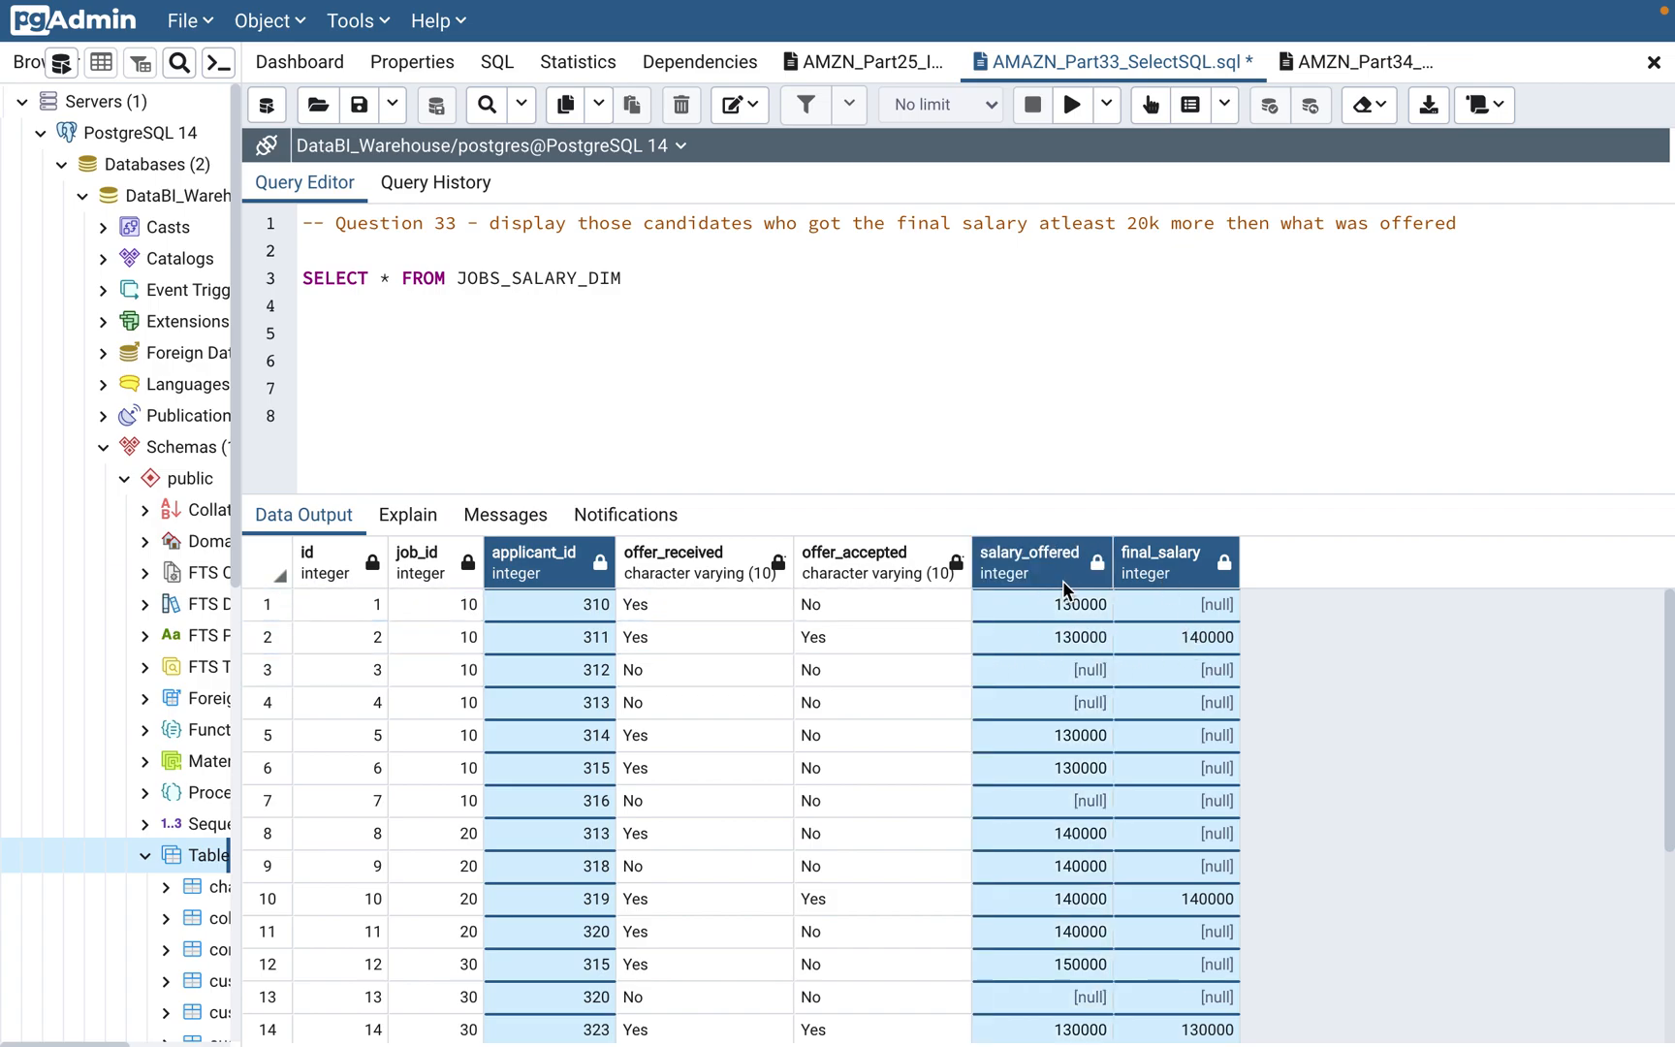
{"action": "mouse_move", "coordinate": [1053, 582]}
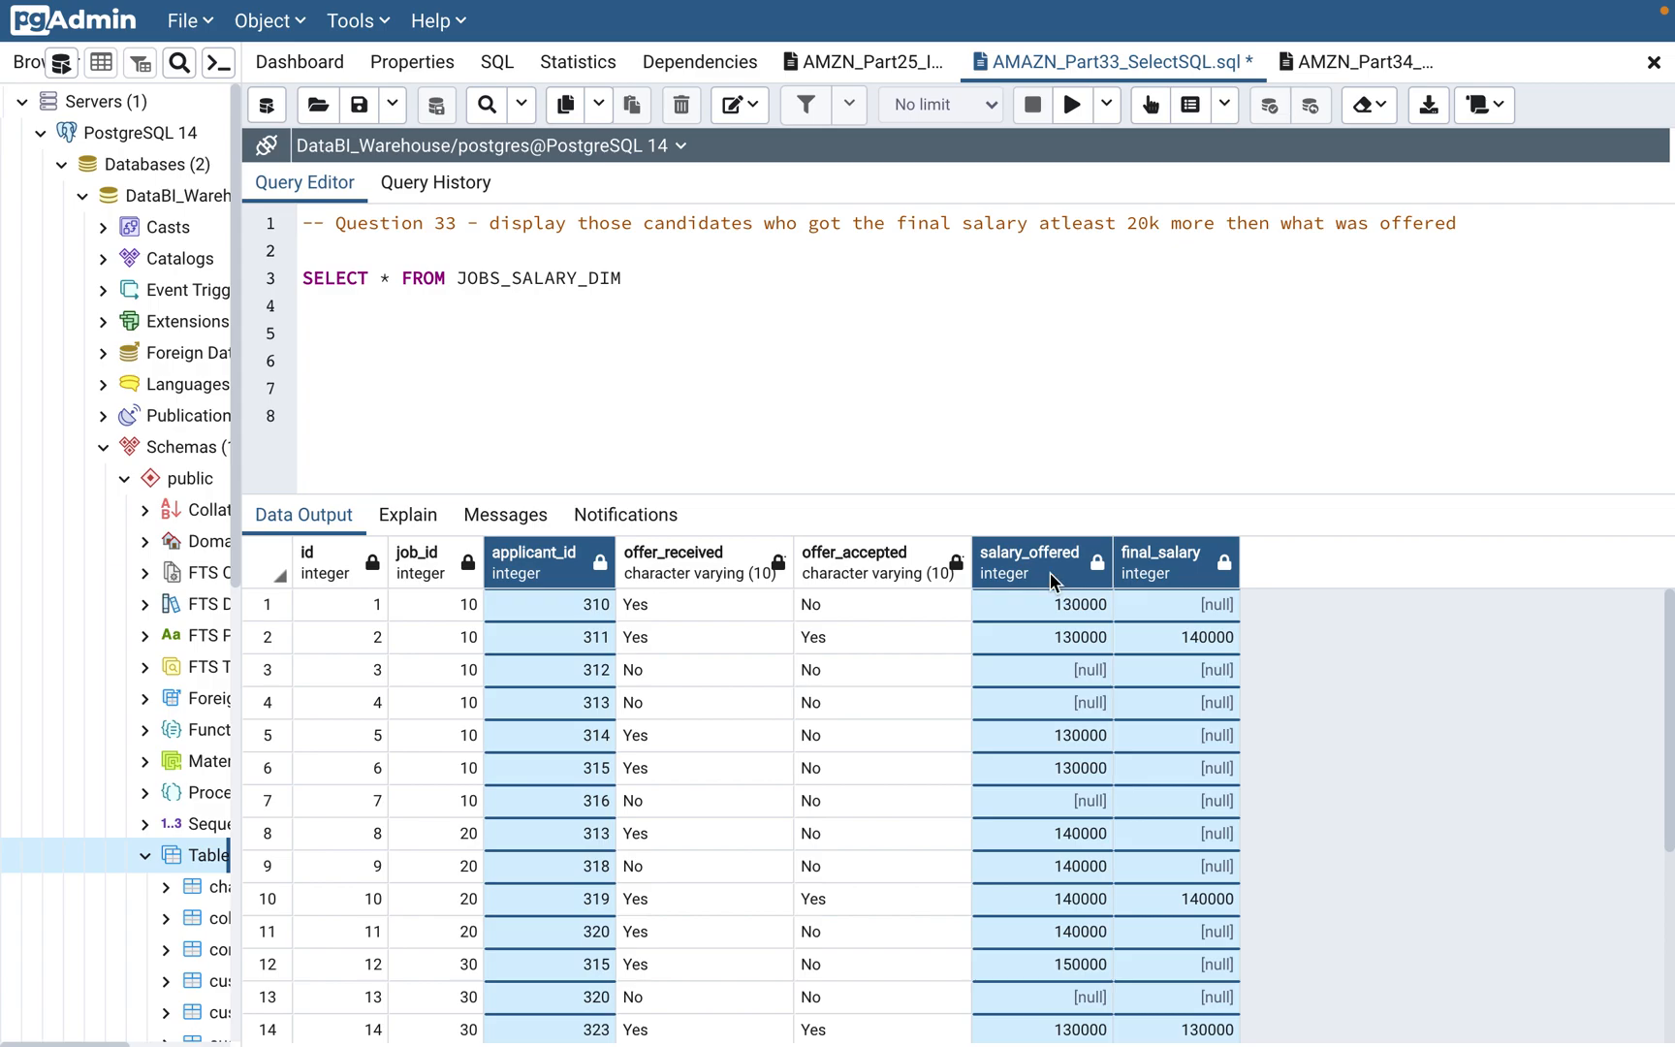
{"action": "left_click", "coordinate": [634, 278]}
{"action": "type", "text": "where"}
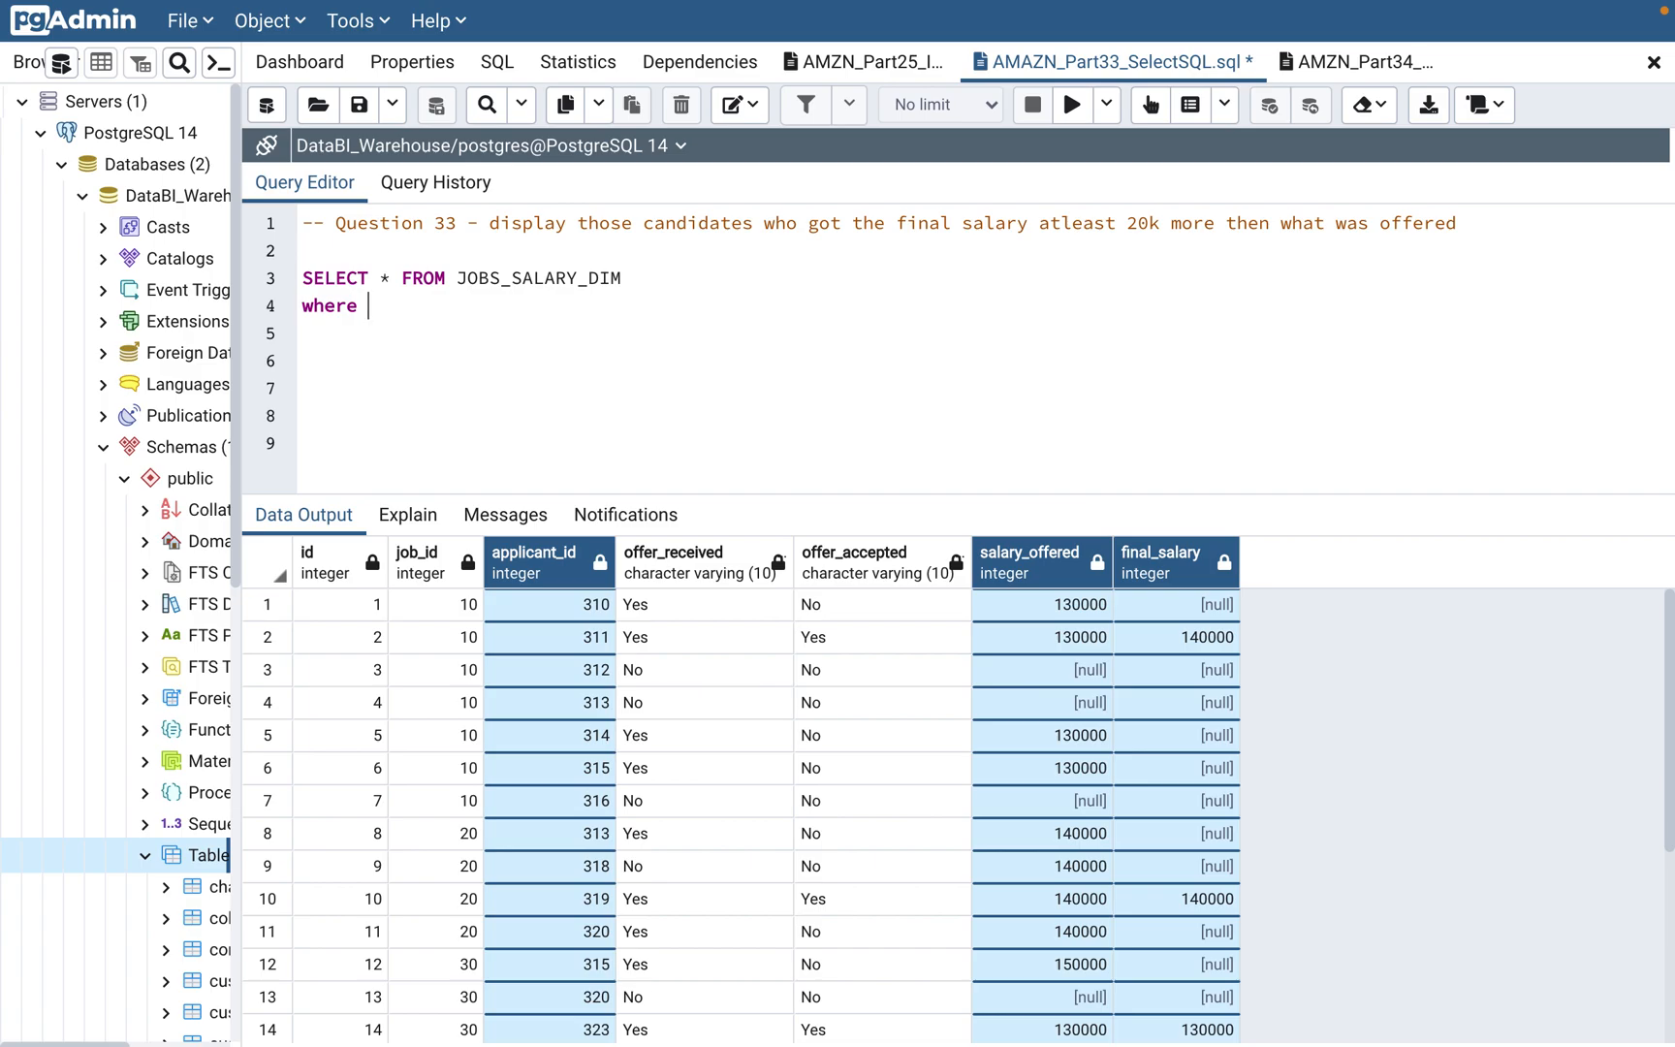
Filter on FINAL_SALARY - SALARY_OFFERED >= 20000 and run the query.
{"action": "type", "text": "FIAN"}
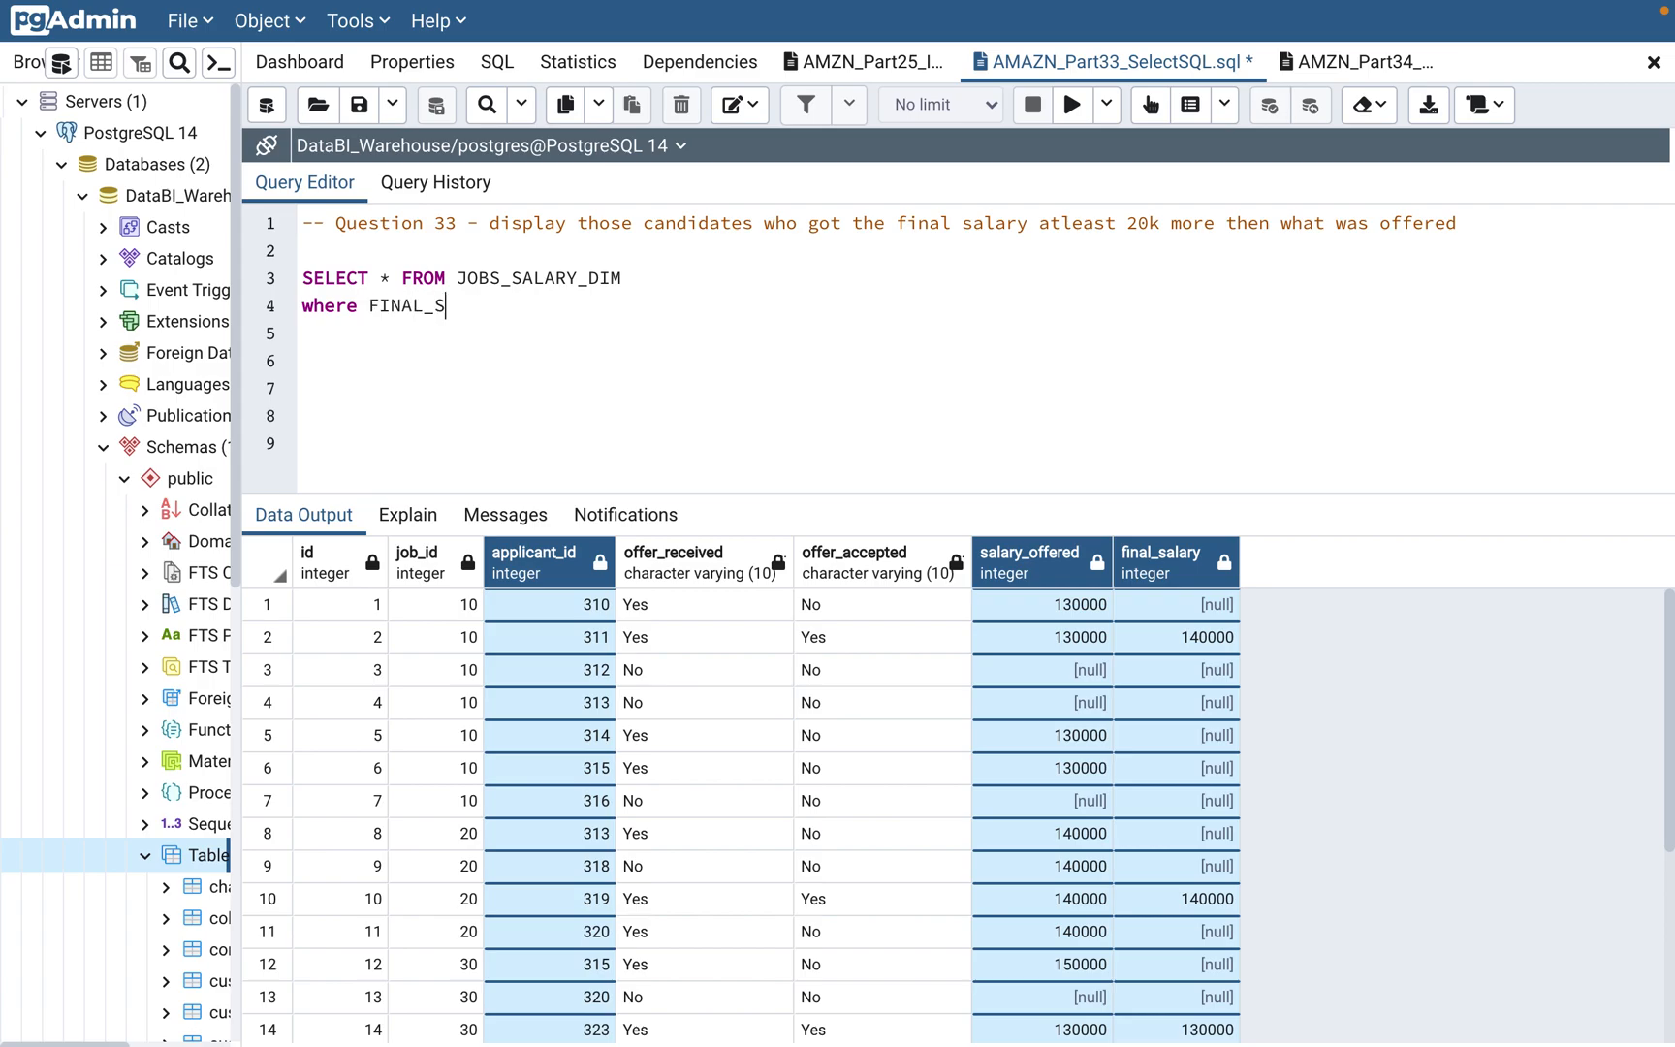
{"action": "type", "text": "ALARY -"}
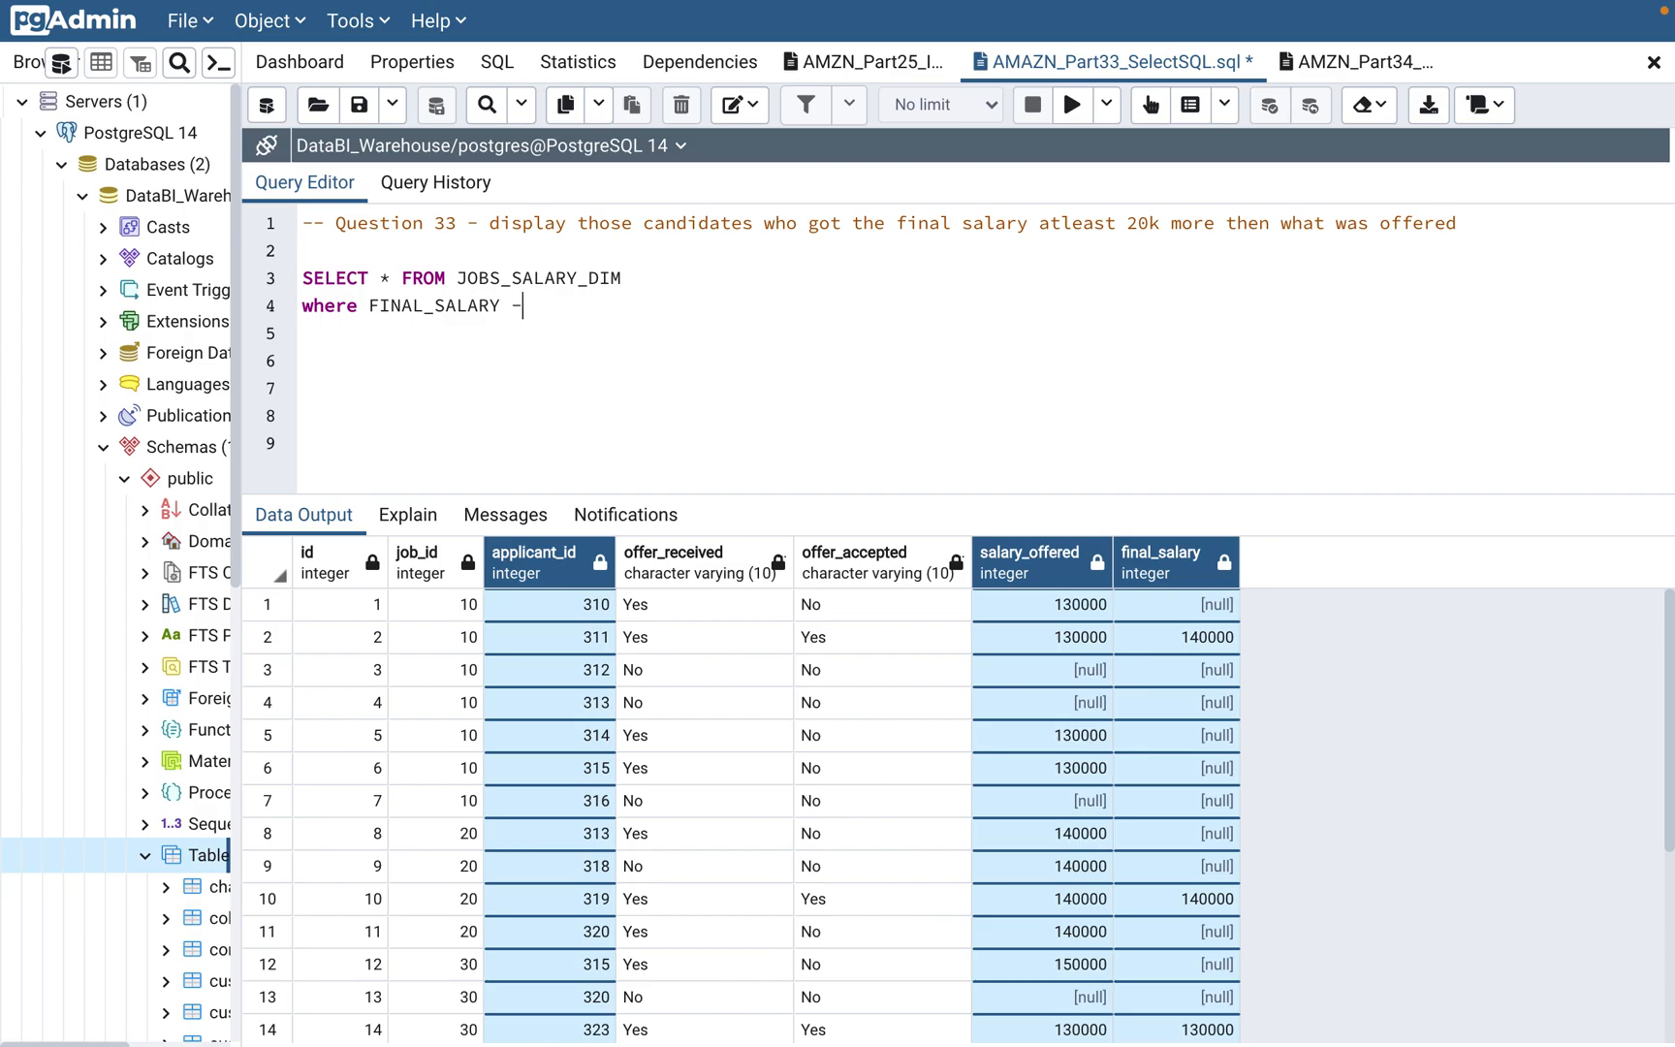
{"action": "type", "text": "SALARY_"}
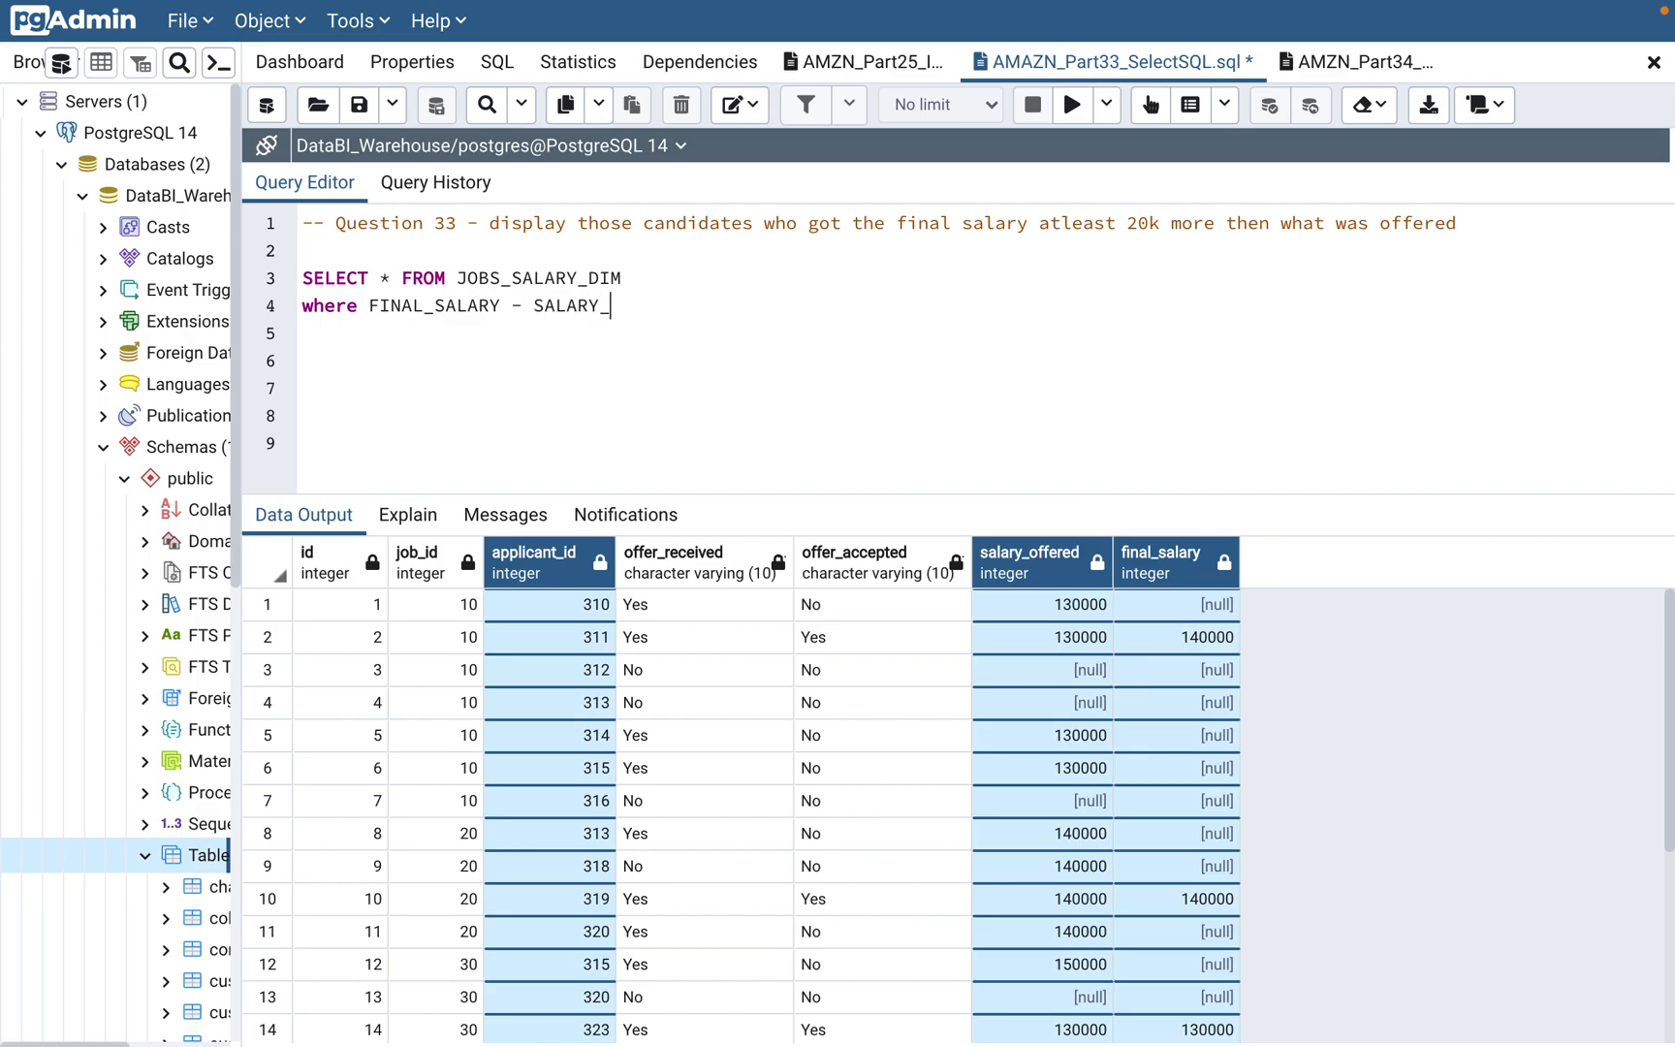
{"action": "type", "text": "OFFERED"}
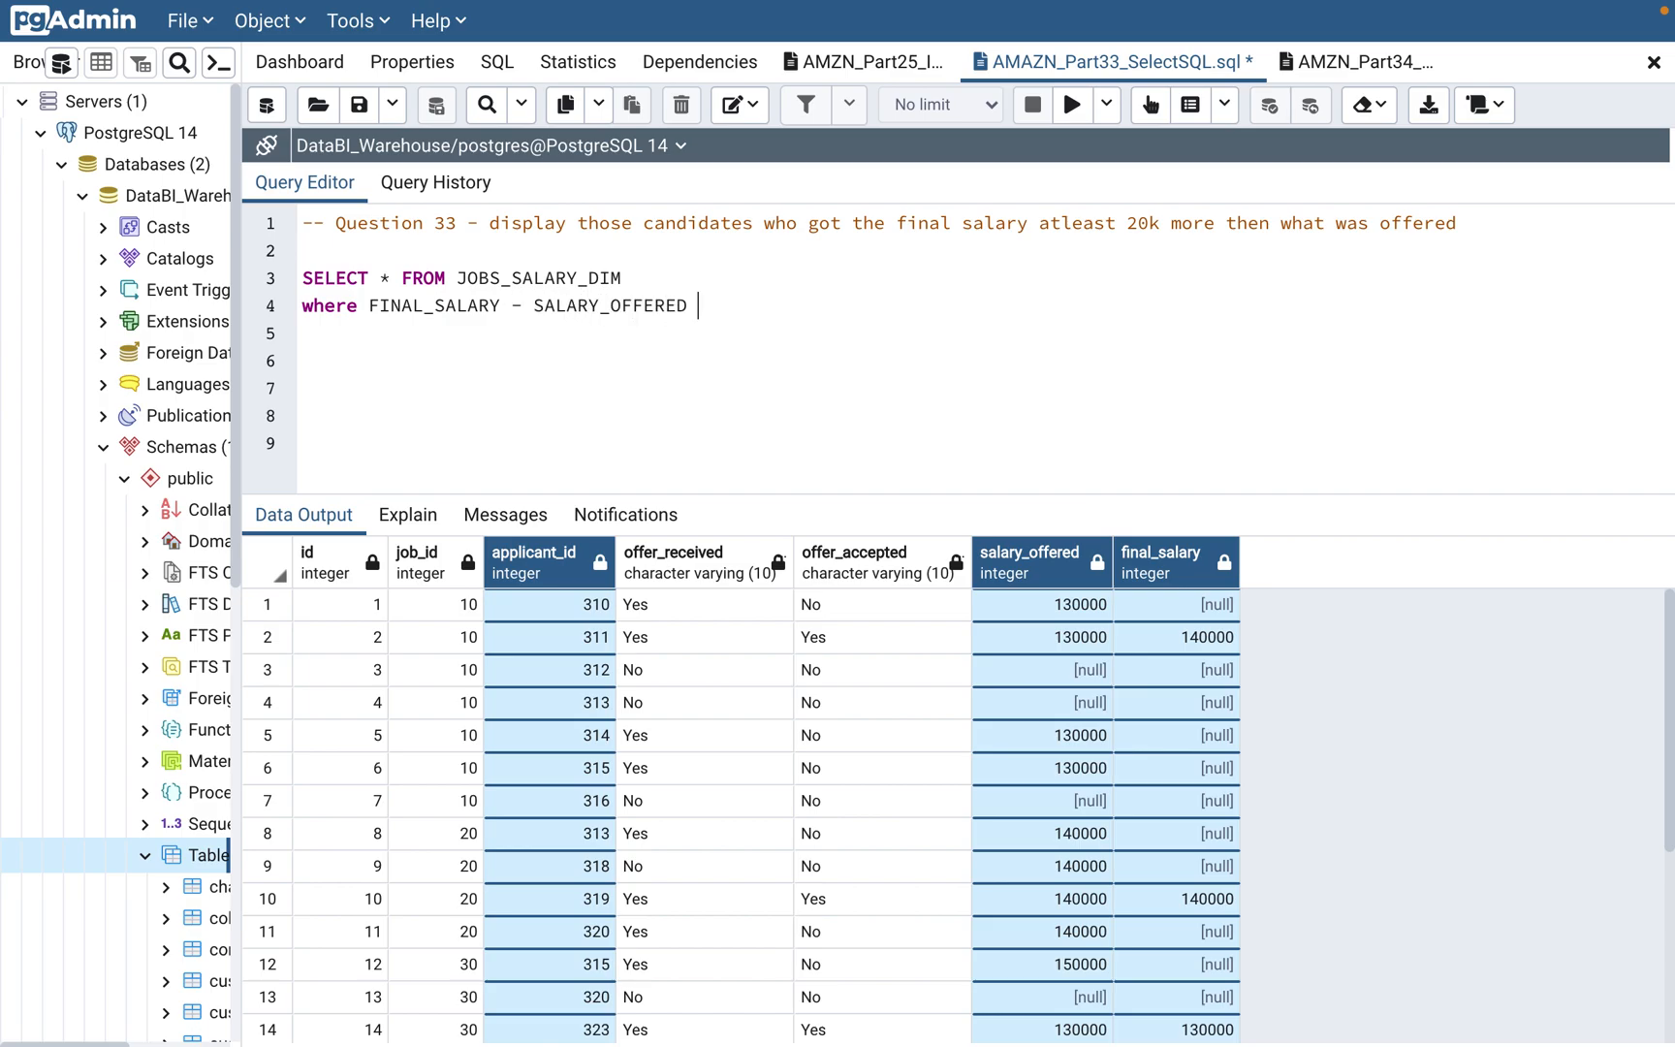
{"action": "type", "text": ">="}
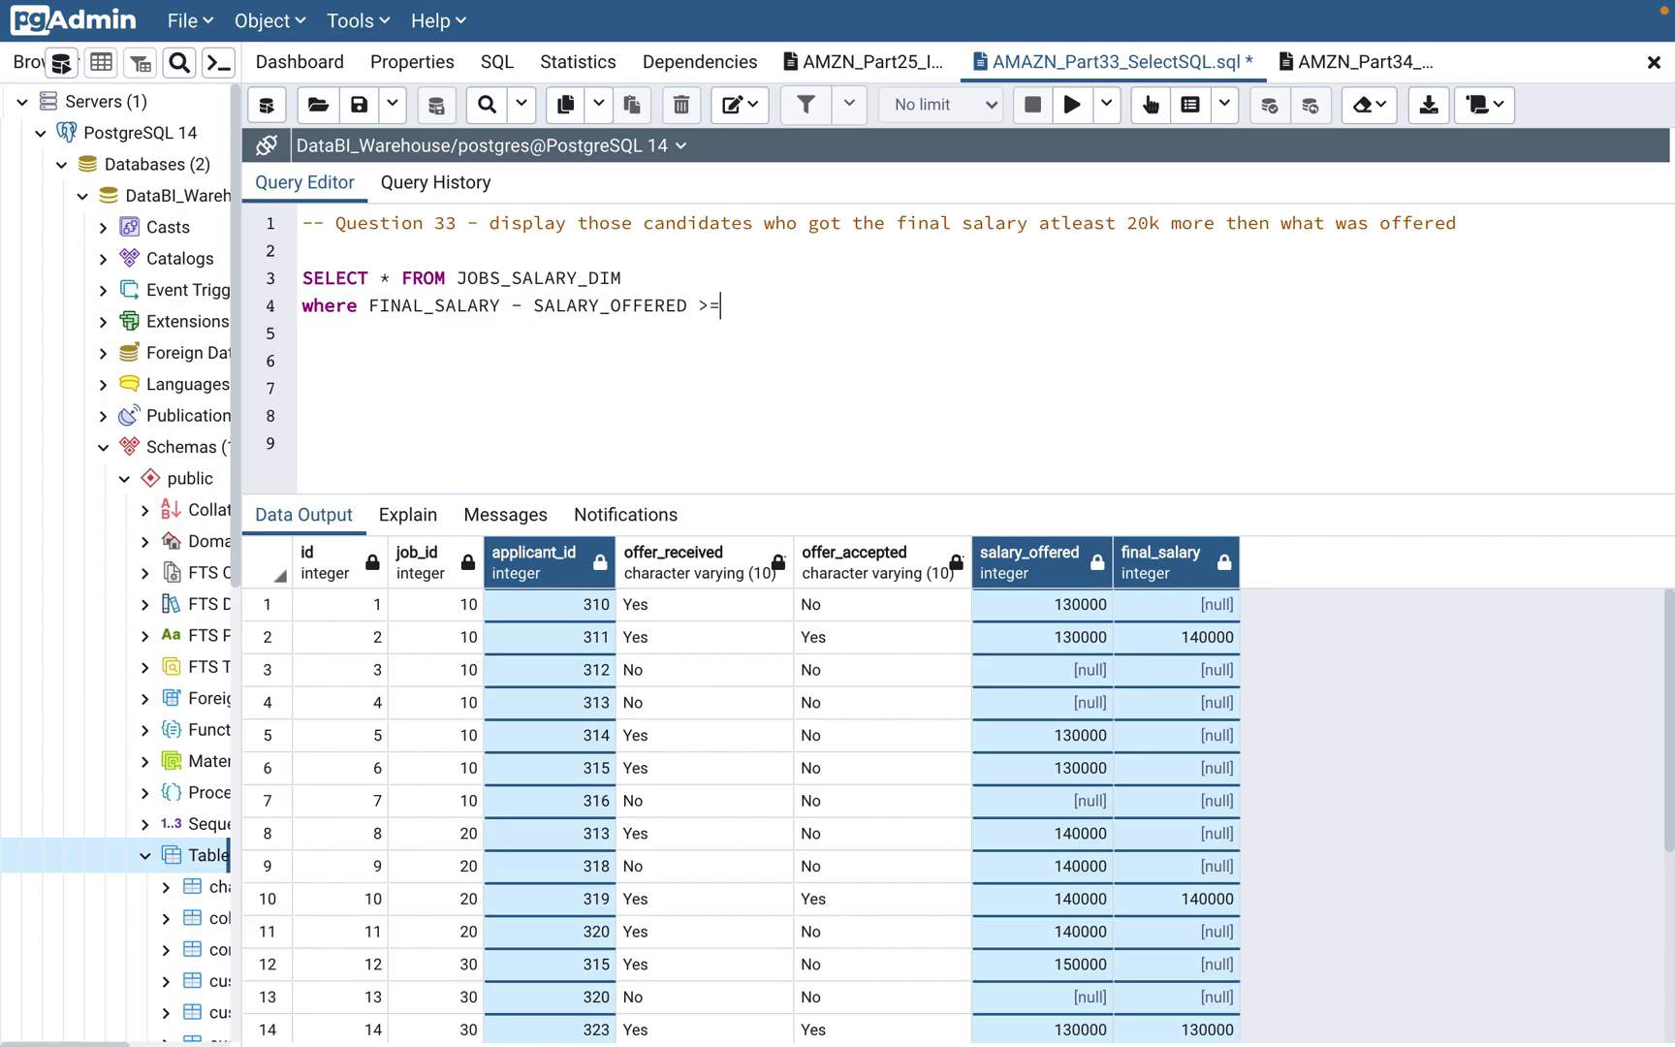
{"action": "type", "text": "20000"}
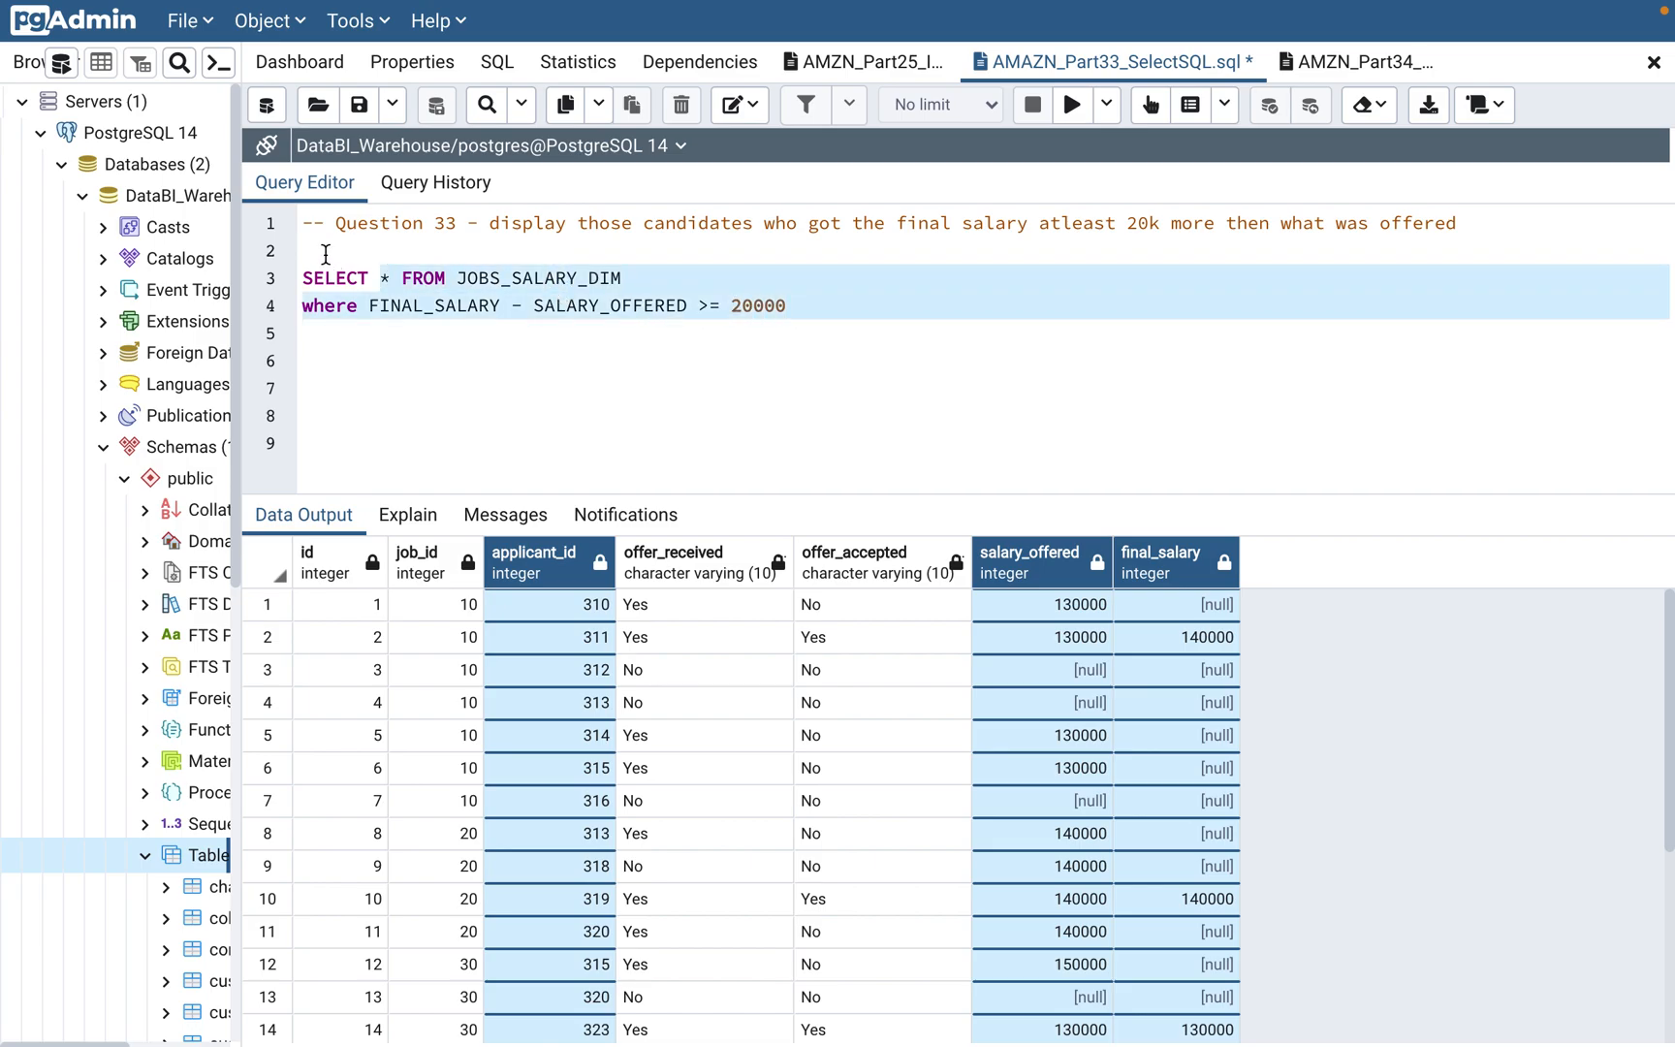
{"action": "left_click", "coordinate": [1069, 105]}
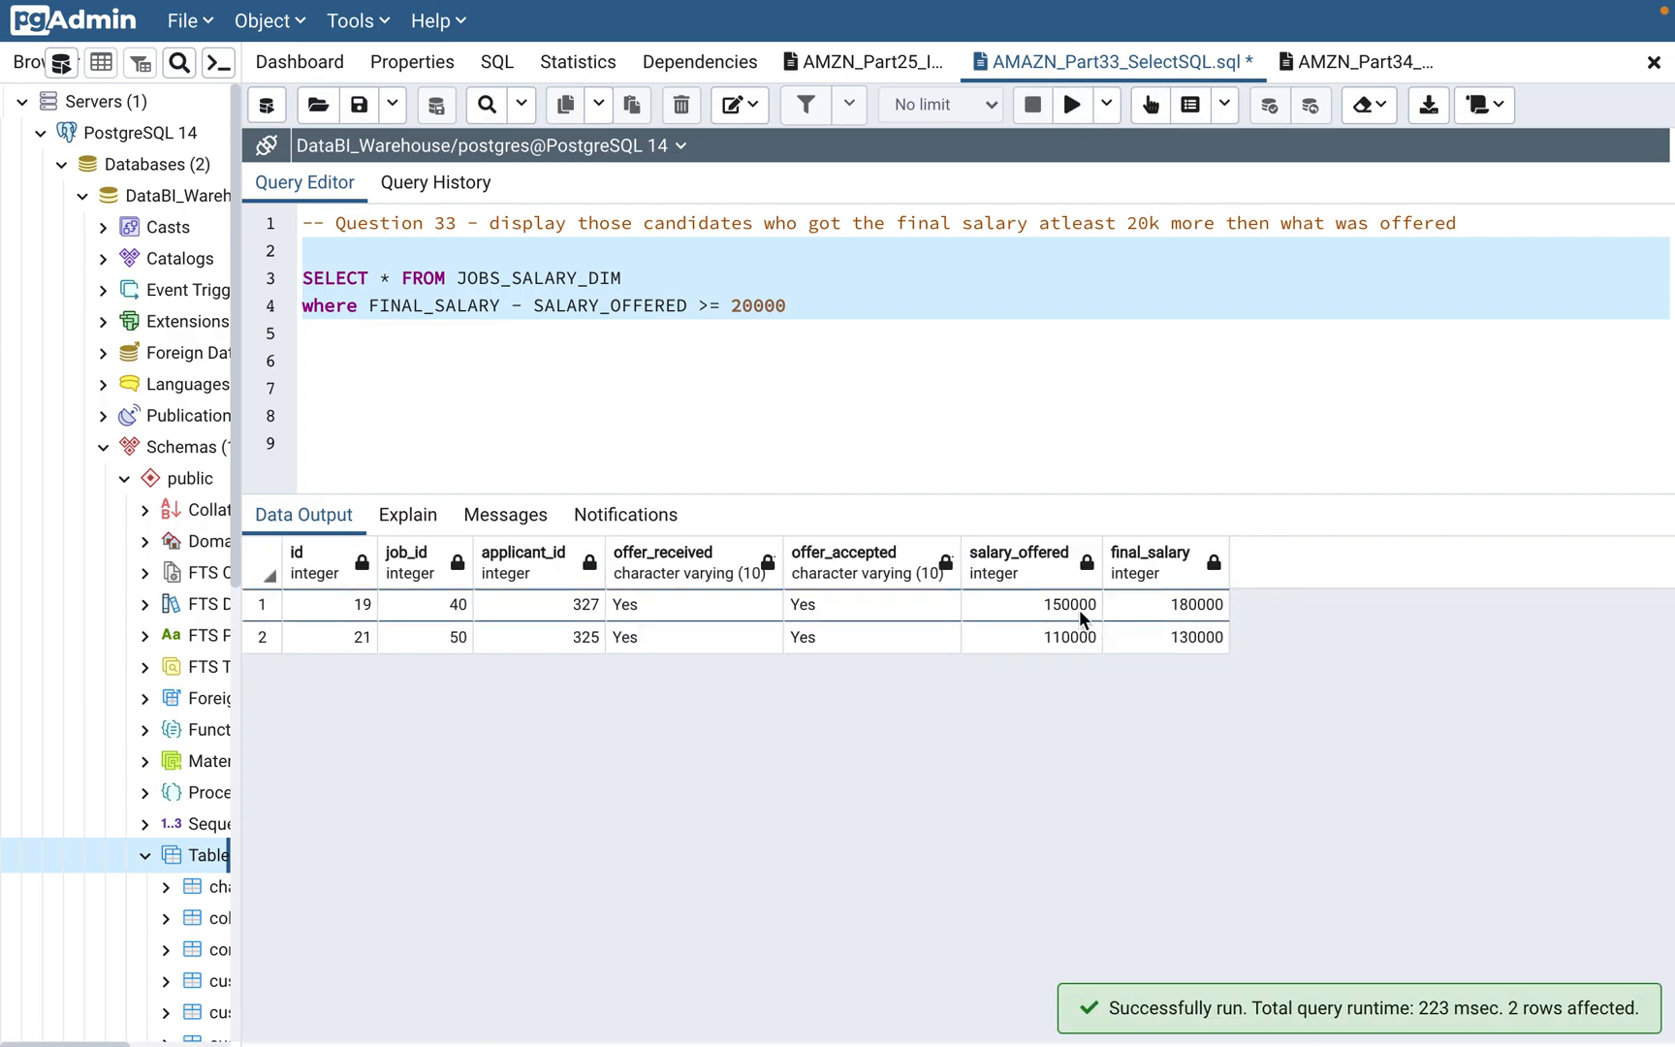
Check the salary_offered and final_salary values of the returned rows.
{"action": "left_click", "coordinate": [1164, 604]}
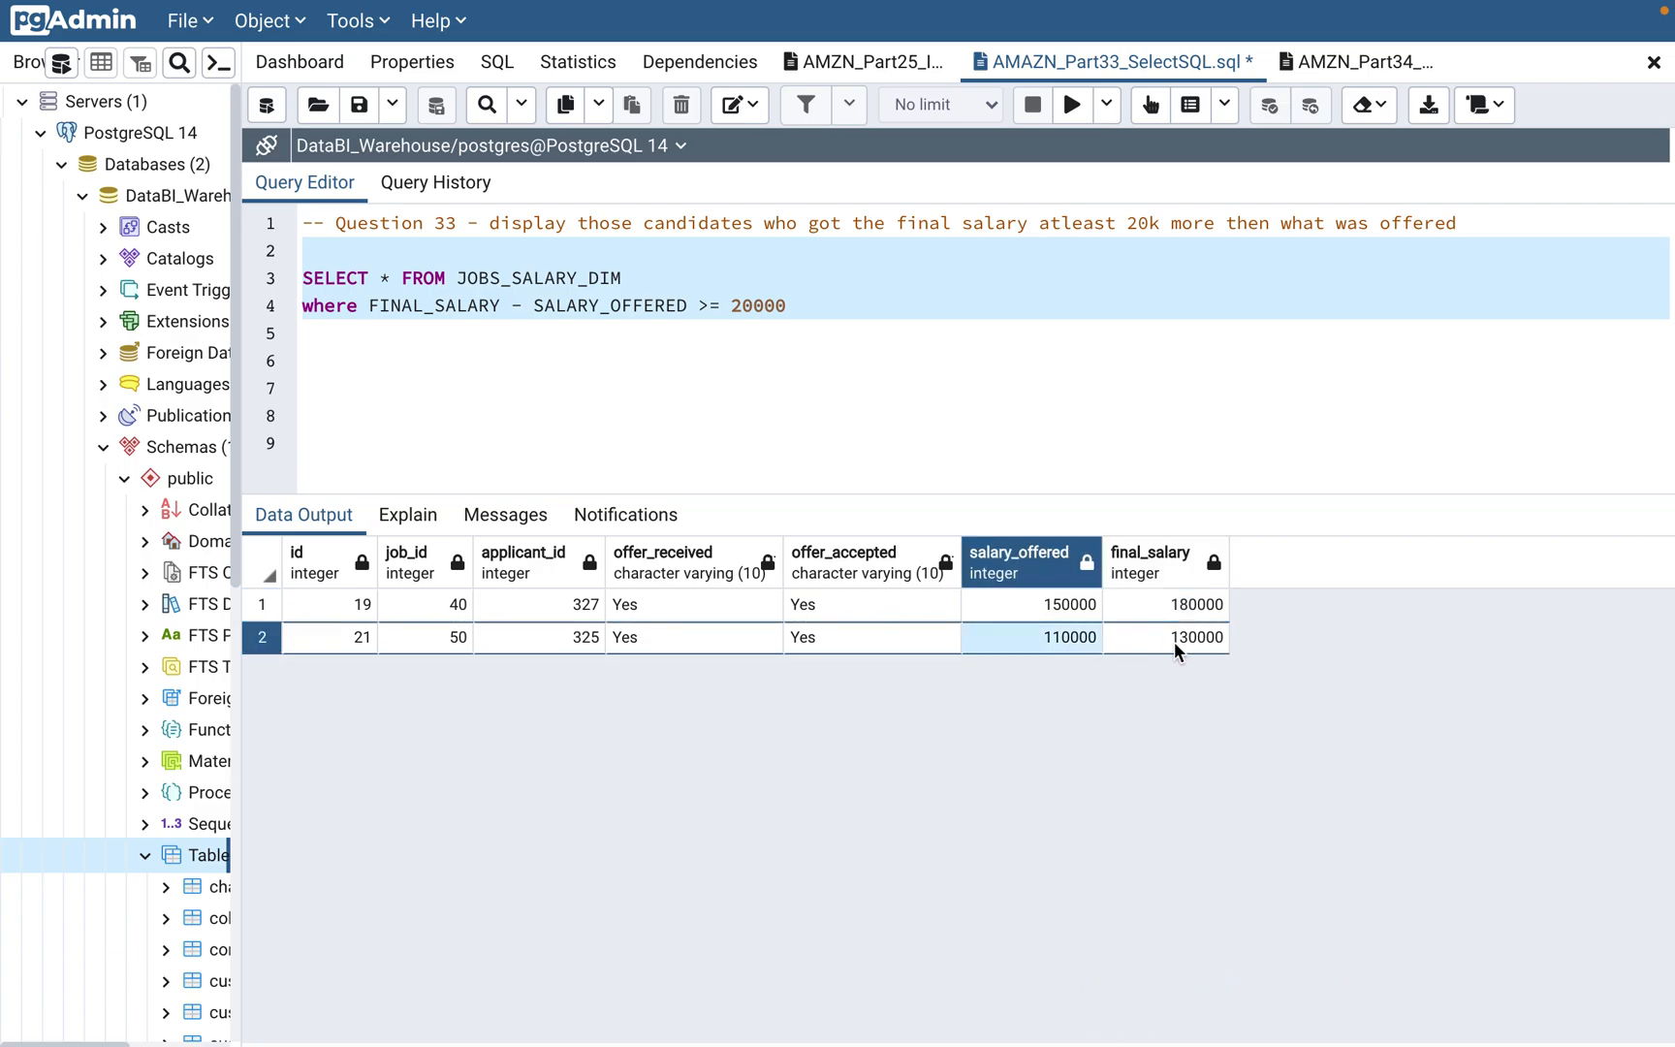
{"action": "left_click", "coordinate": [1164, 561]}
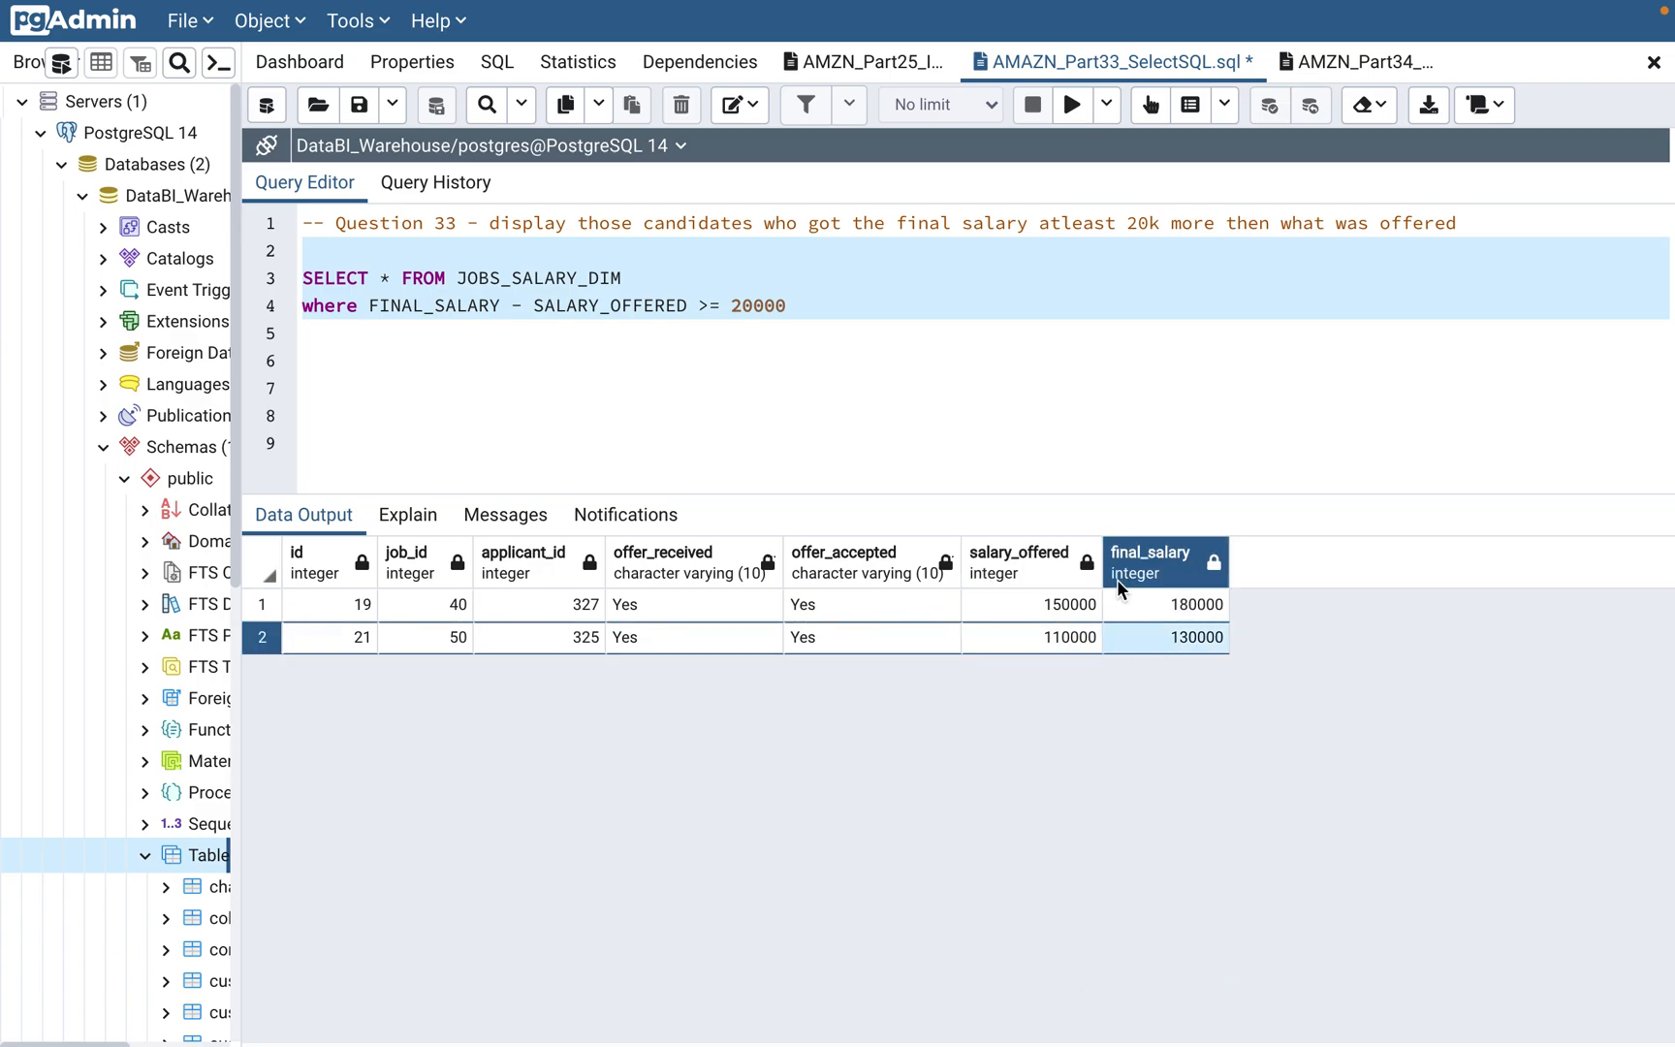
{"action": "mouse_move", "coordinate": [1172, 222]}
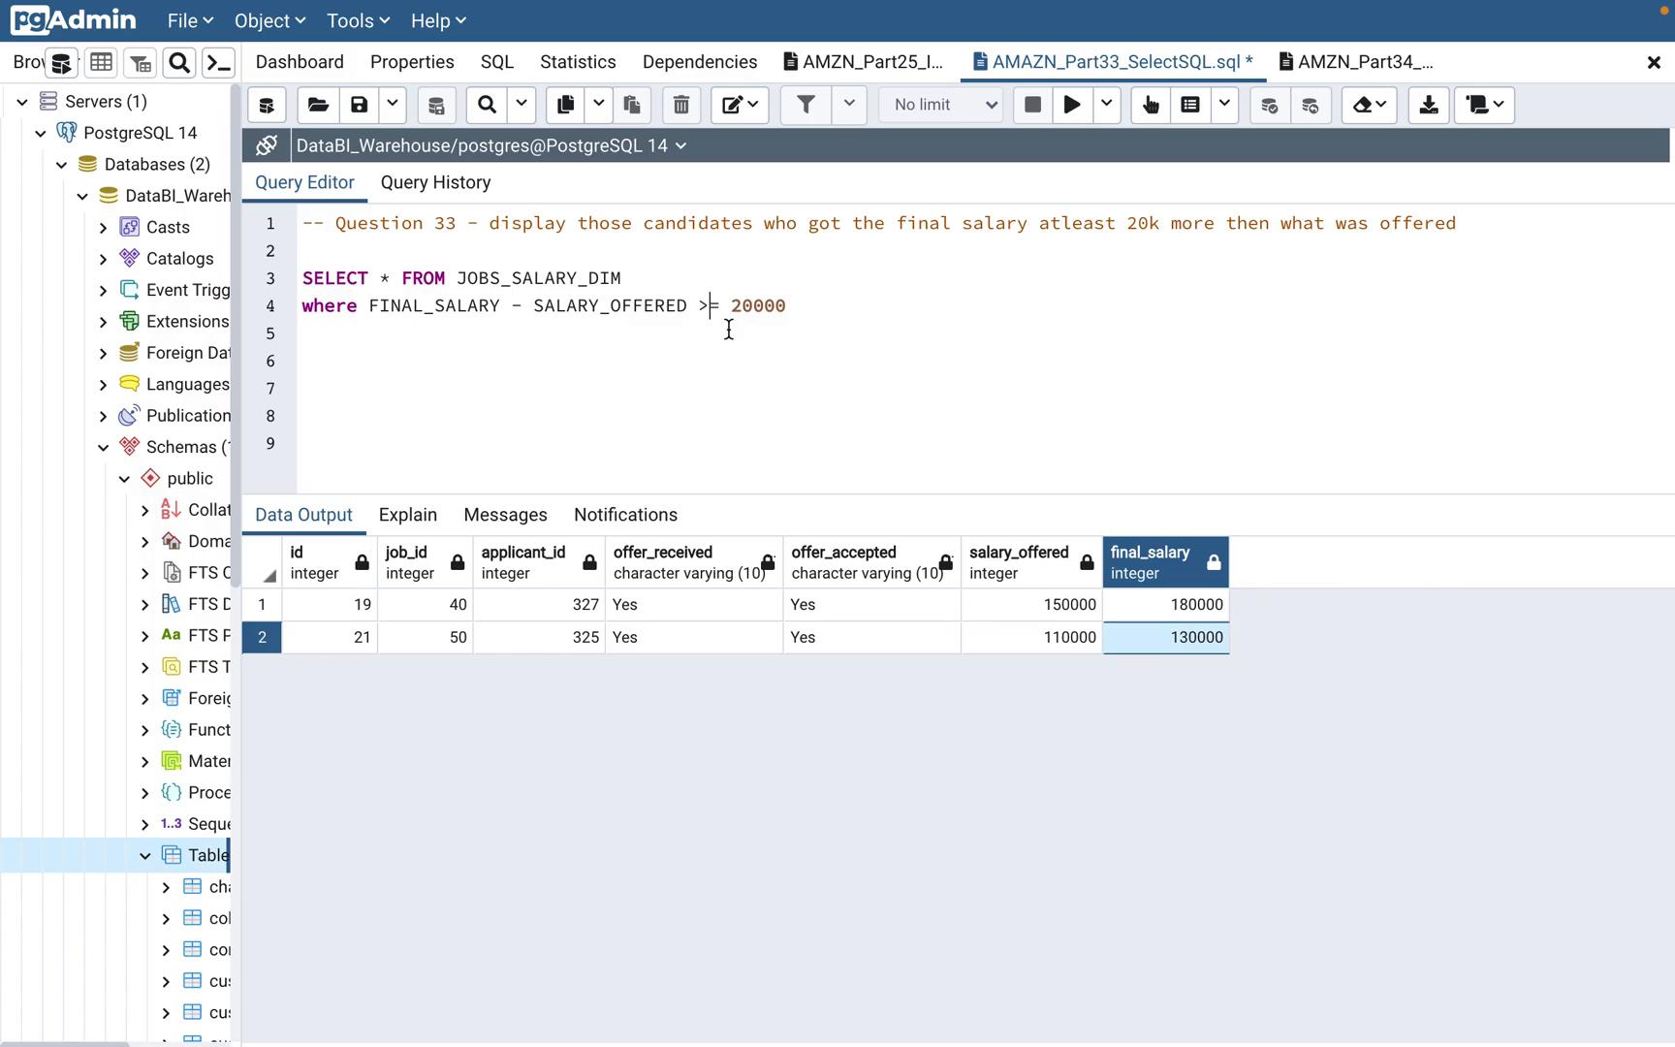
{"action": "mouse_move", "coordinate": [566, 310]}
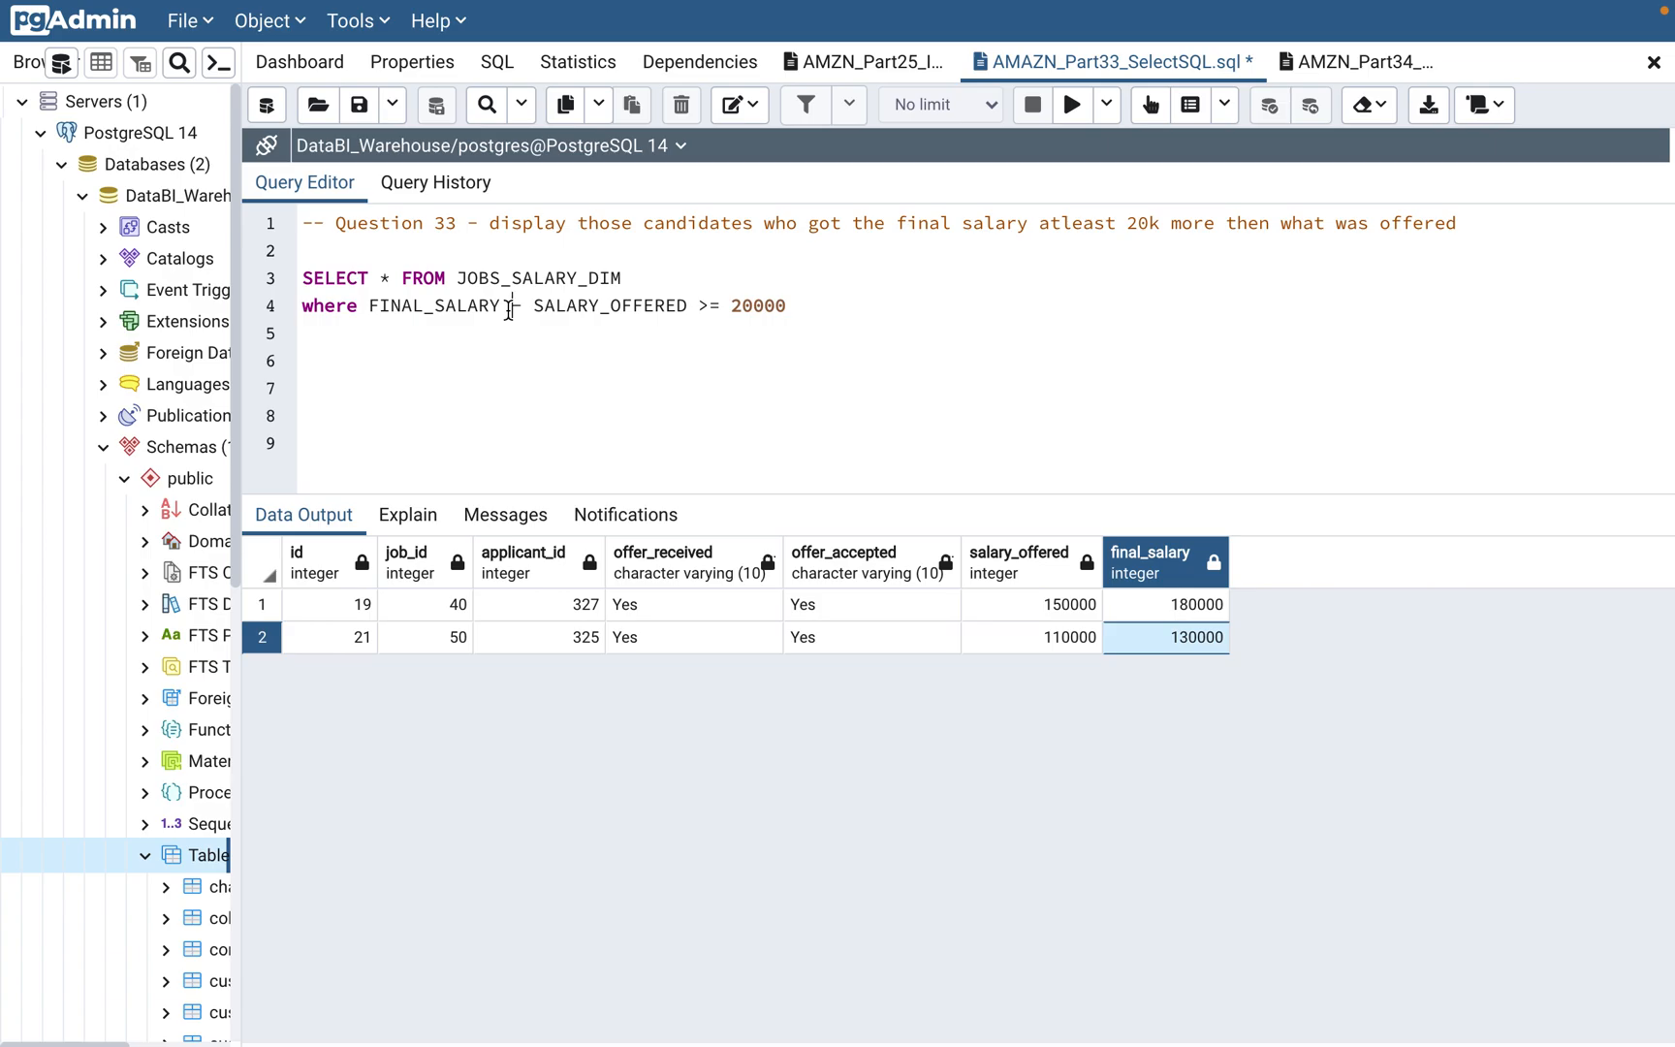
{"action": "mouse_move", "coordinate": [1002, 696]}
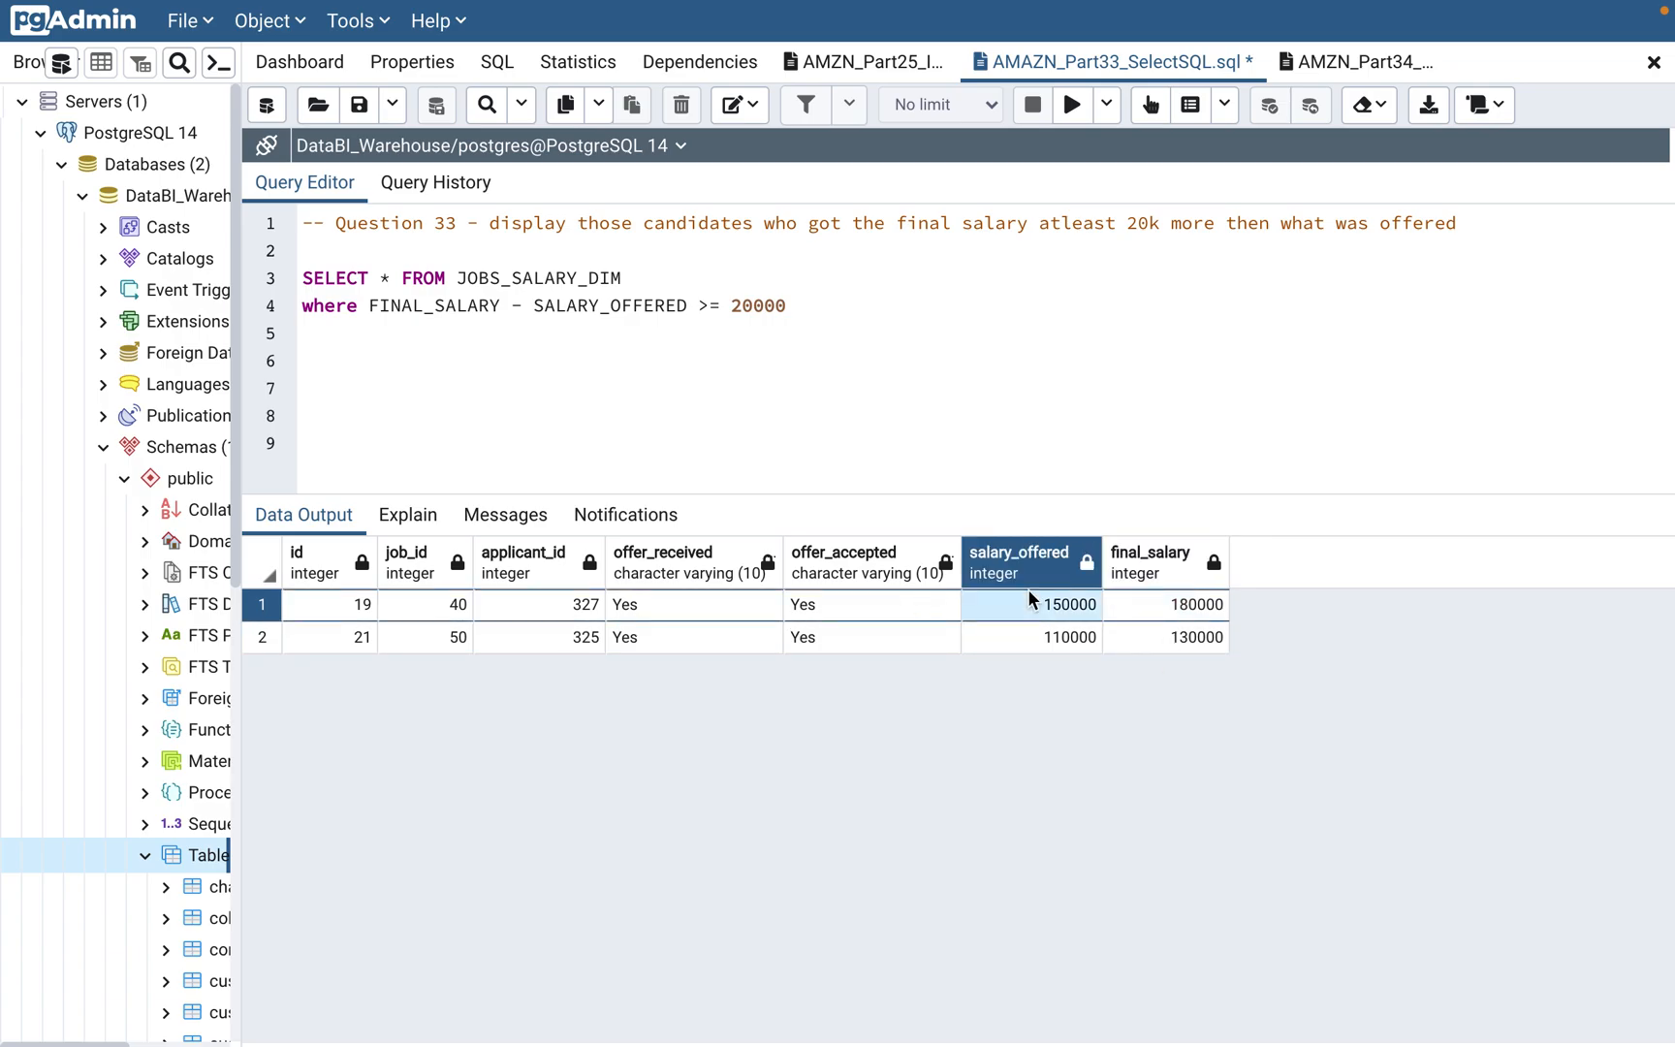
{"action": "left_click", "coordinate": [1149, 552]}
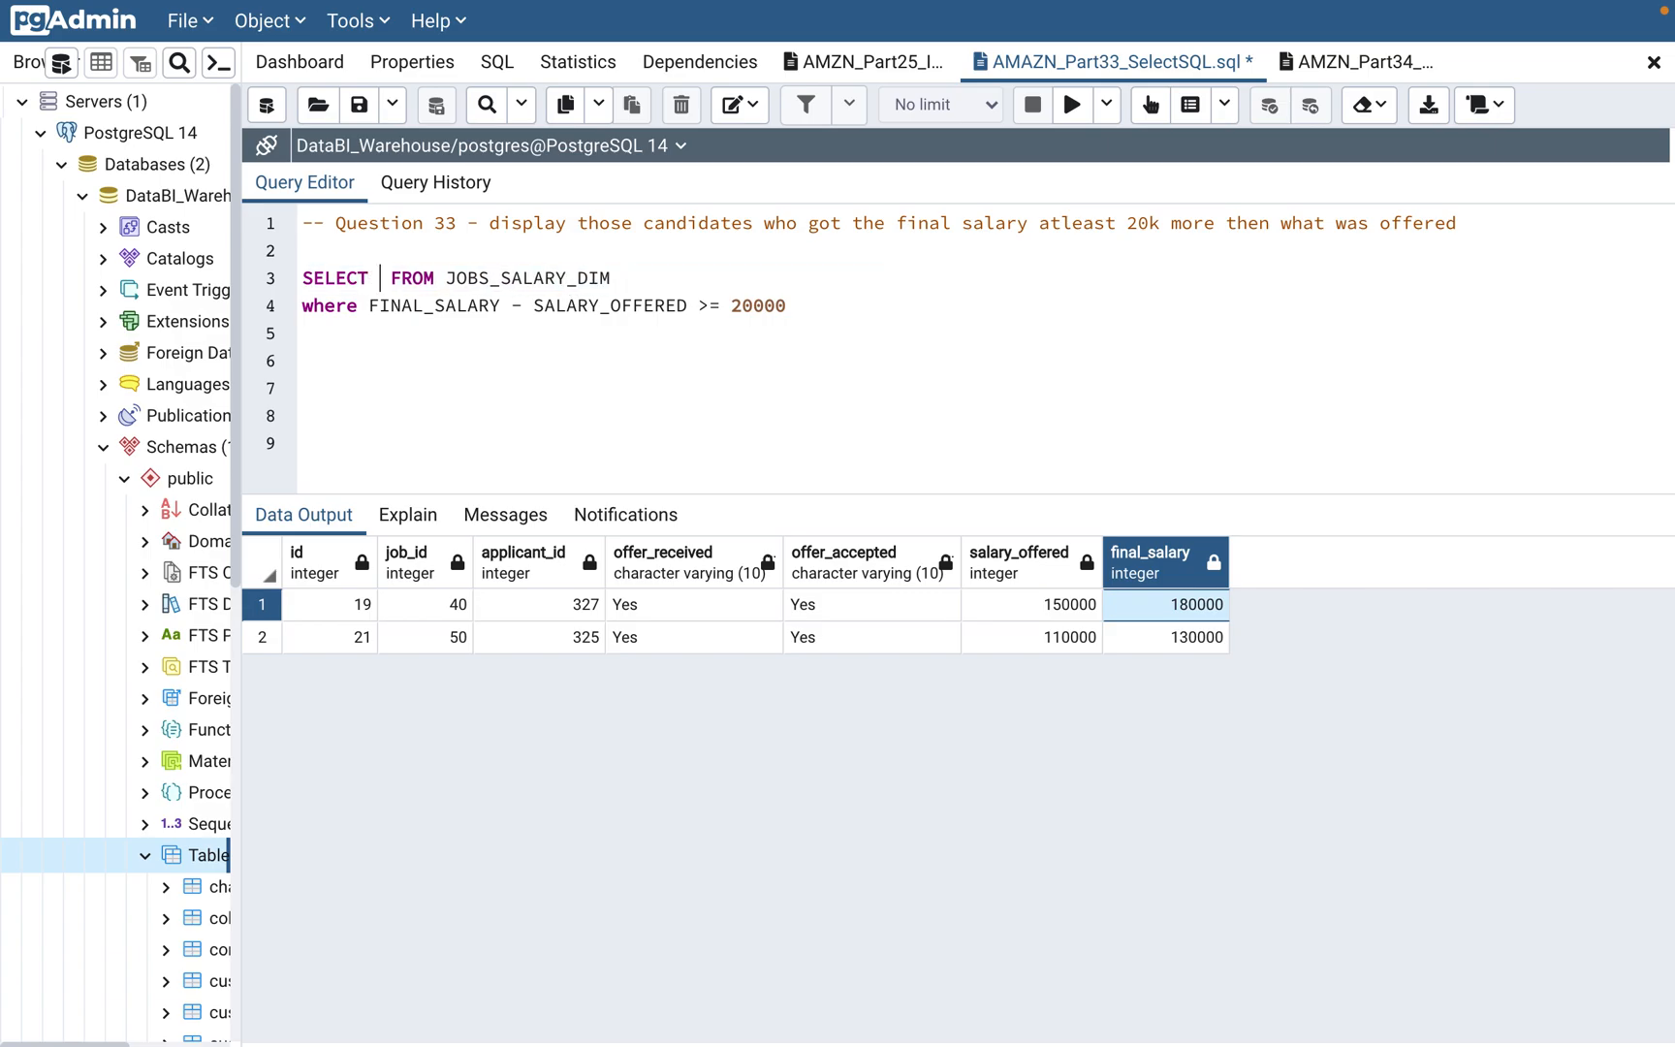
Select applicant_id, FINAL_SALARY, SALARY_OFFERED and FINAL_SALARY - SALARY_OFFERED instead of *.
{"action": "type", "text": "applicant_id"}
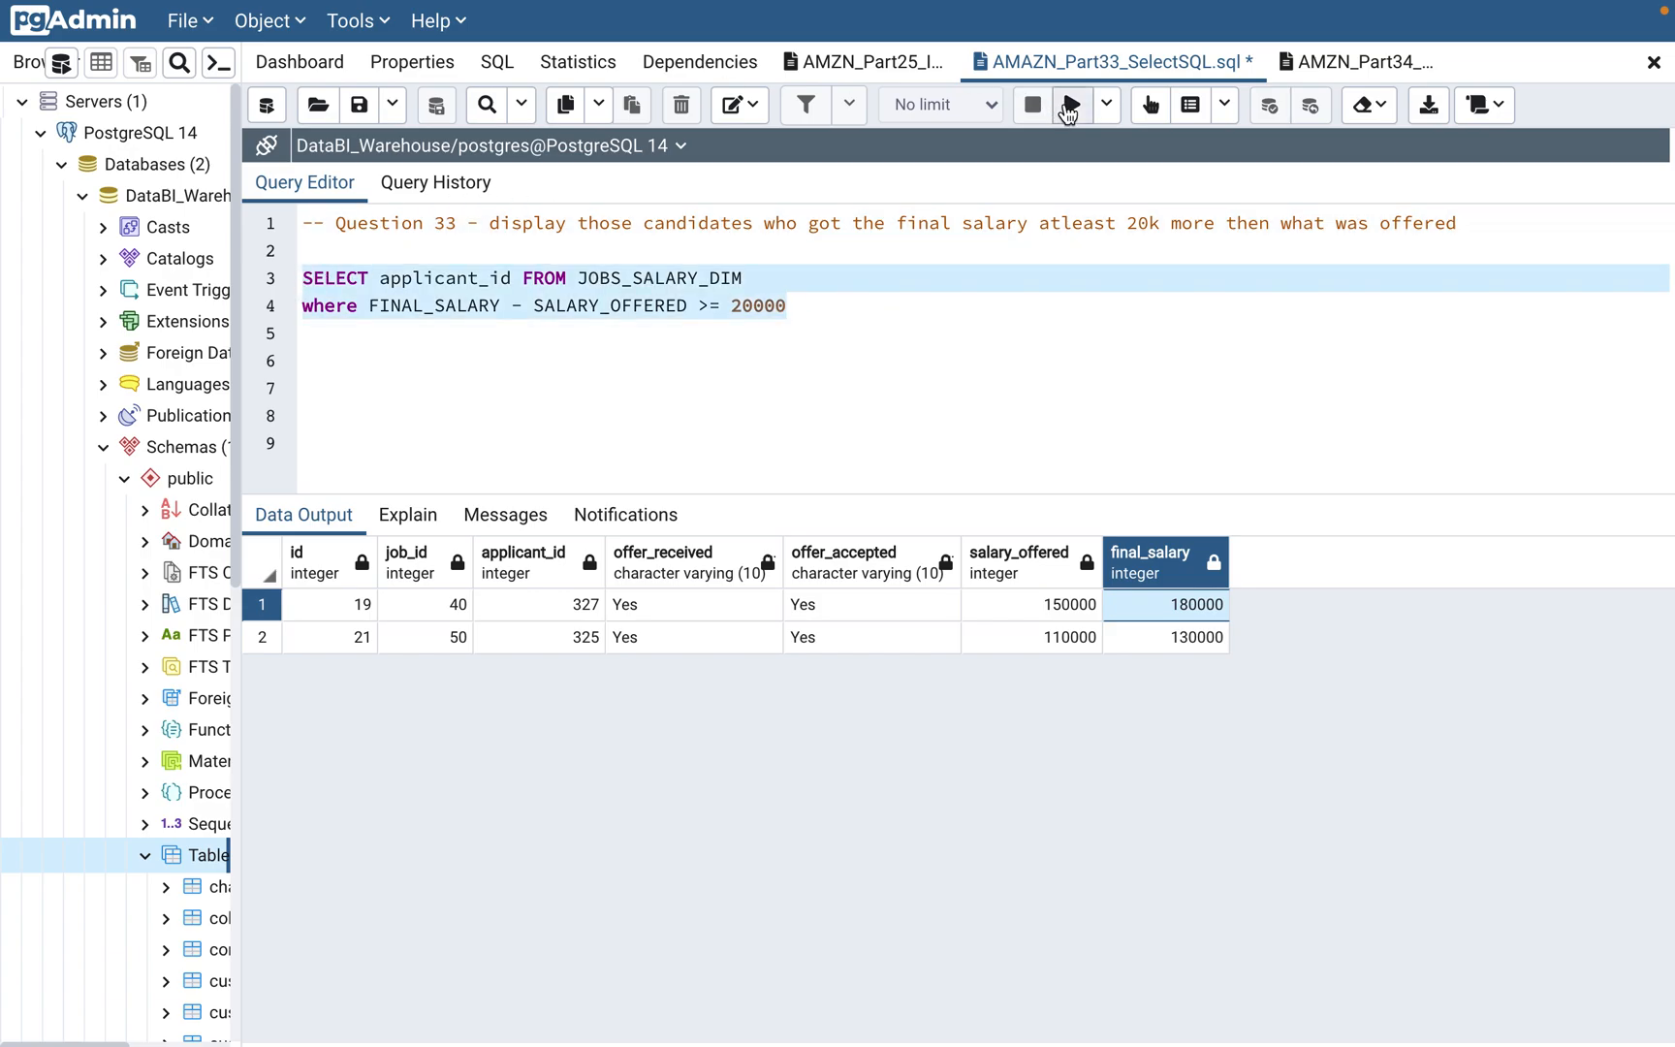
{"action": "left_click", "coordinate": [1069, 104]}
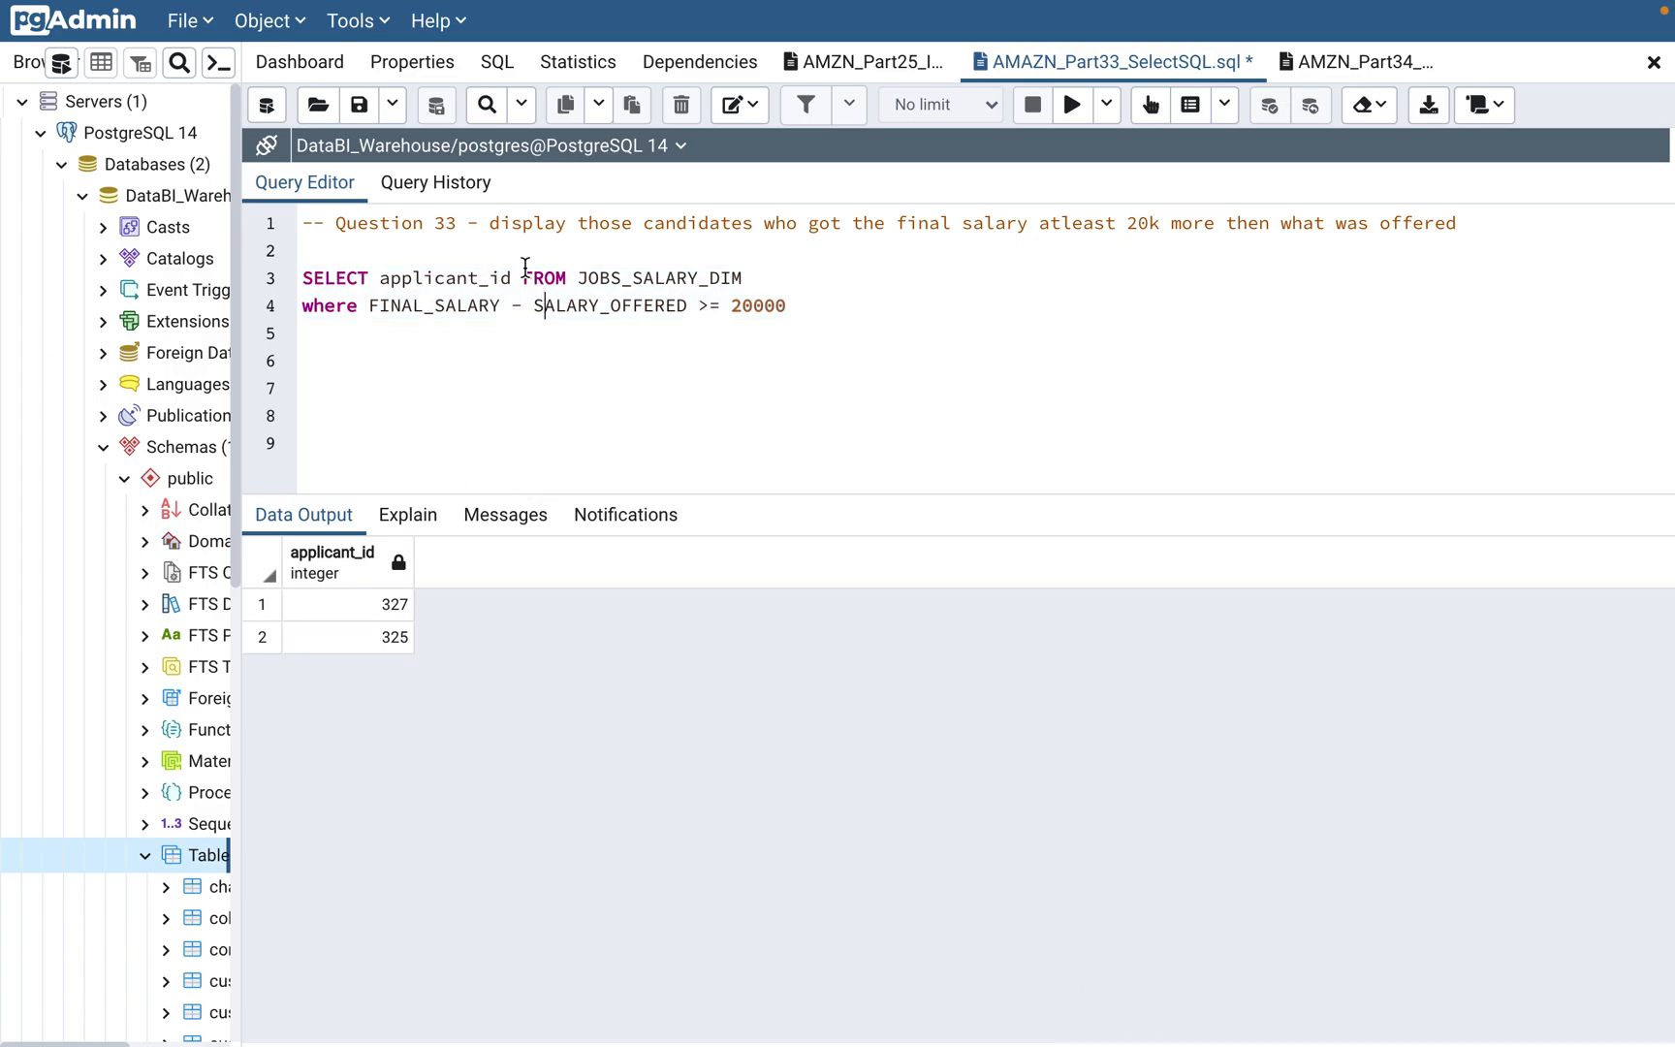
{"action": "type", "text": ","}
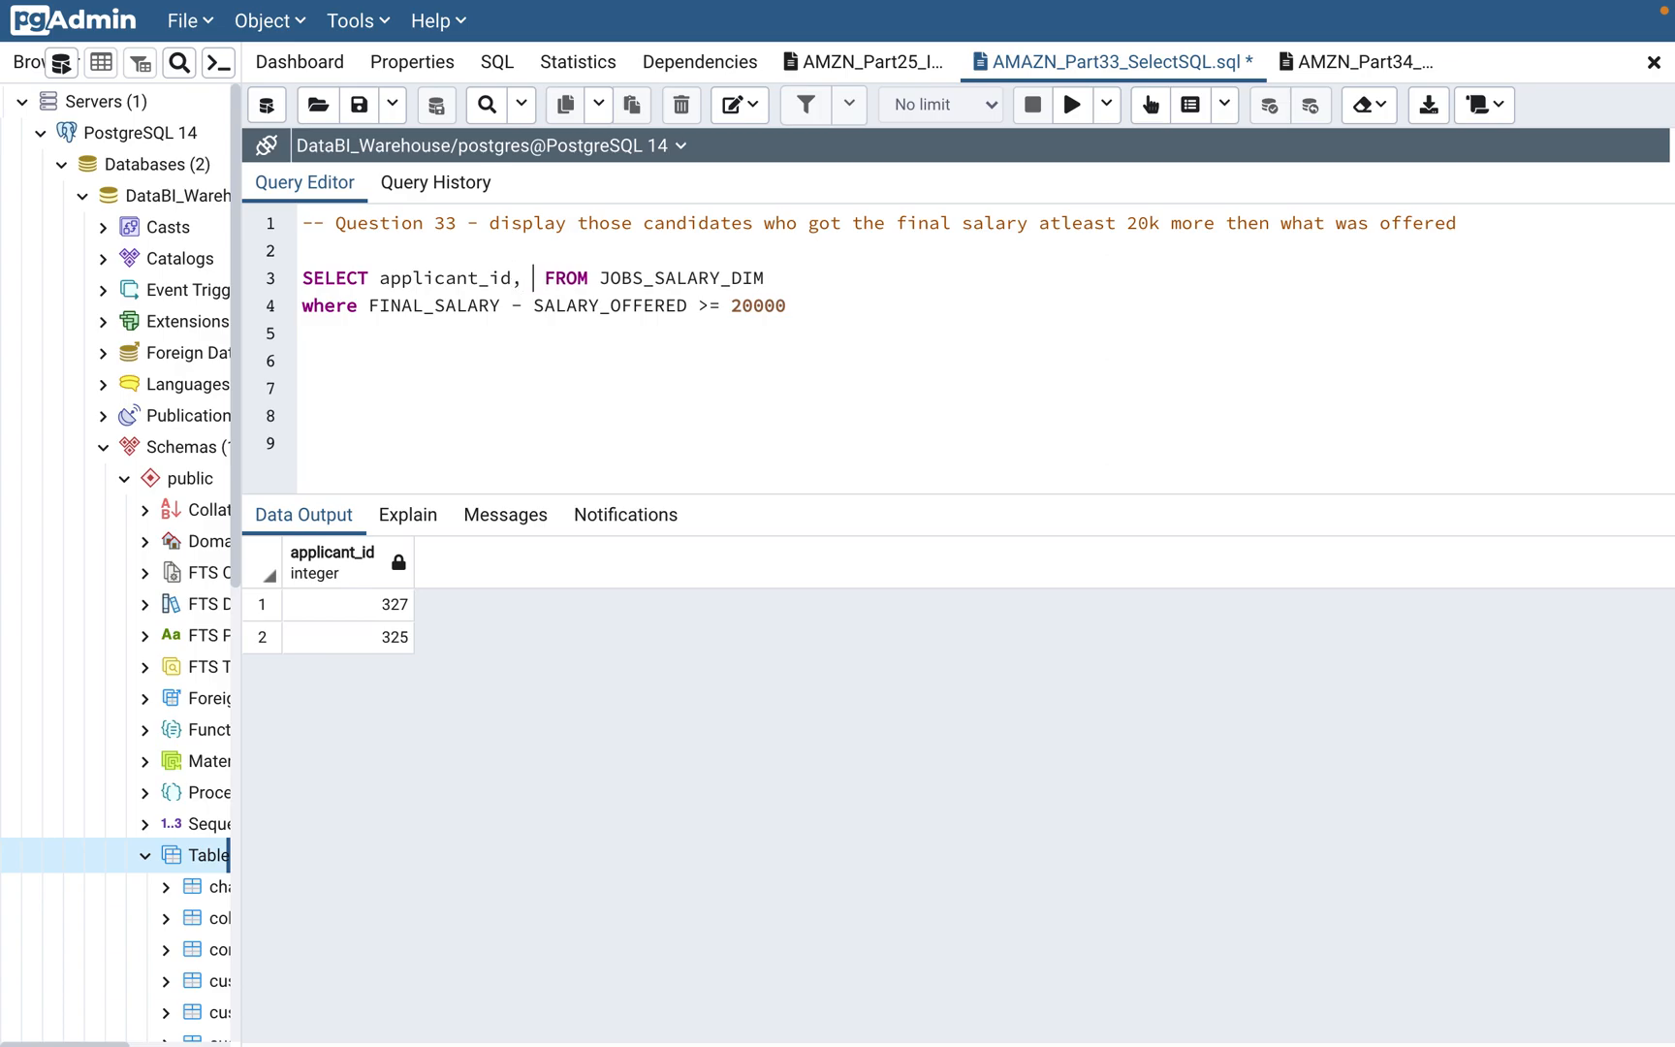
{"action": "mouse_move", "coordinate": [463, 408]}
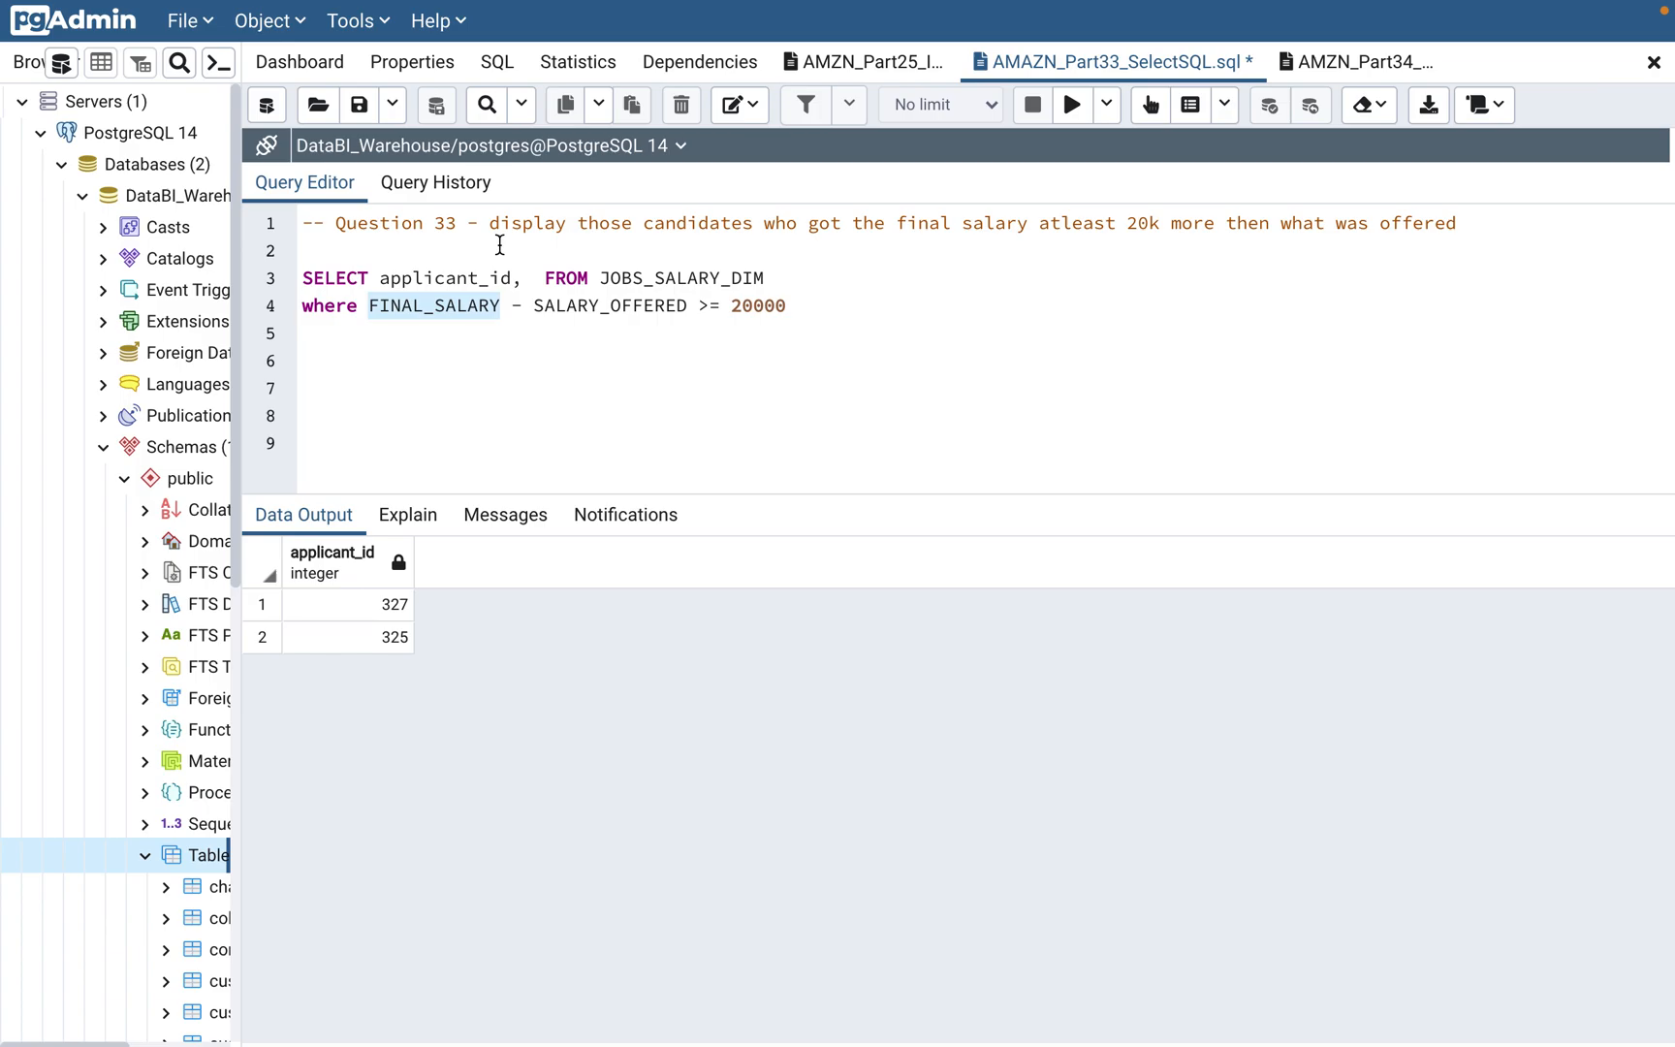
{"action": "type", "text": "FINAL_SALARY"}
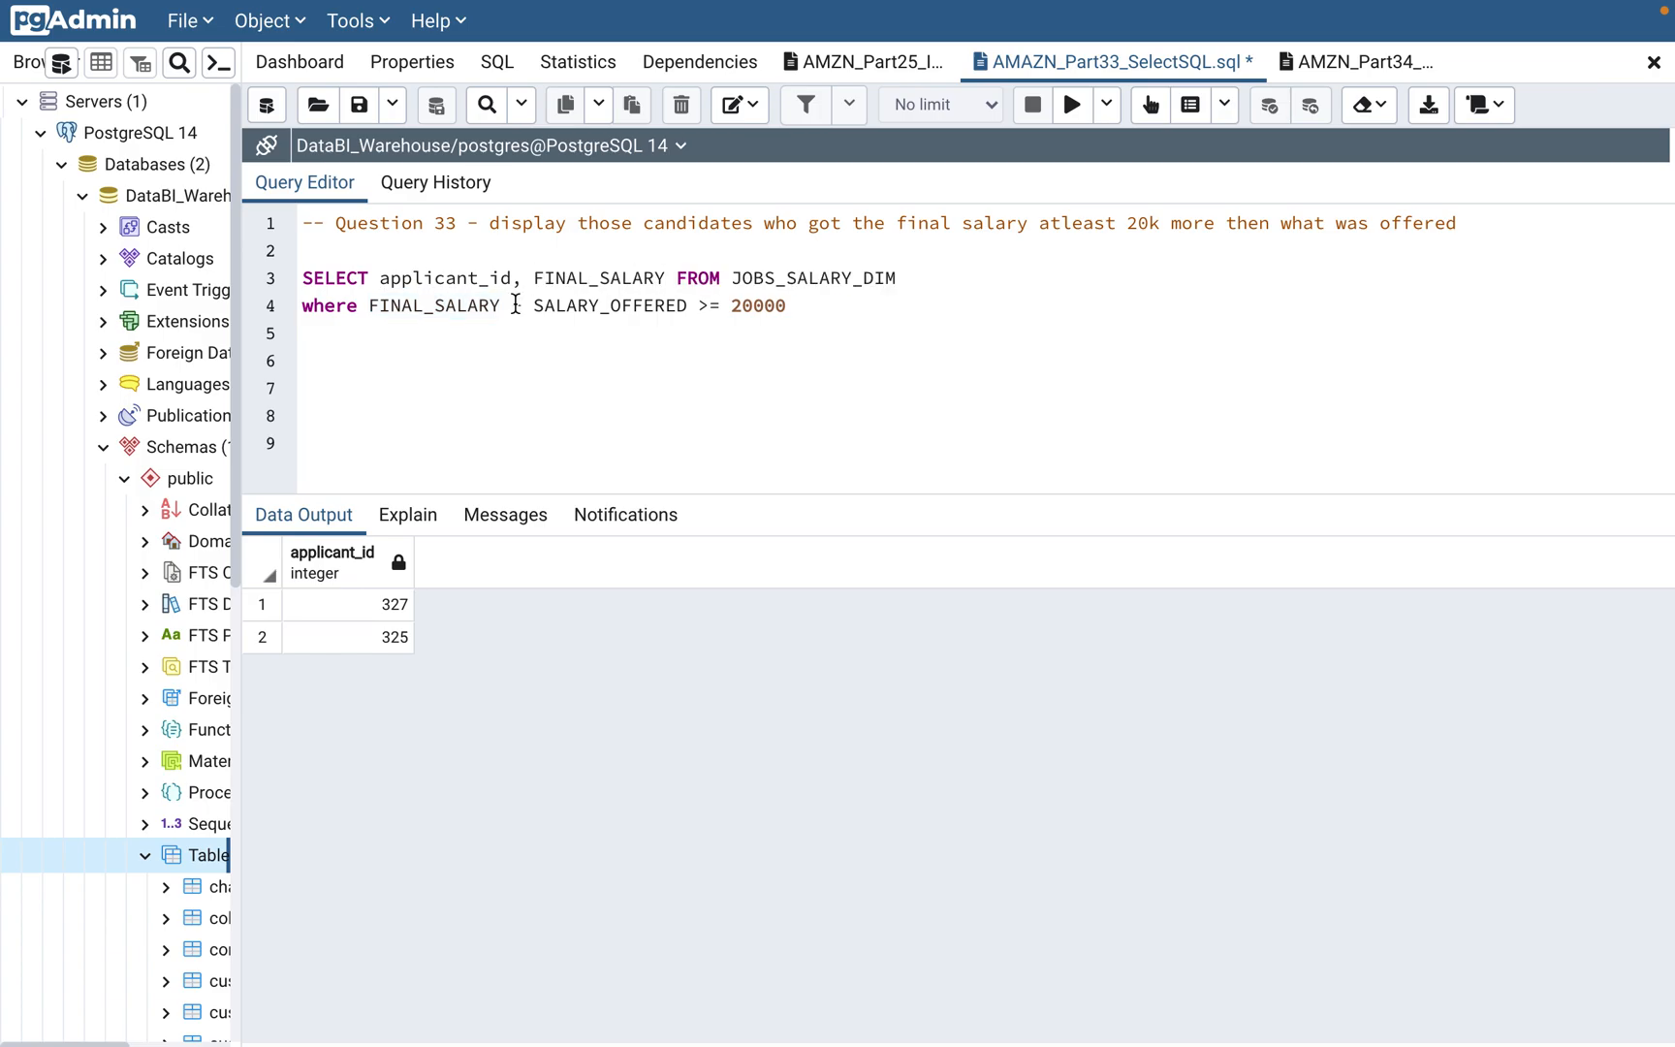
{"action": "type", "text": ","}
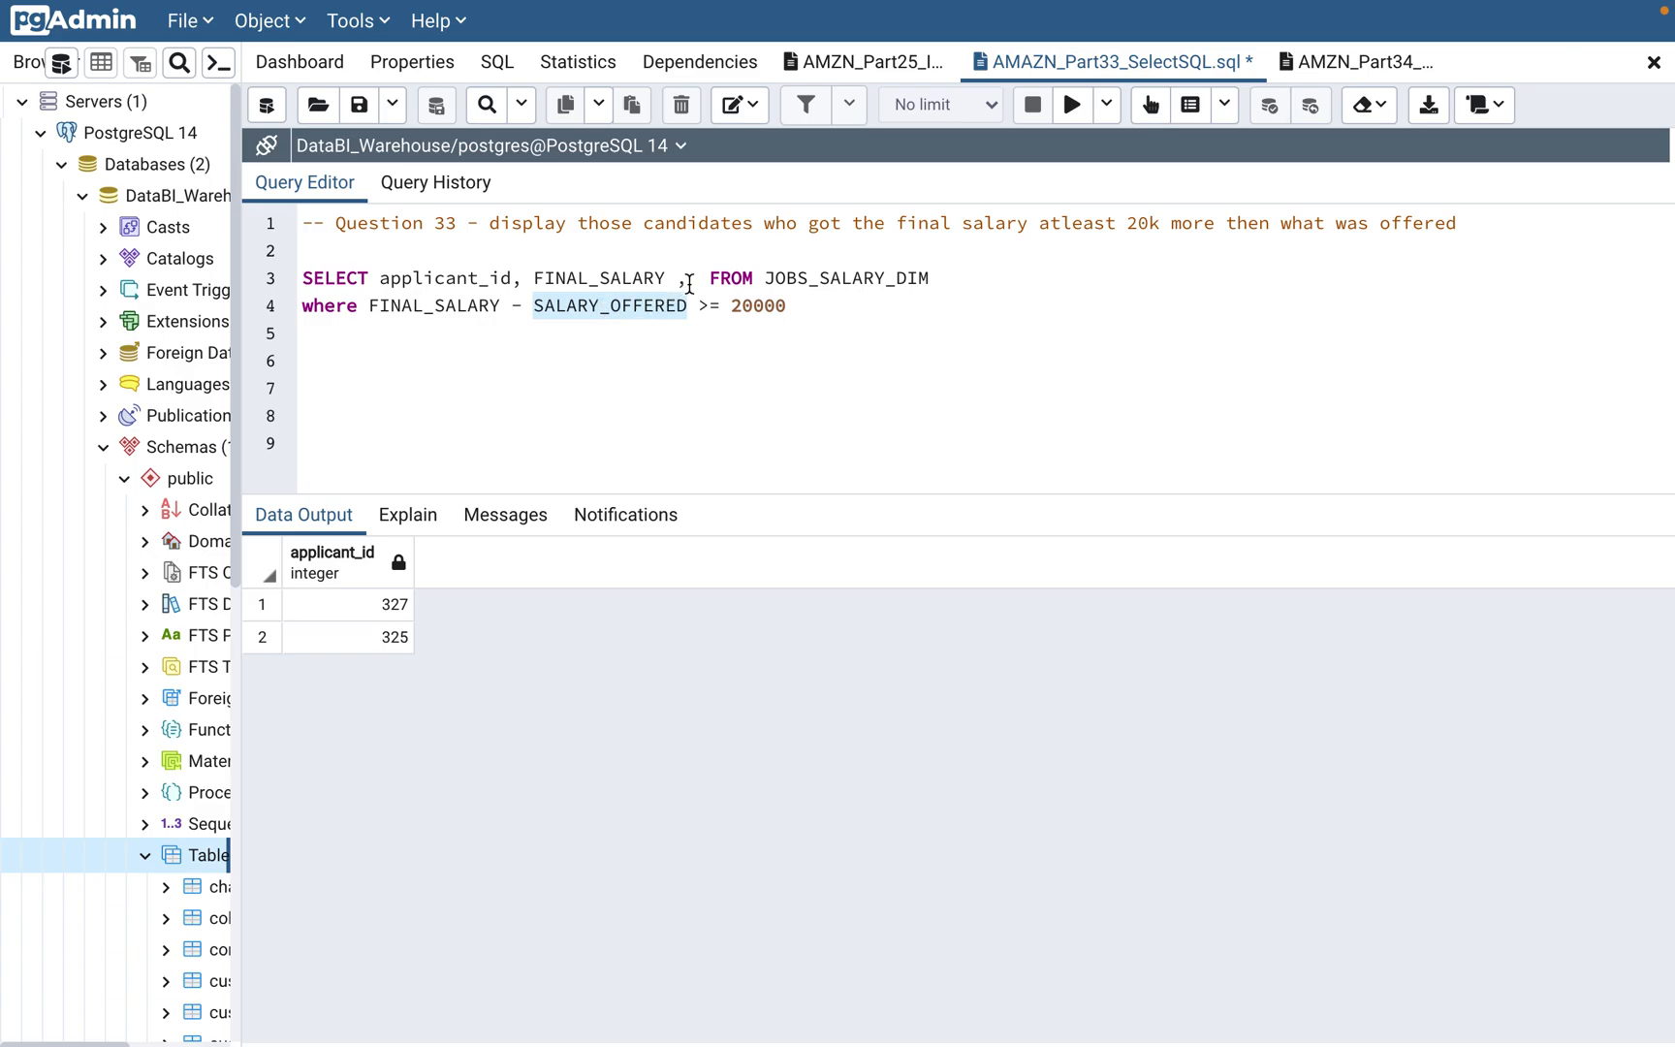
{"action": "type", "text": "SALARY_OFFERED ,"}
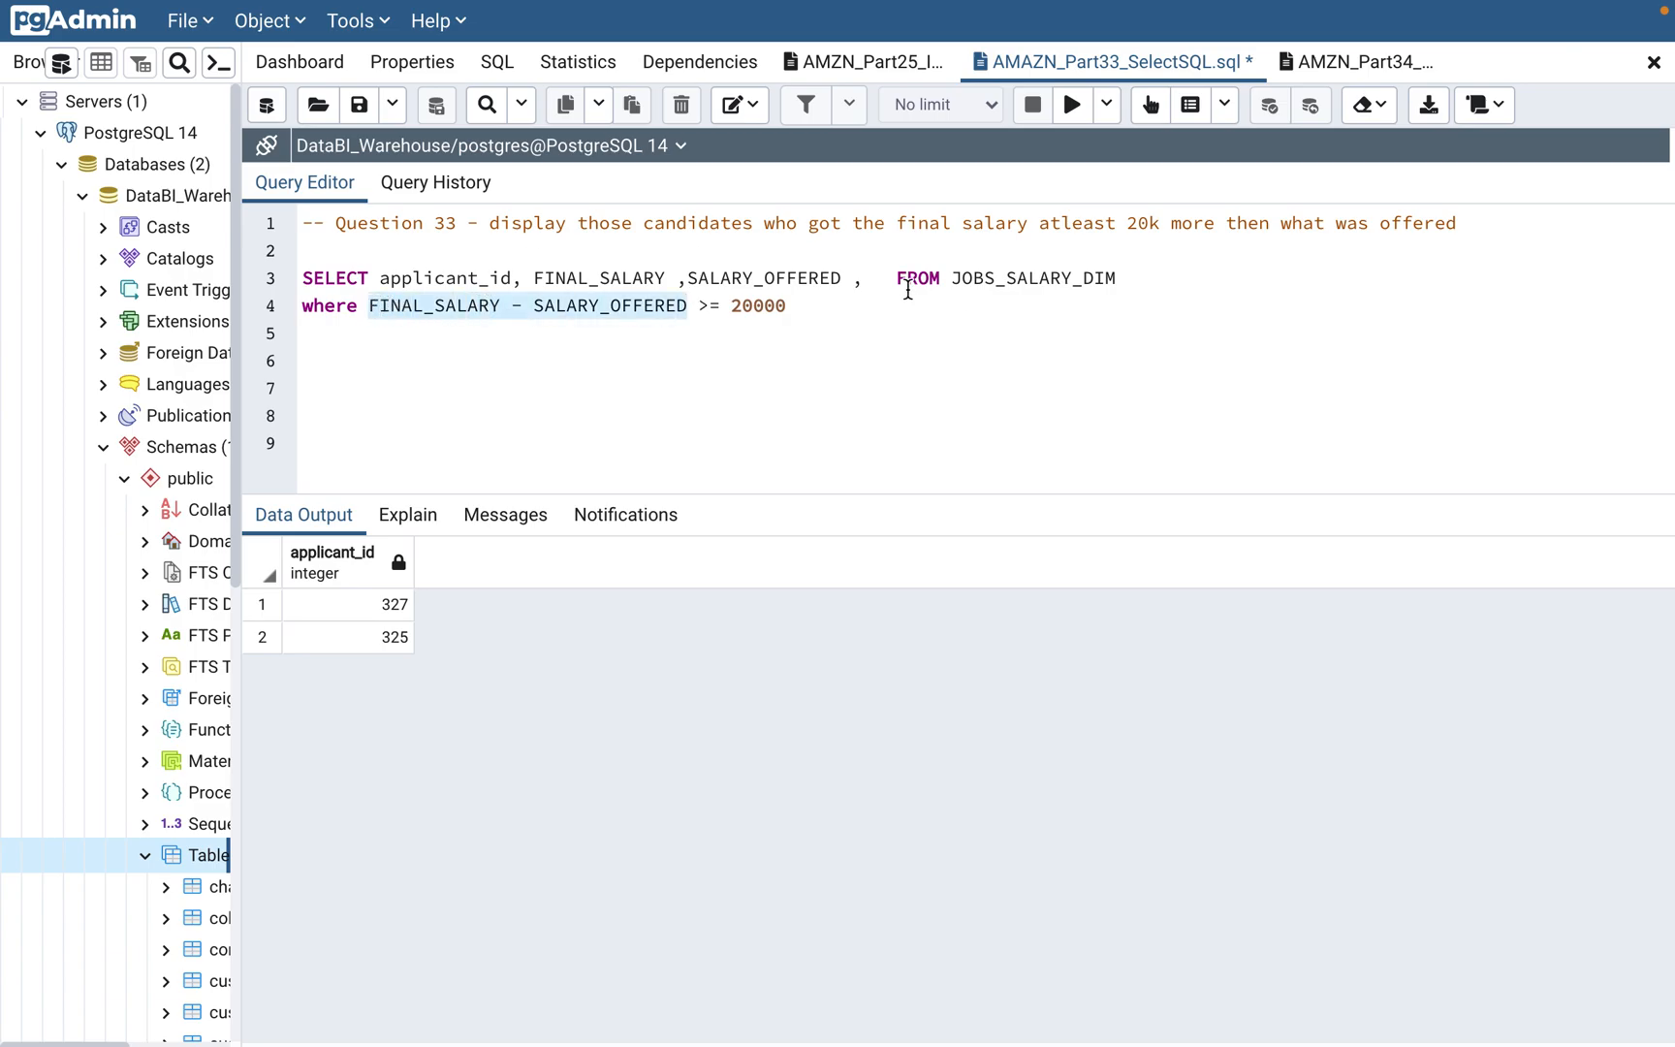
{"action": "type", "text": "FINAL_SALARY - SALARY_OFFERED"}
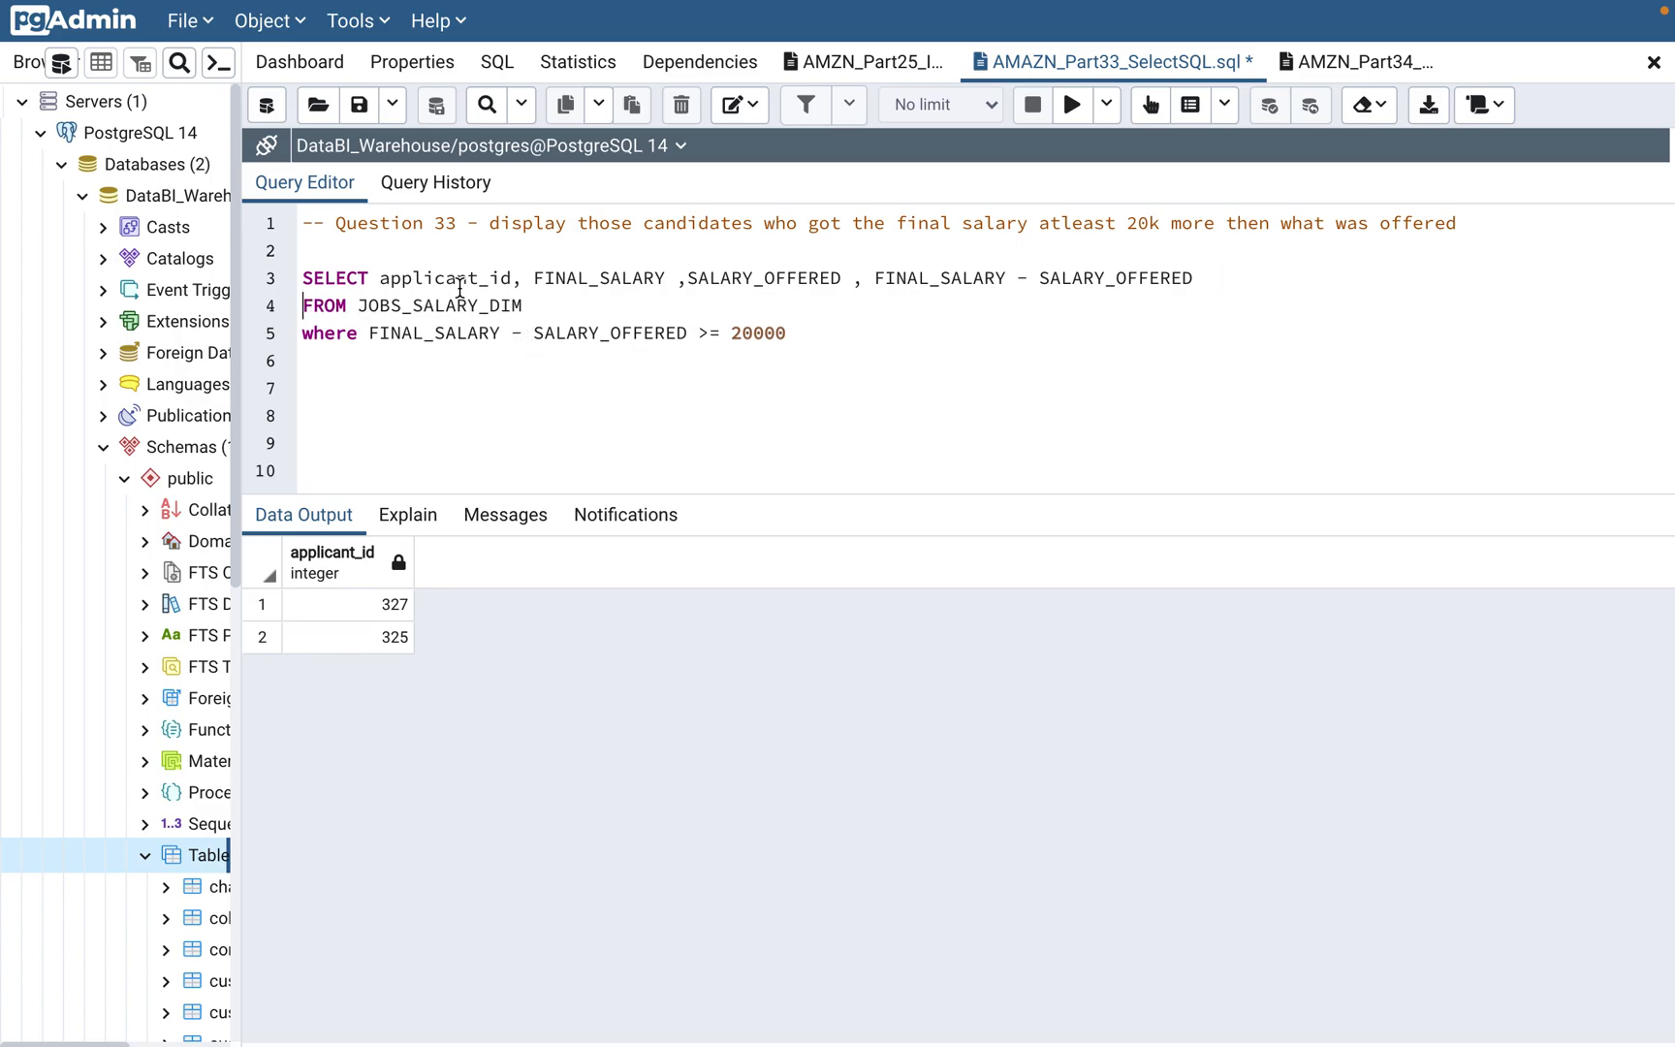
Alias the difference AS DIFF_SALARY, rerun, and check applicant 325's 20000 difference.
{"action": "left_click", "coordinate": [604, 353]}
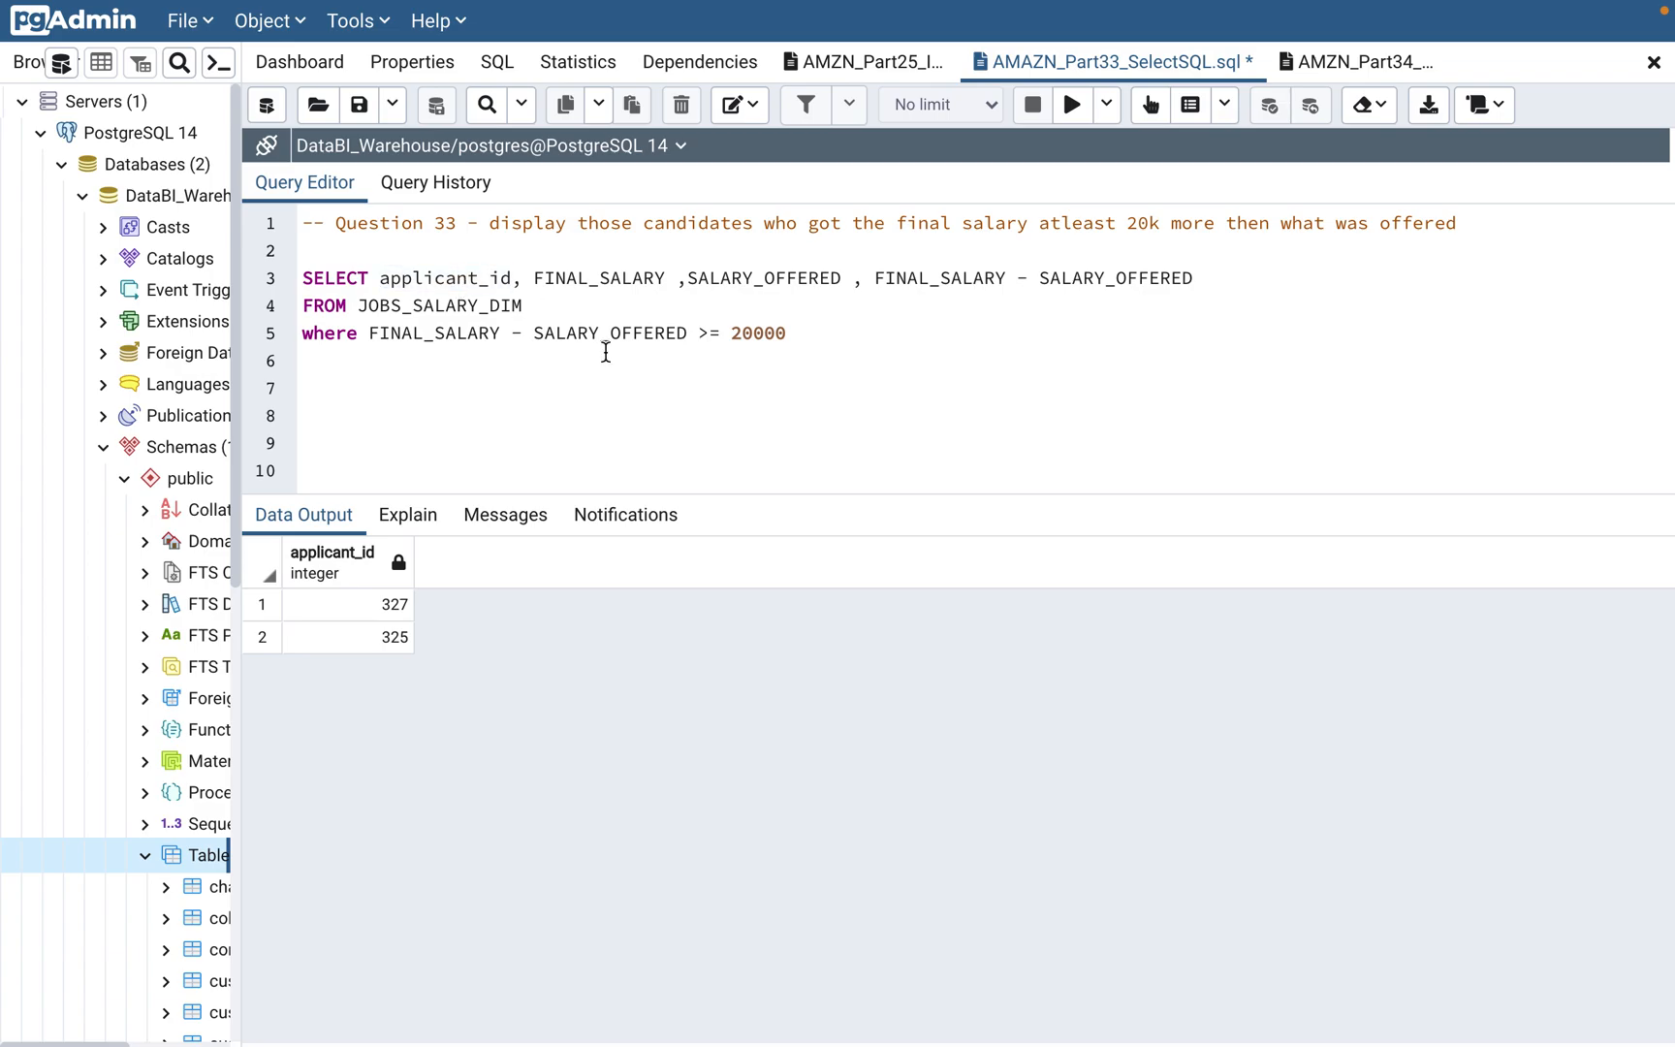
{"action": "mouse_move", "coordinate": [823, 345]}
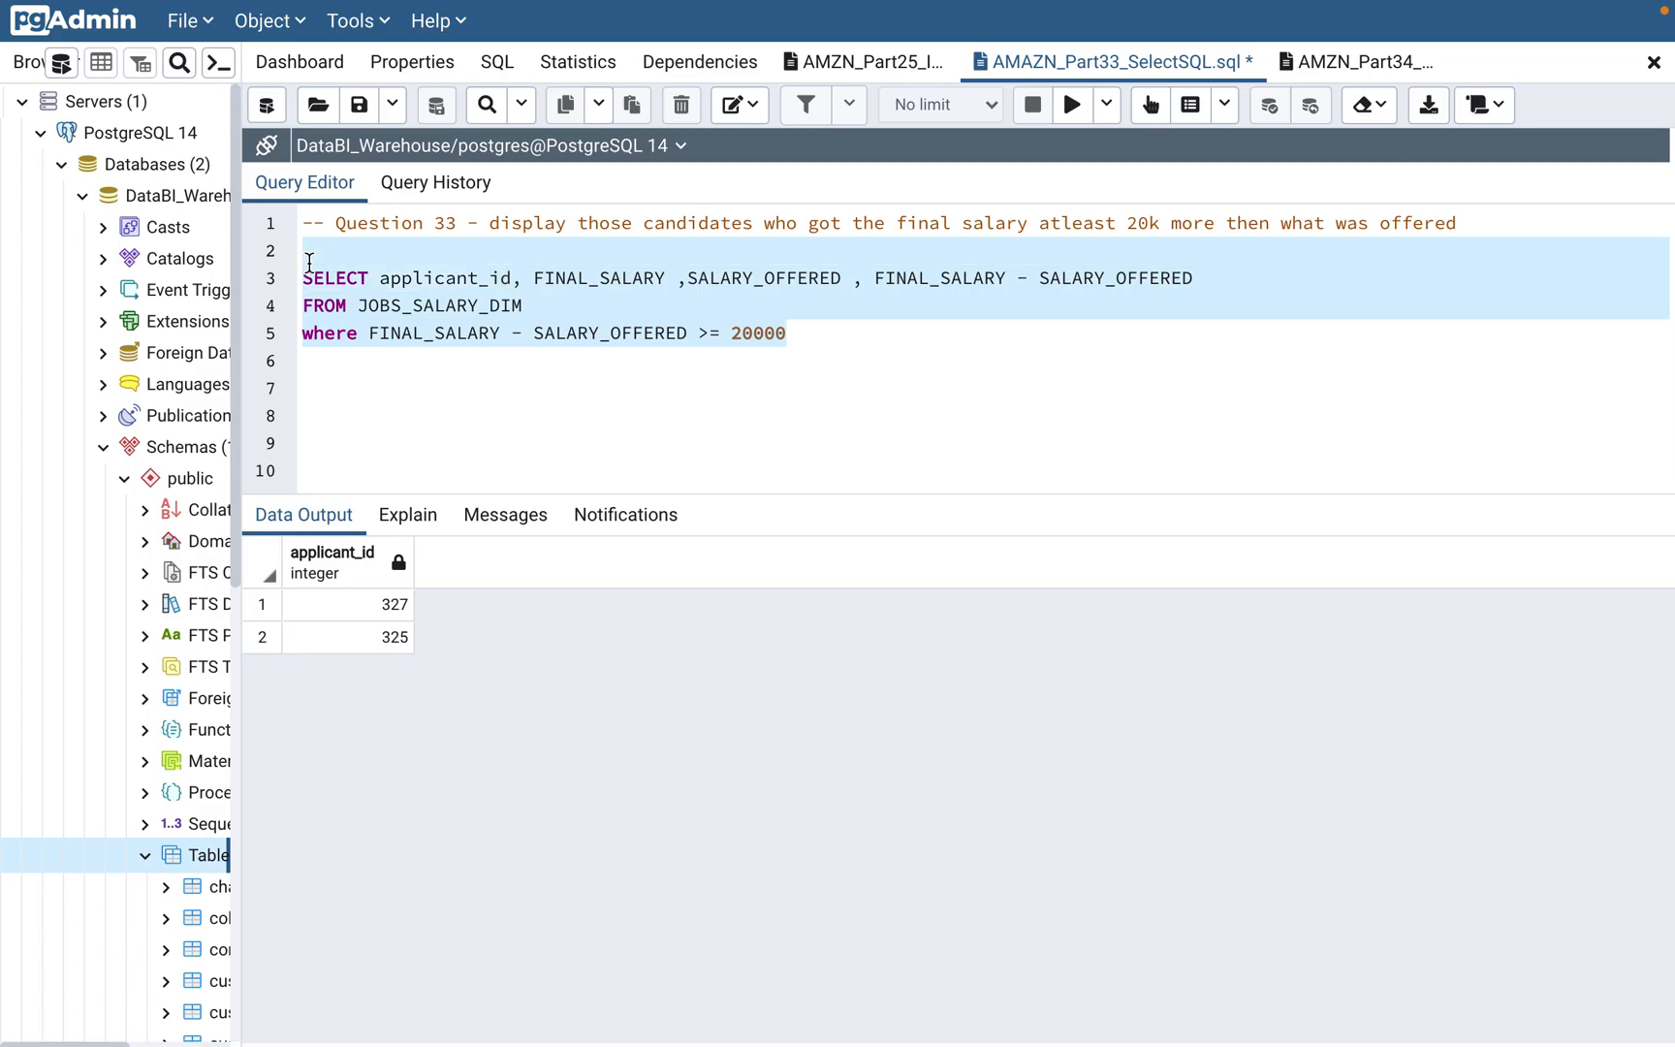
{"action": "type", "text": "A"}
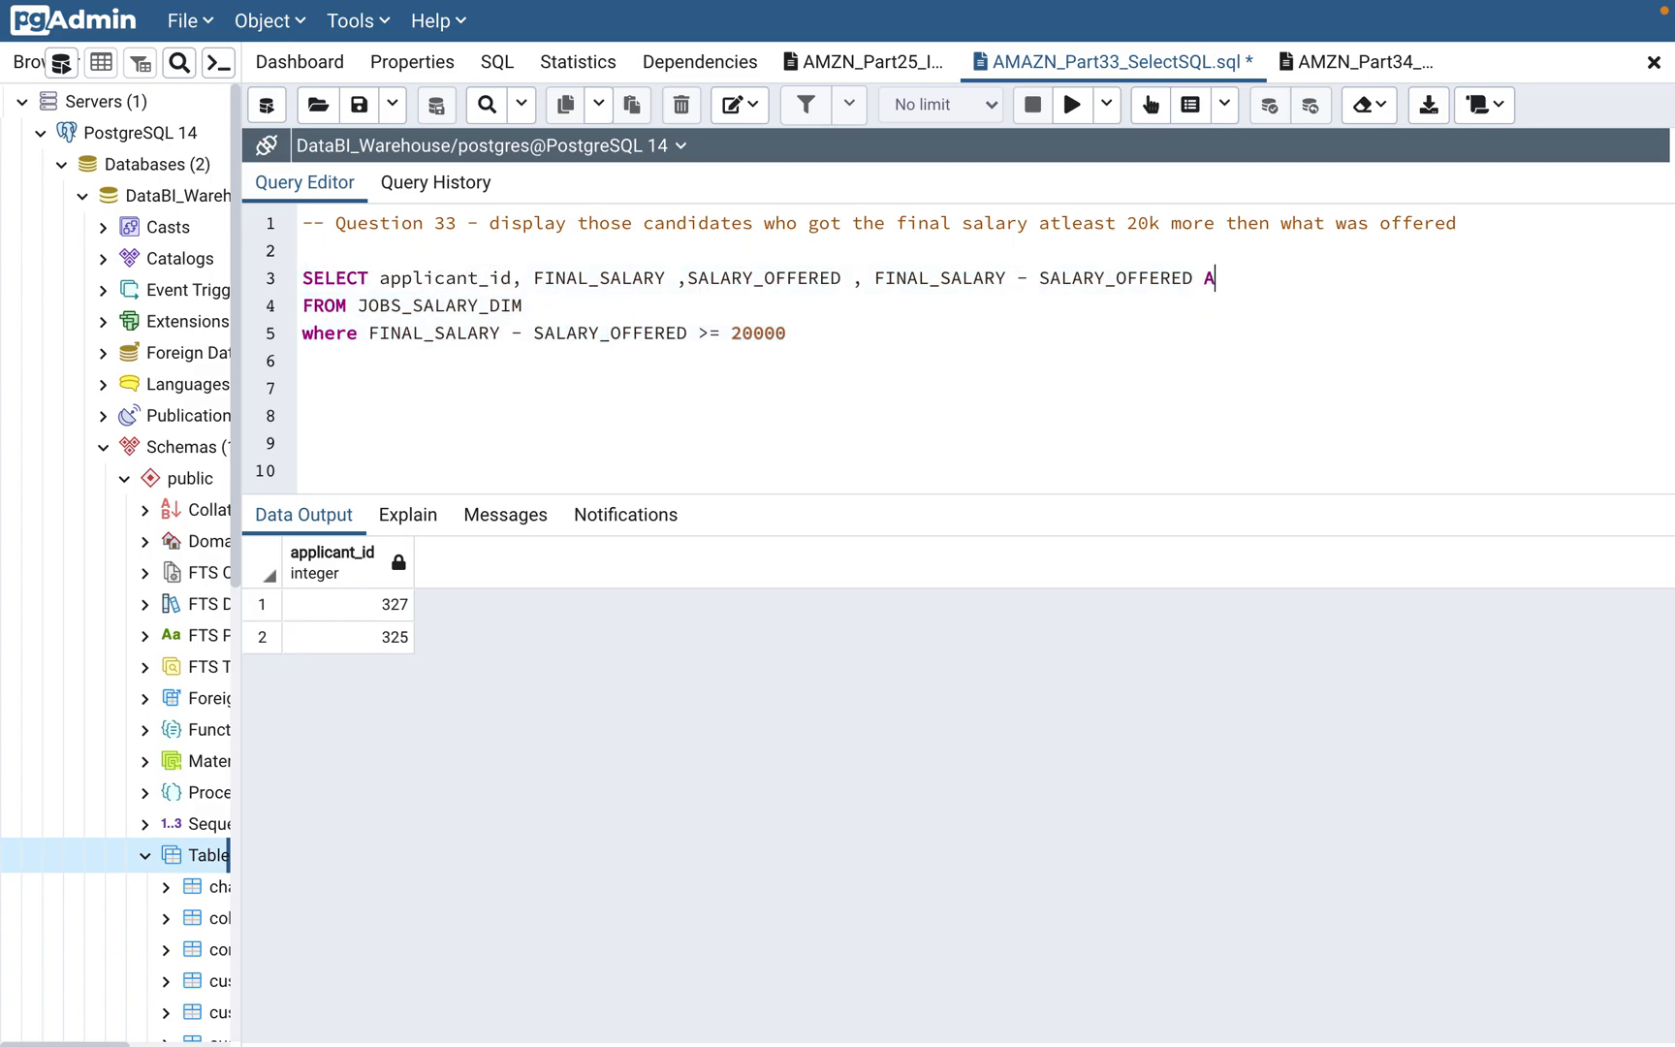
{"action": "type", "text": "S DIF"}
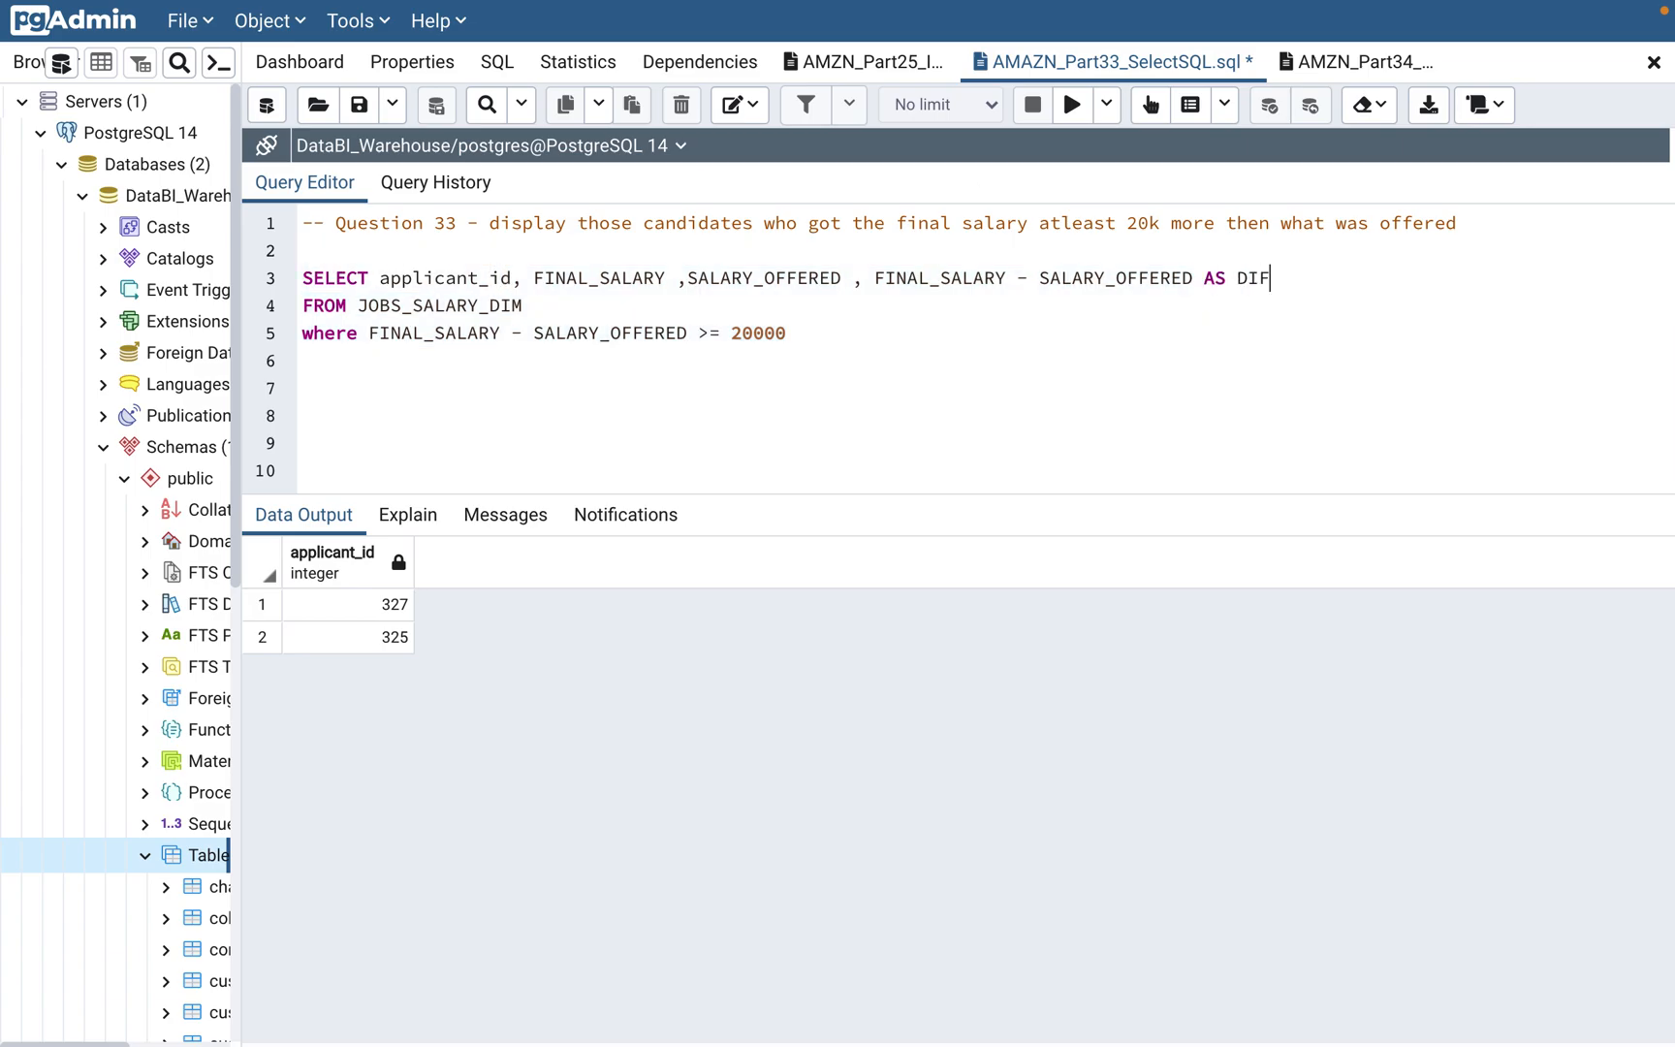
{"action": "type", "text": "F_SALART"}
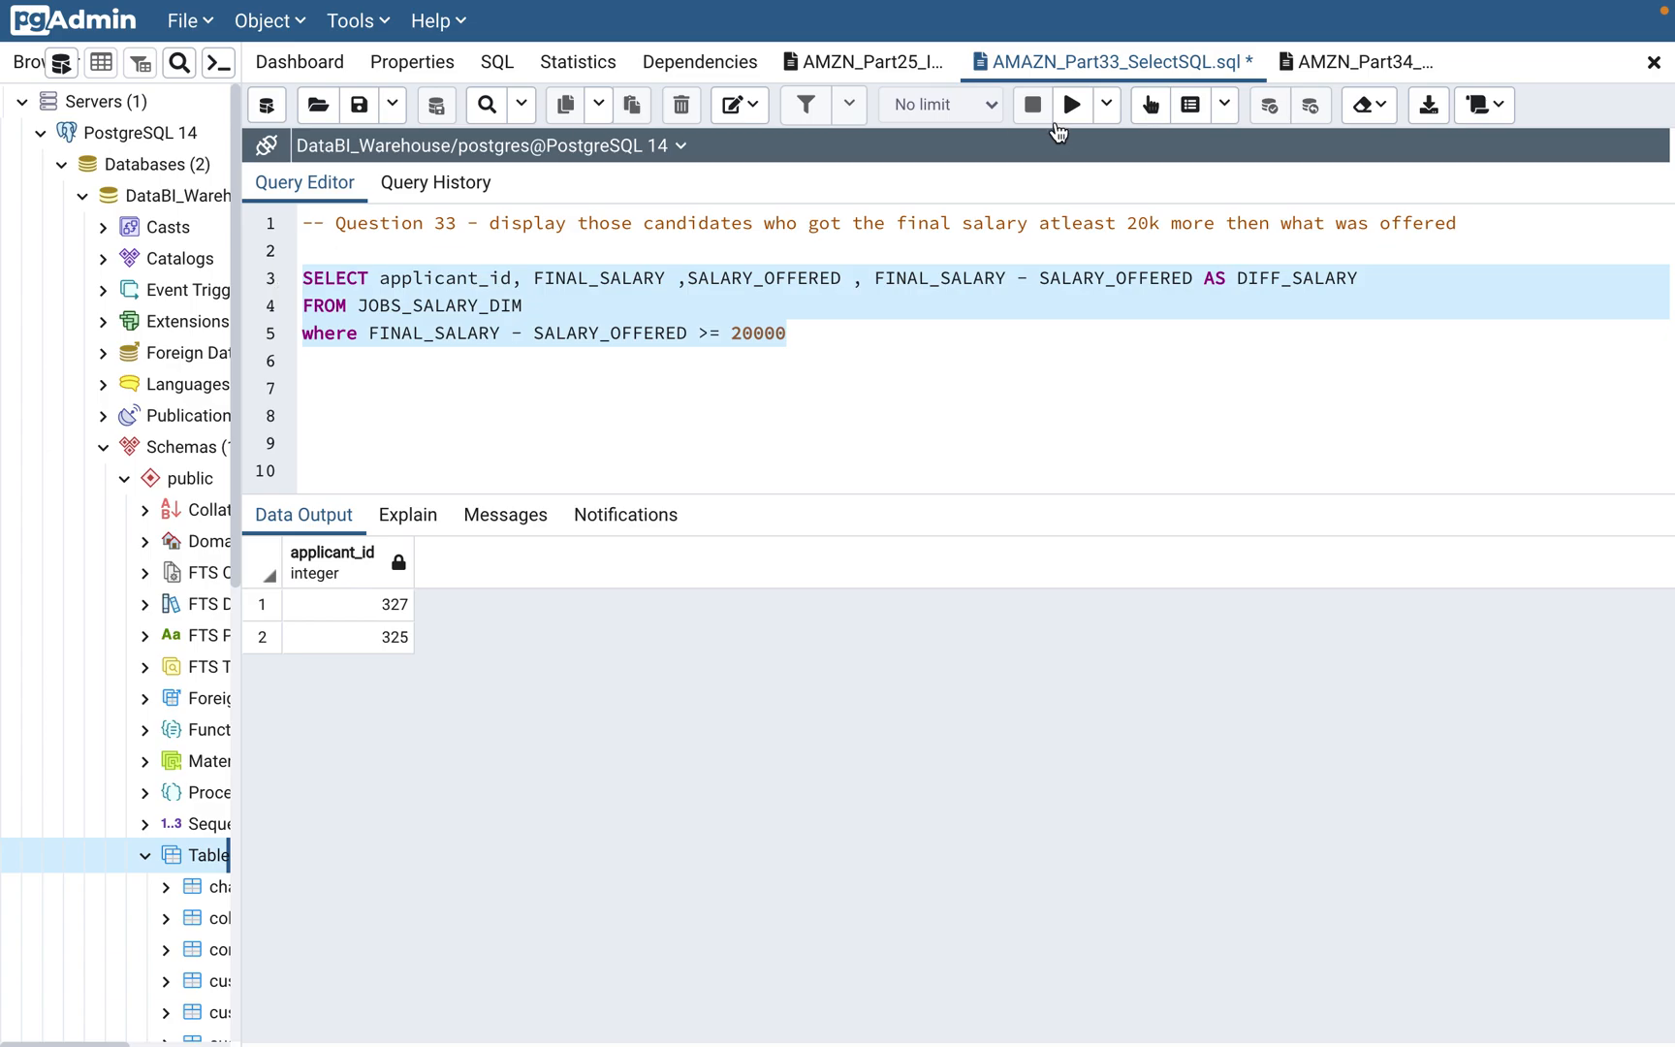
{"action": "left_click", "coordinate": [1071, 105]}
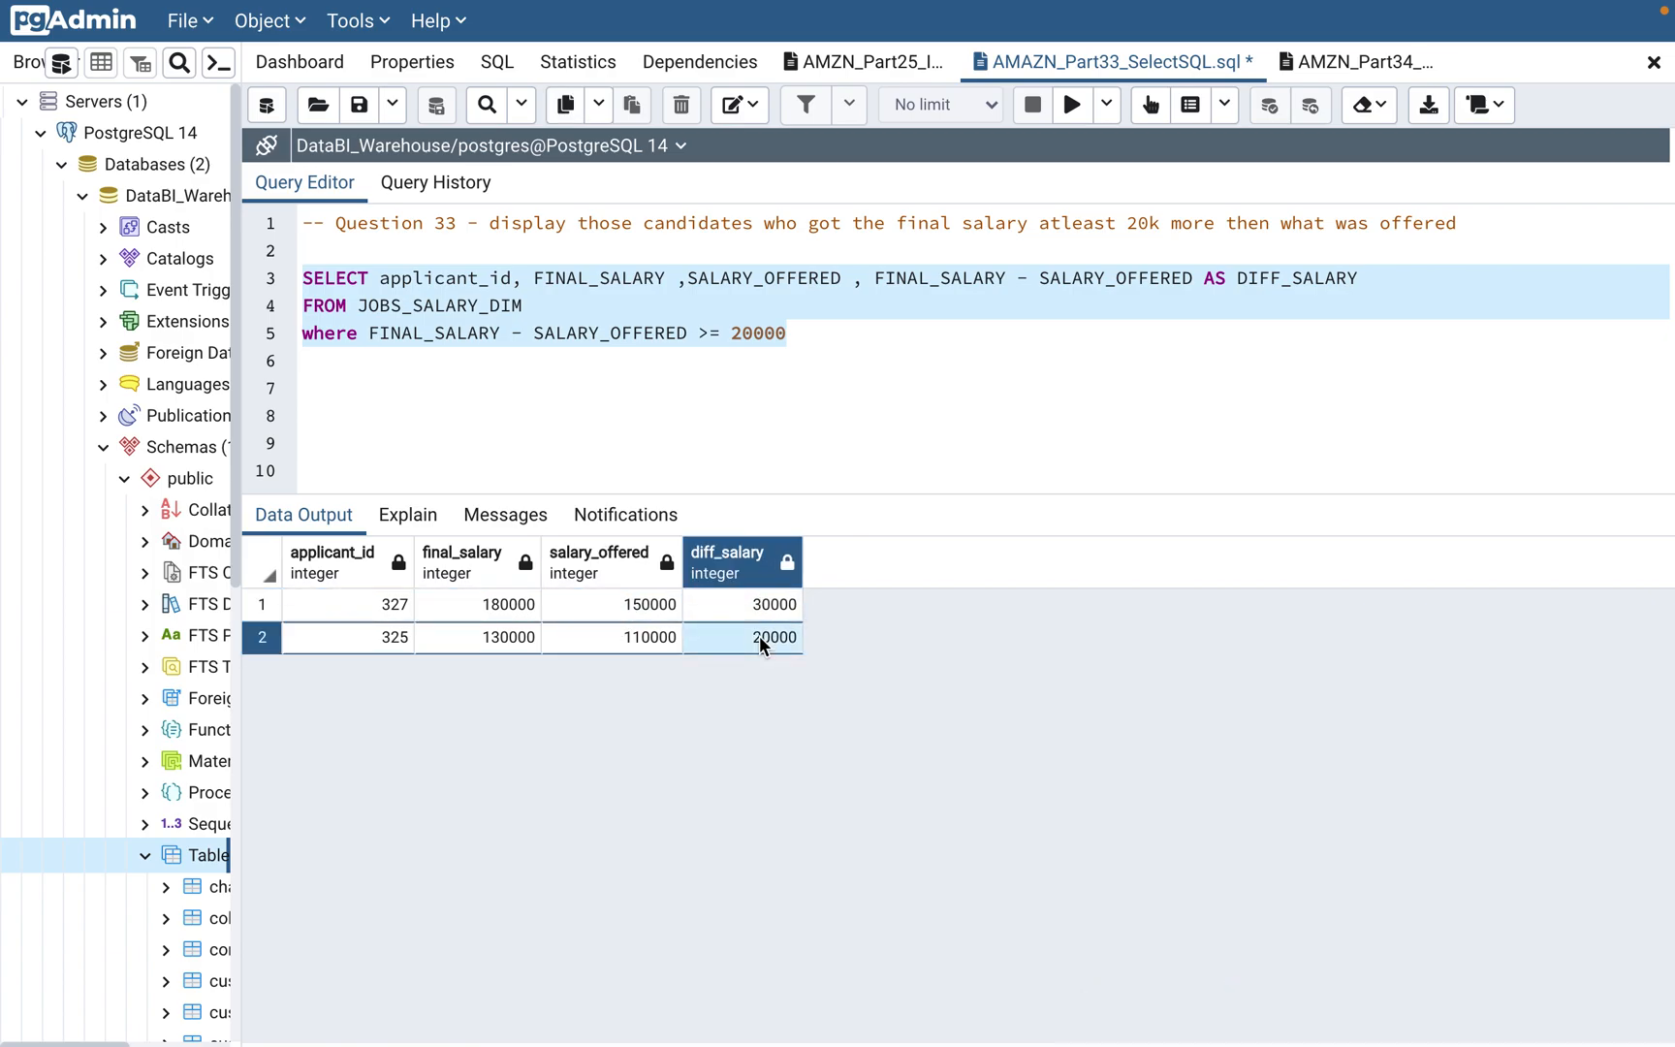
{"action": "left_click", "coordinate": [799, 387]}
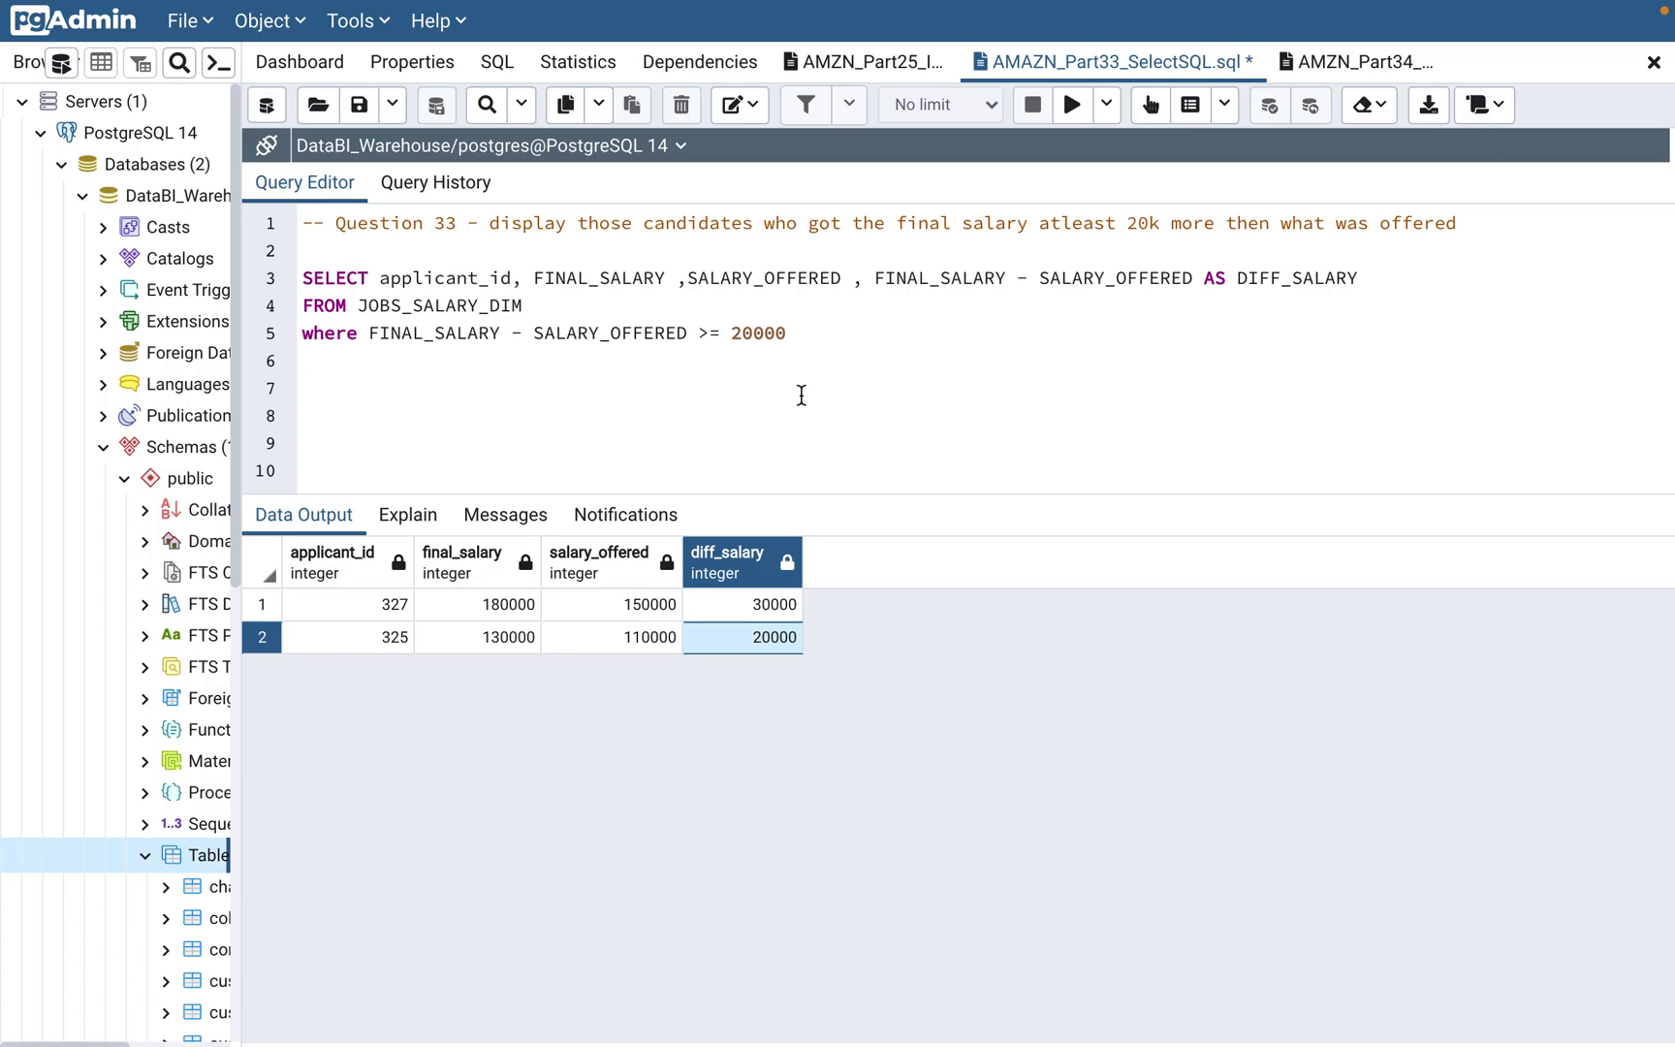
{"action": "left_click", "coordinate": [303, 388]}
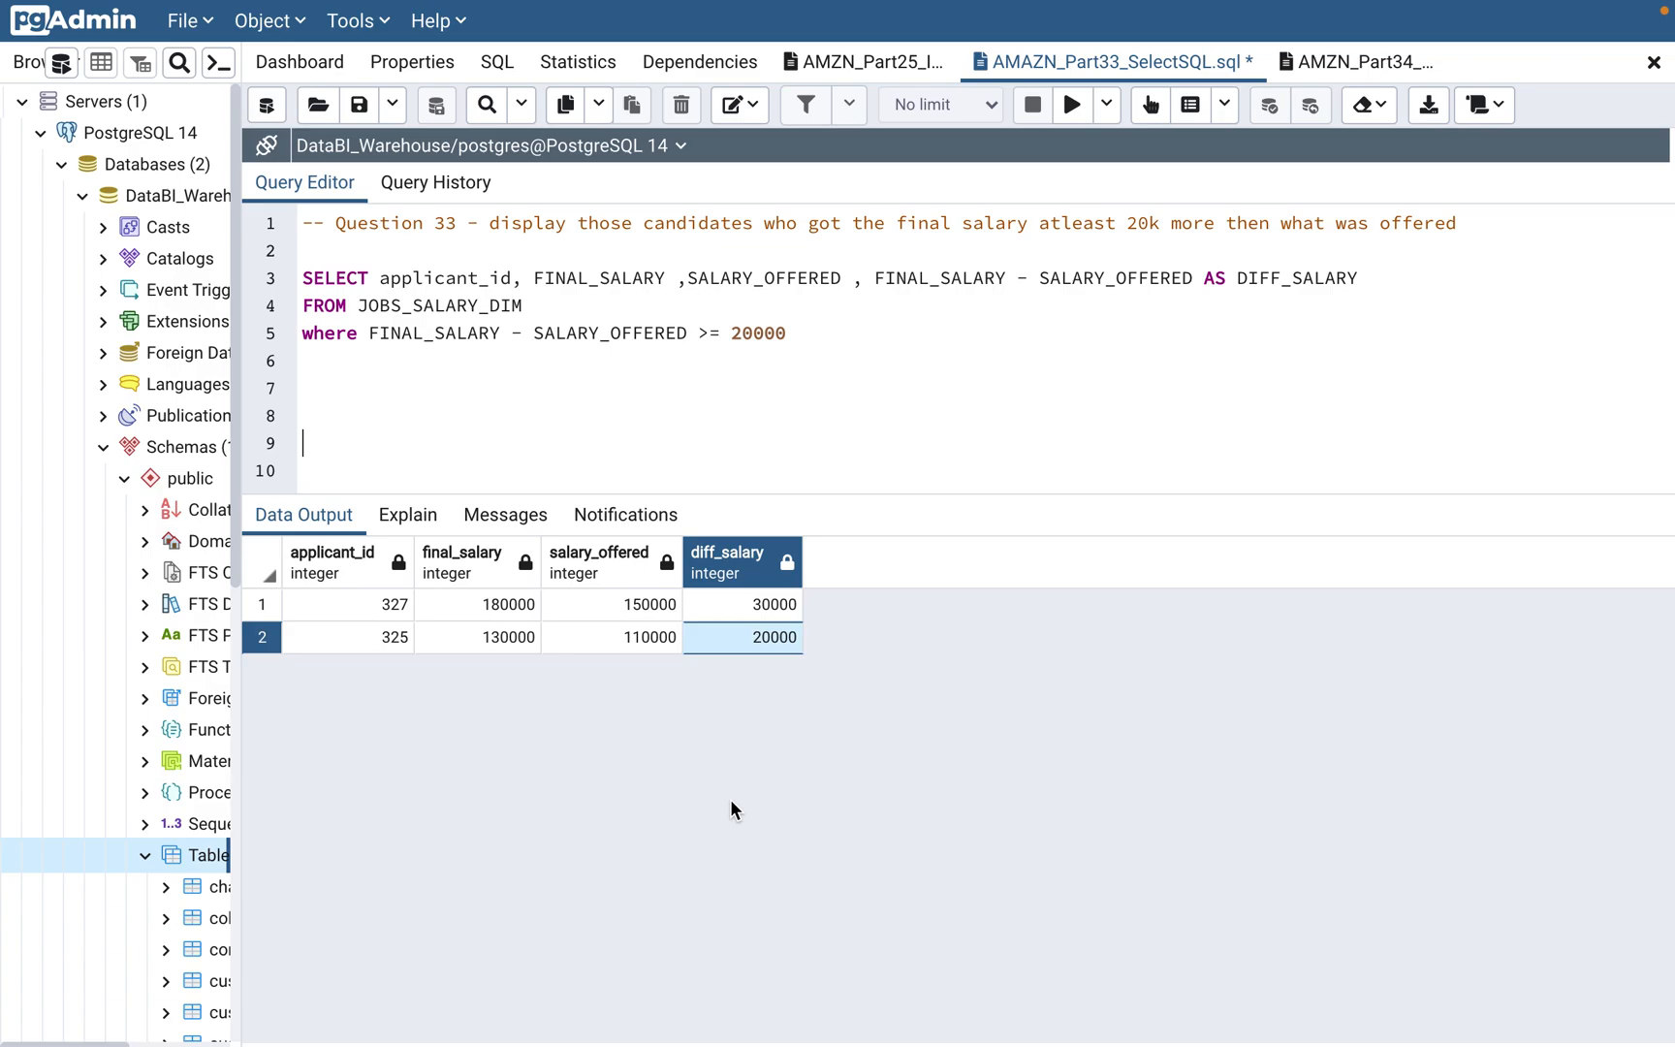
{"action": "mouse_move", "coordinate": [769, 566]}
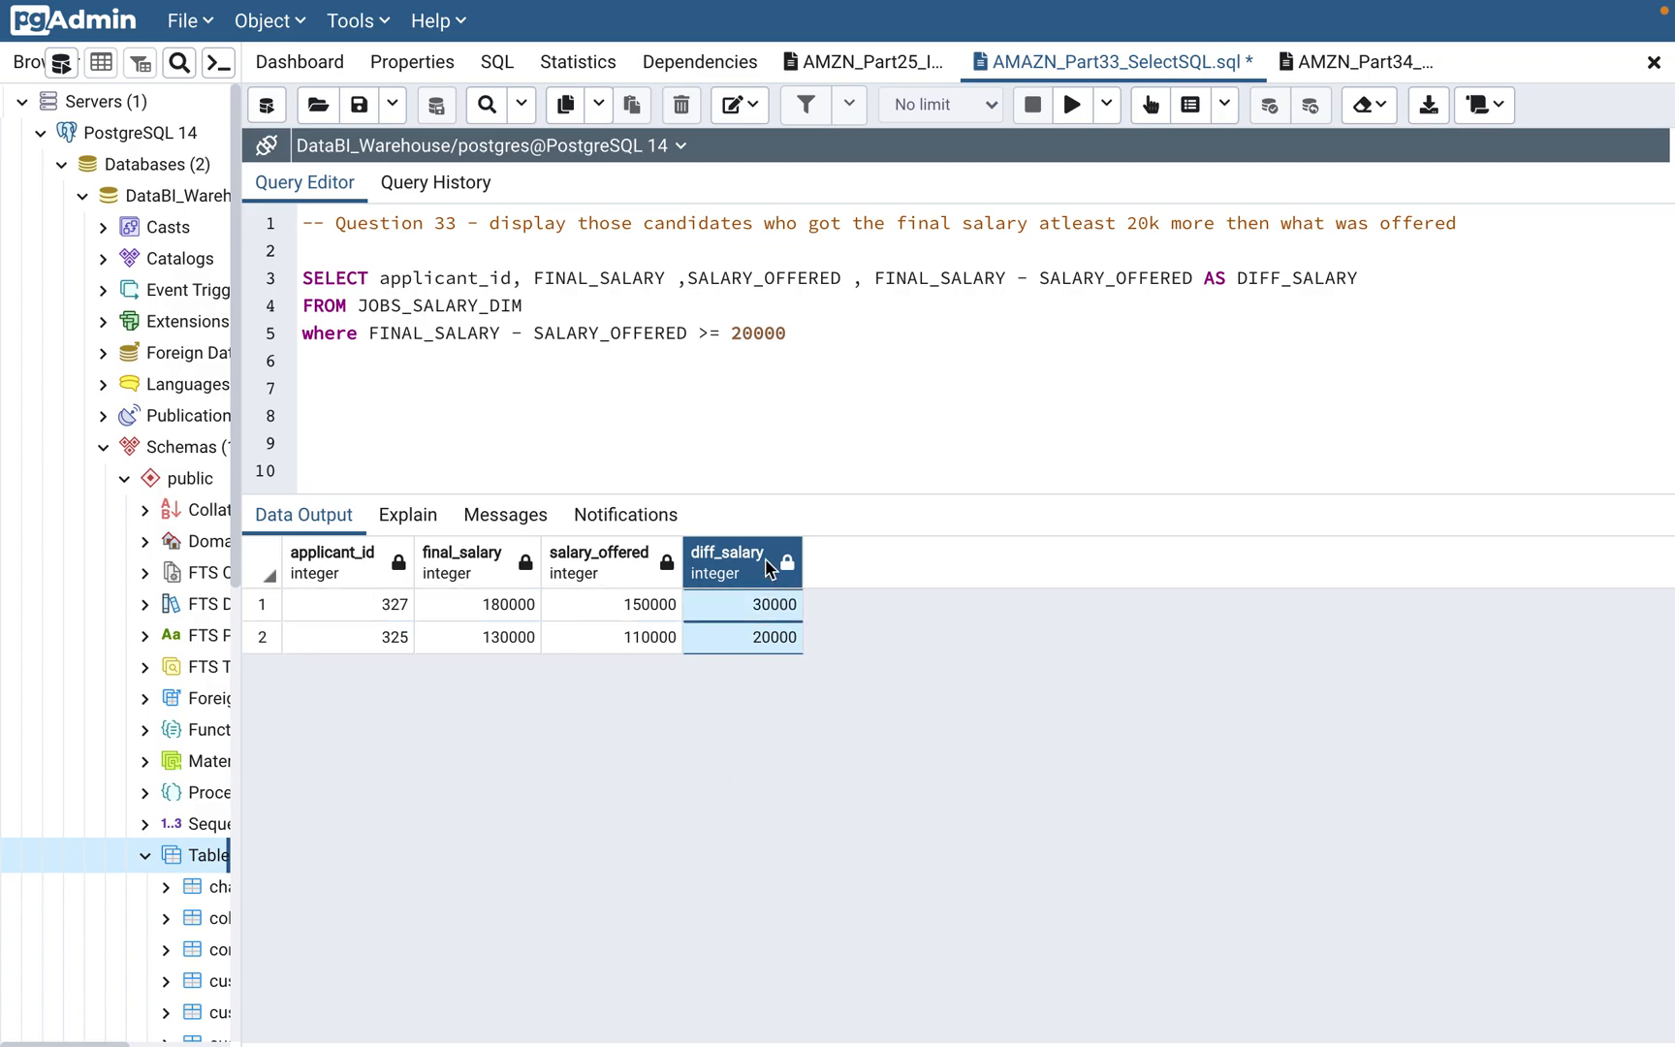
{"action": "mouse_move", "coordinate": [819, 348]}
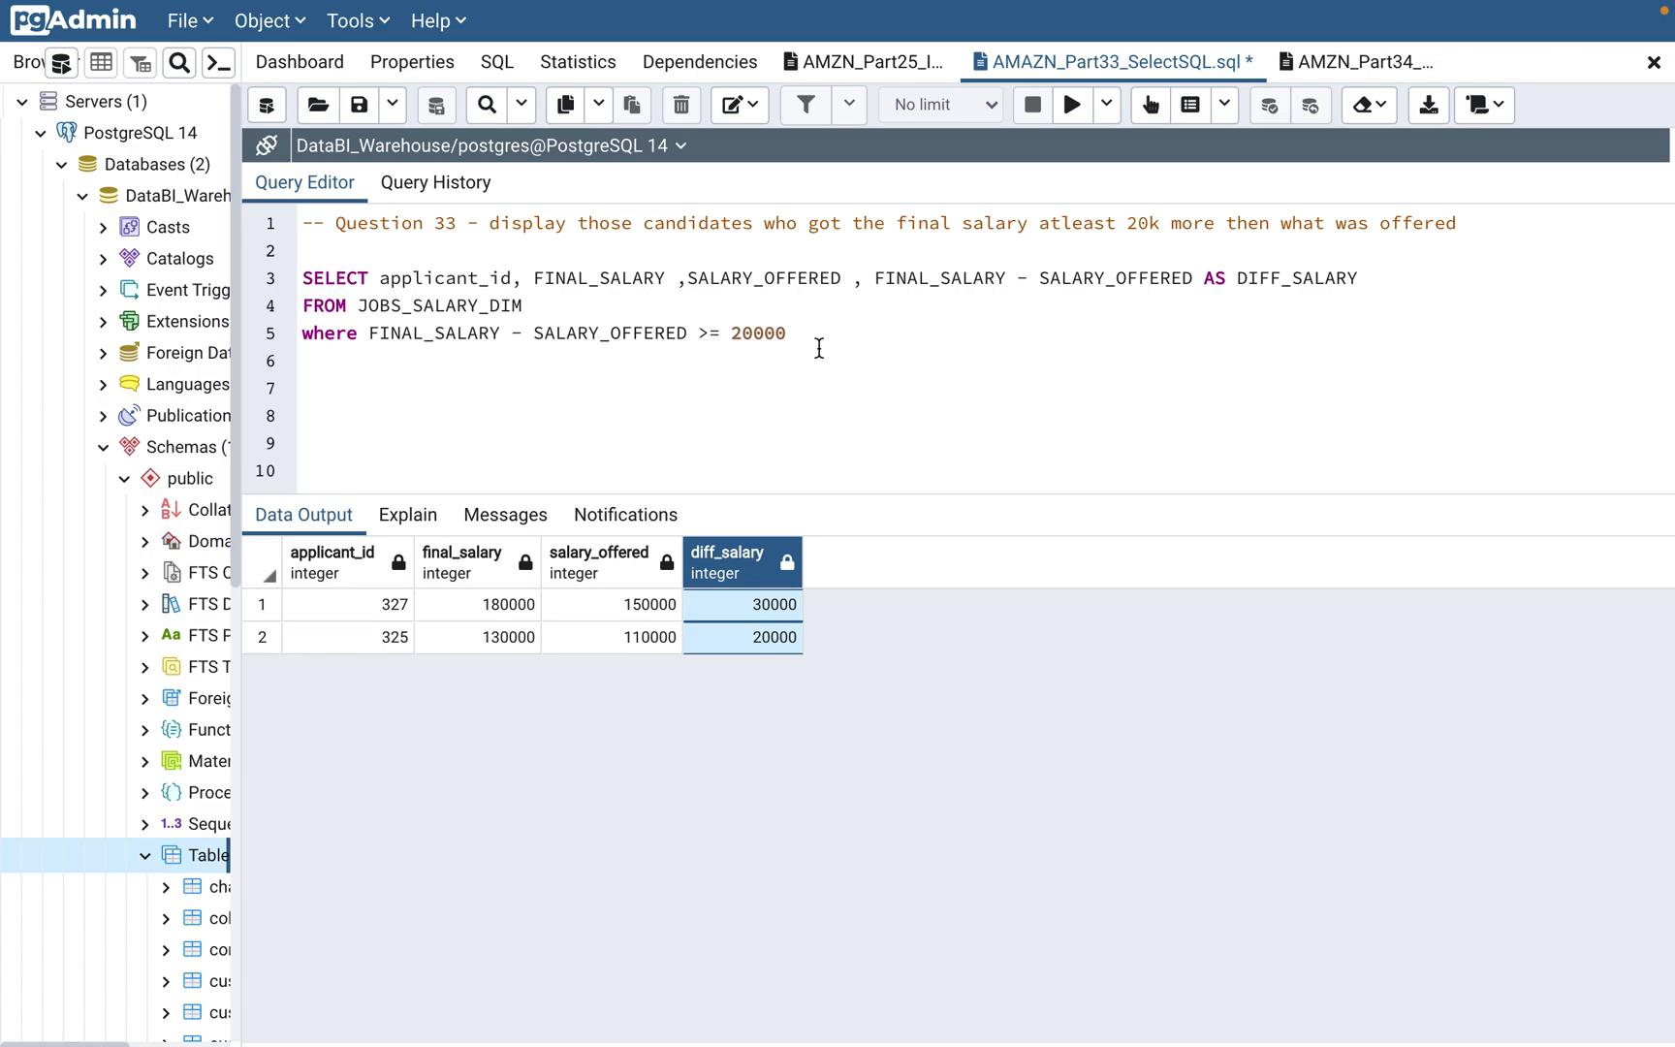
Add ORDER BY diff_salary, run it, then select the 20000 threshold in the condition.
{"action": "type", "text": "ord"}
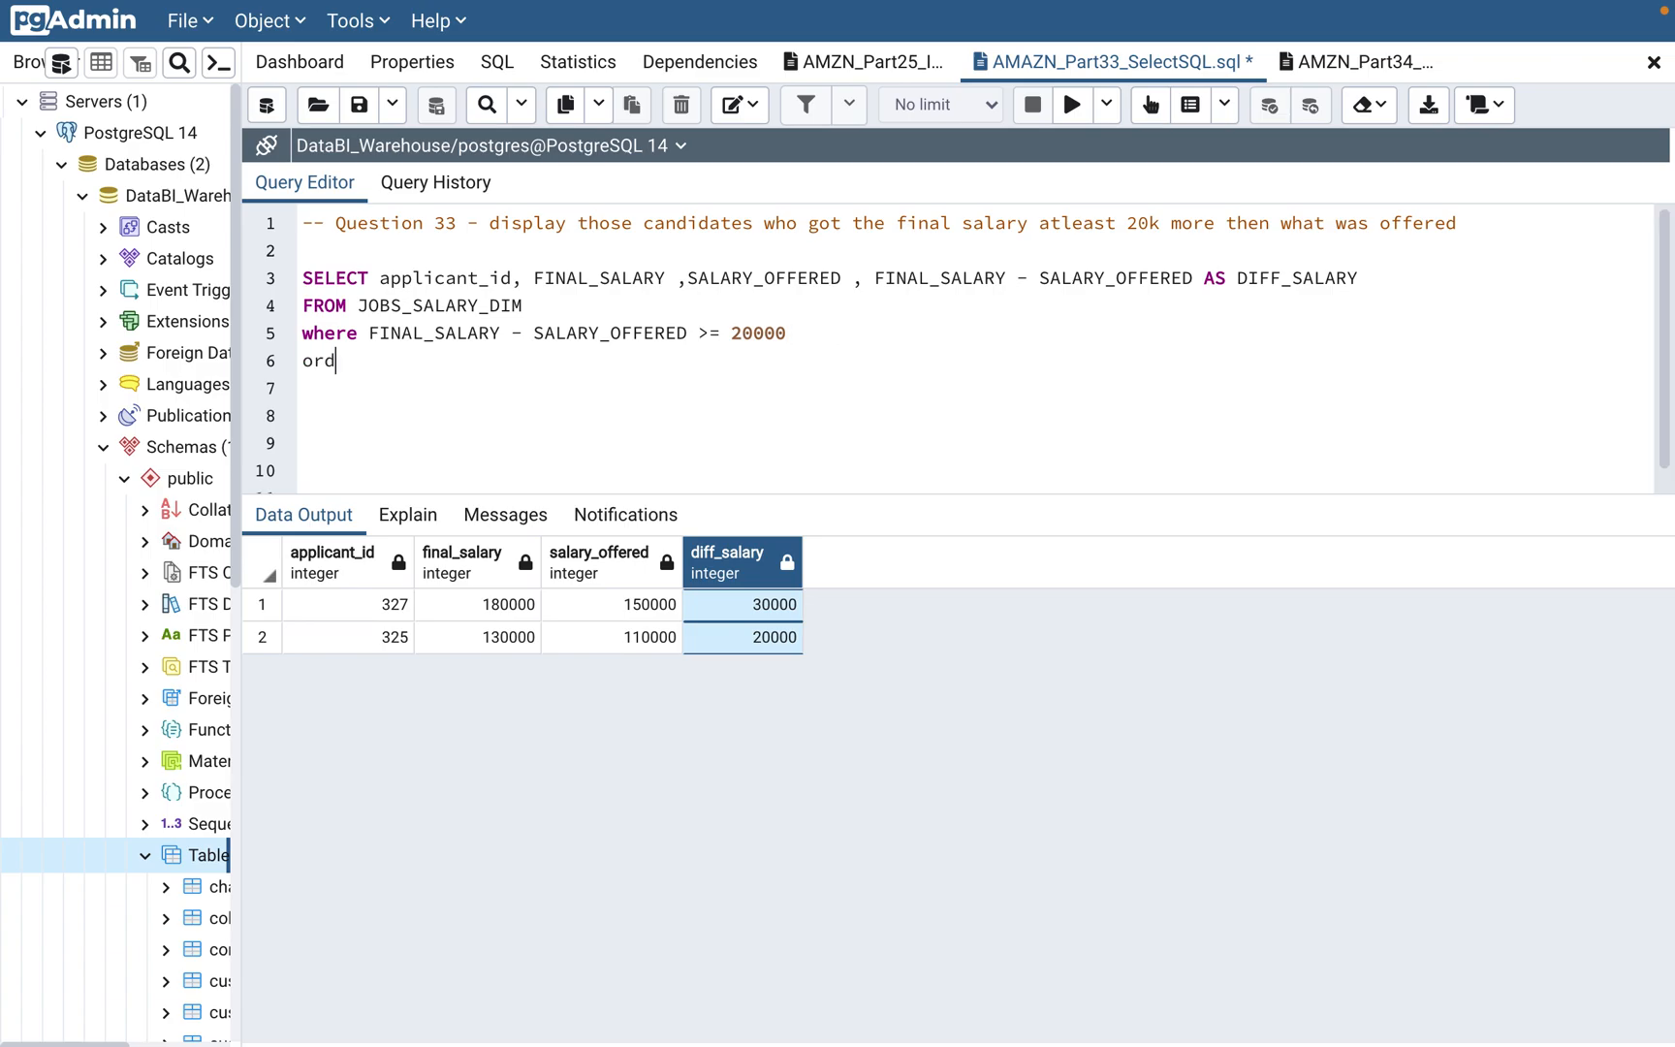
{"action": "type", "text": "er by di"}
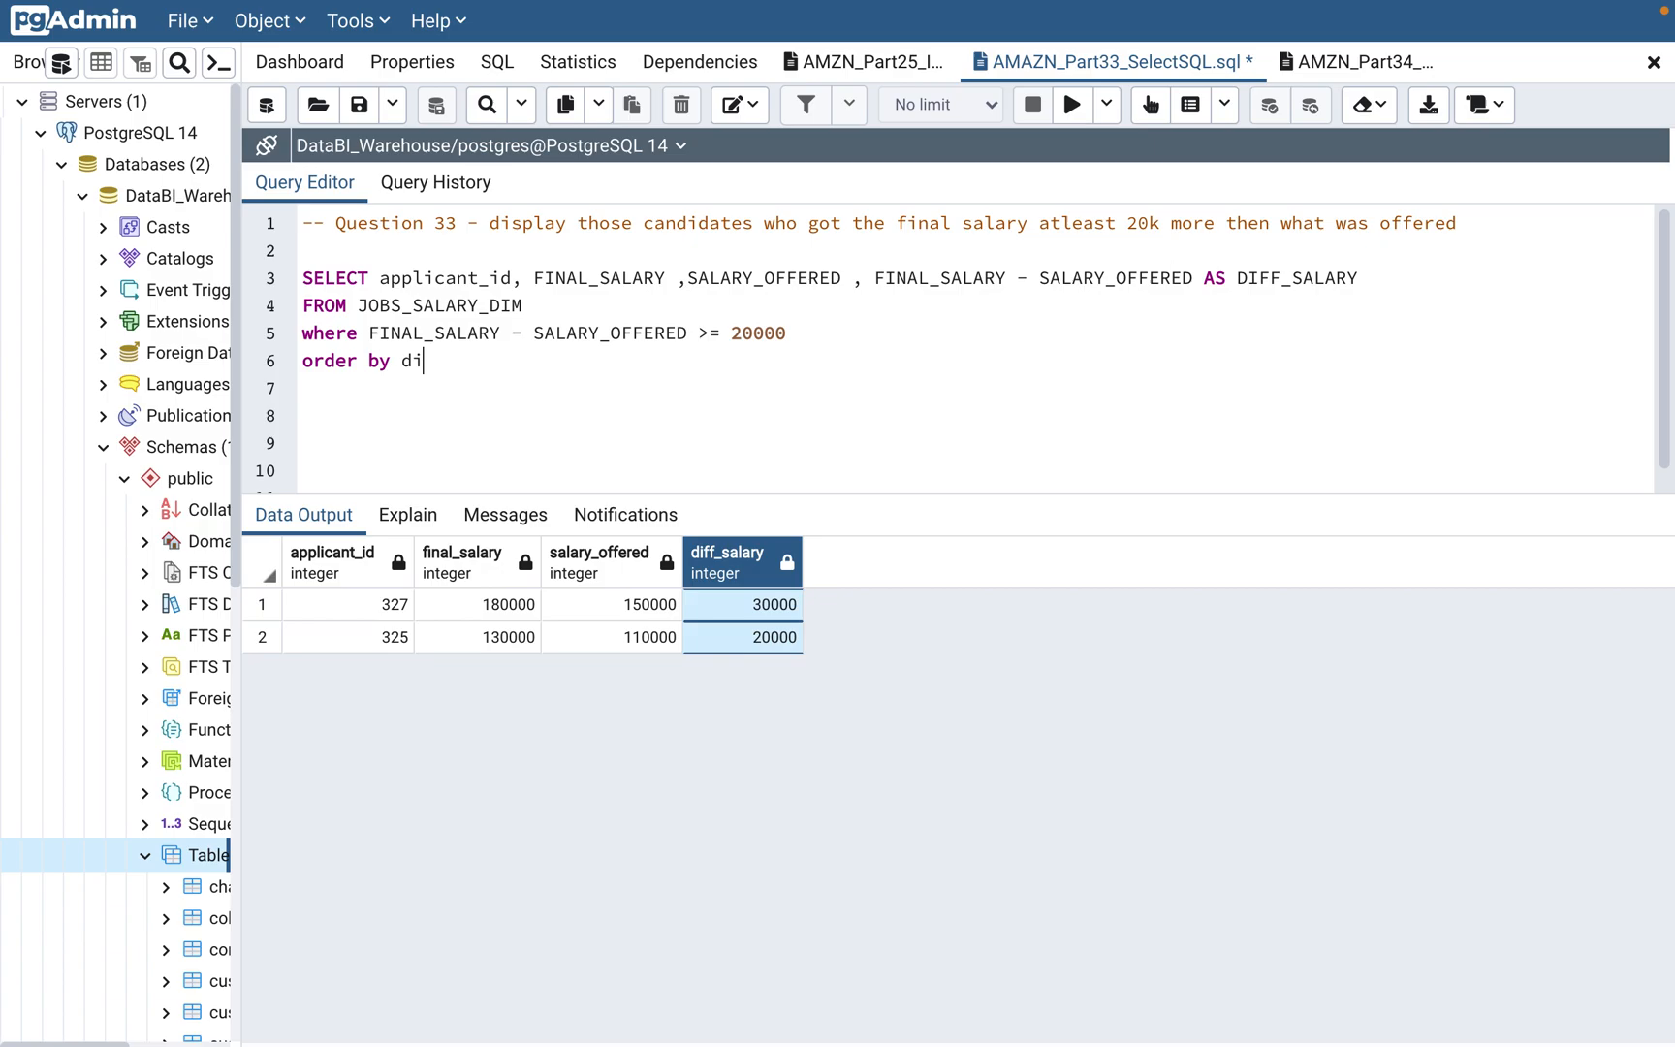
{"action": "type", "text": "ff_salary"}
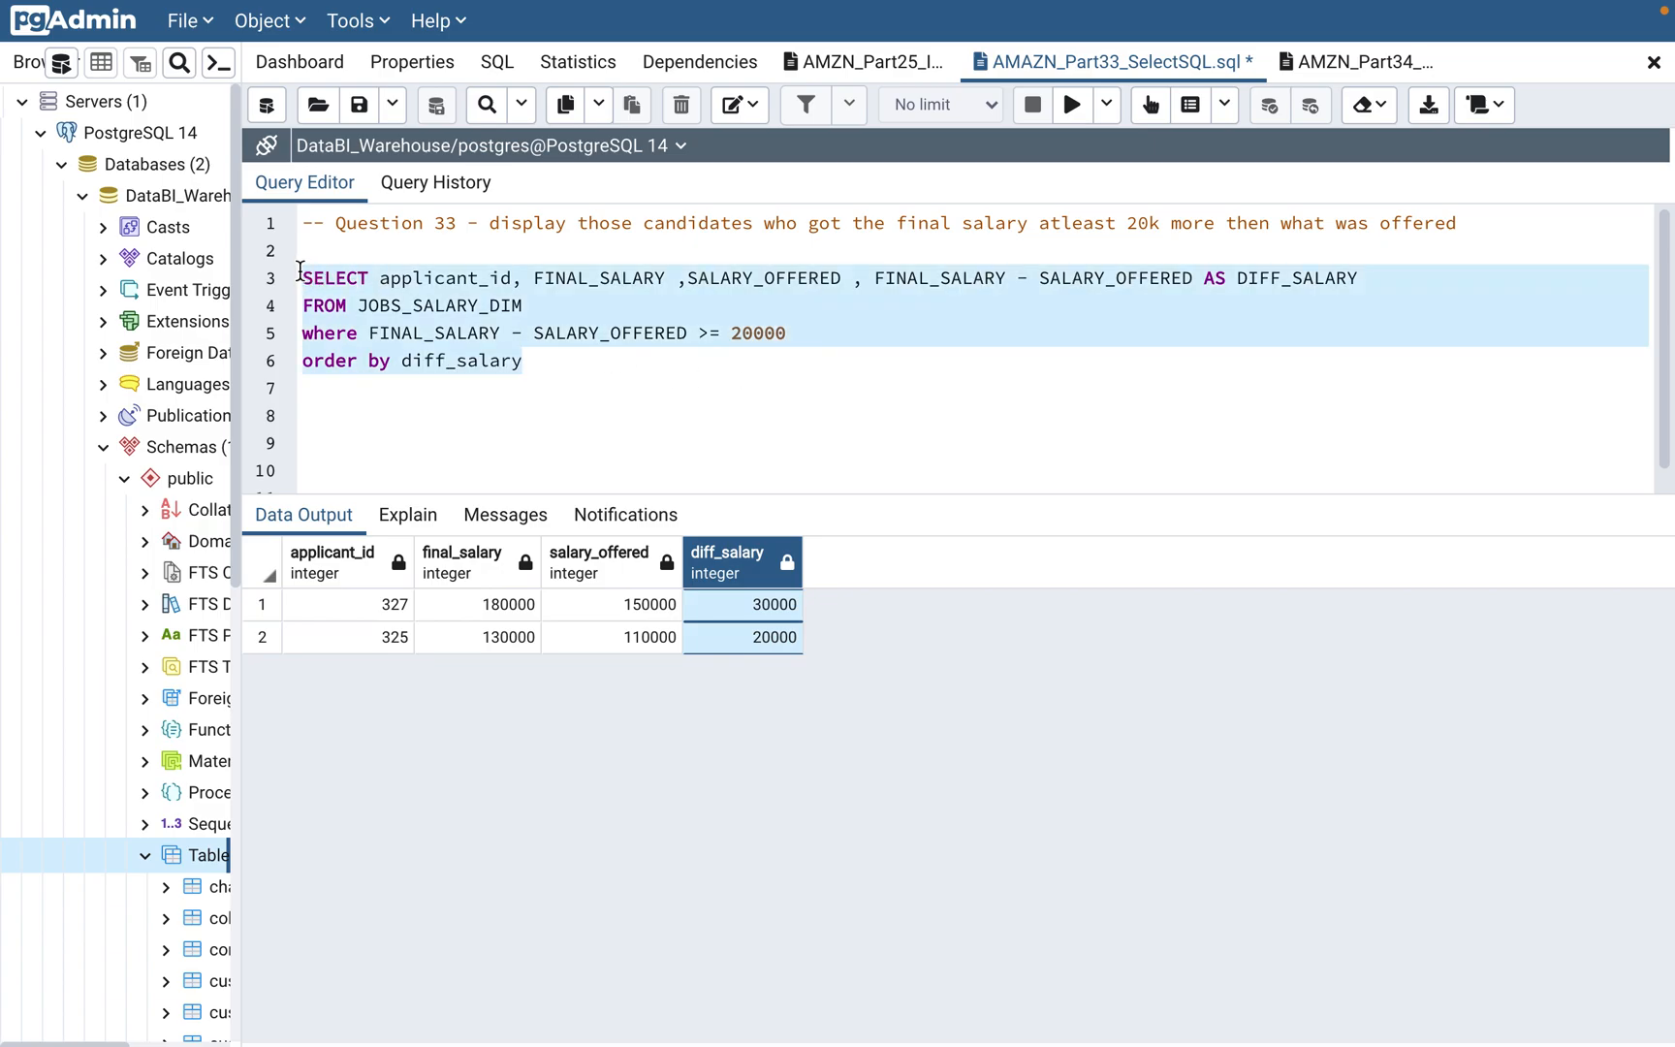
{"action": "left_click", "coordinate": [1070, 105]}
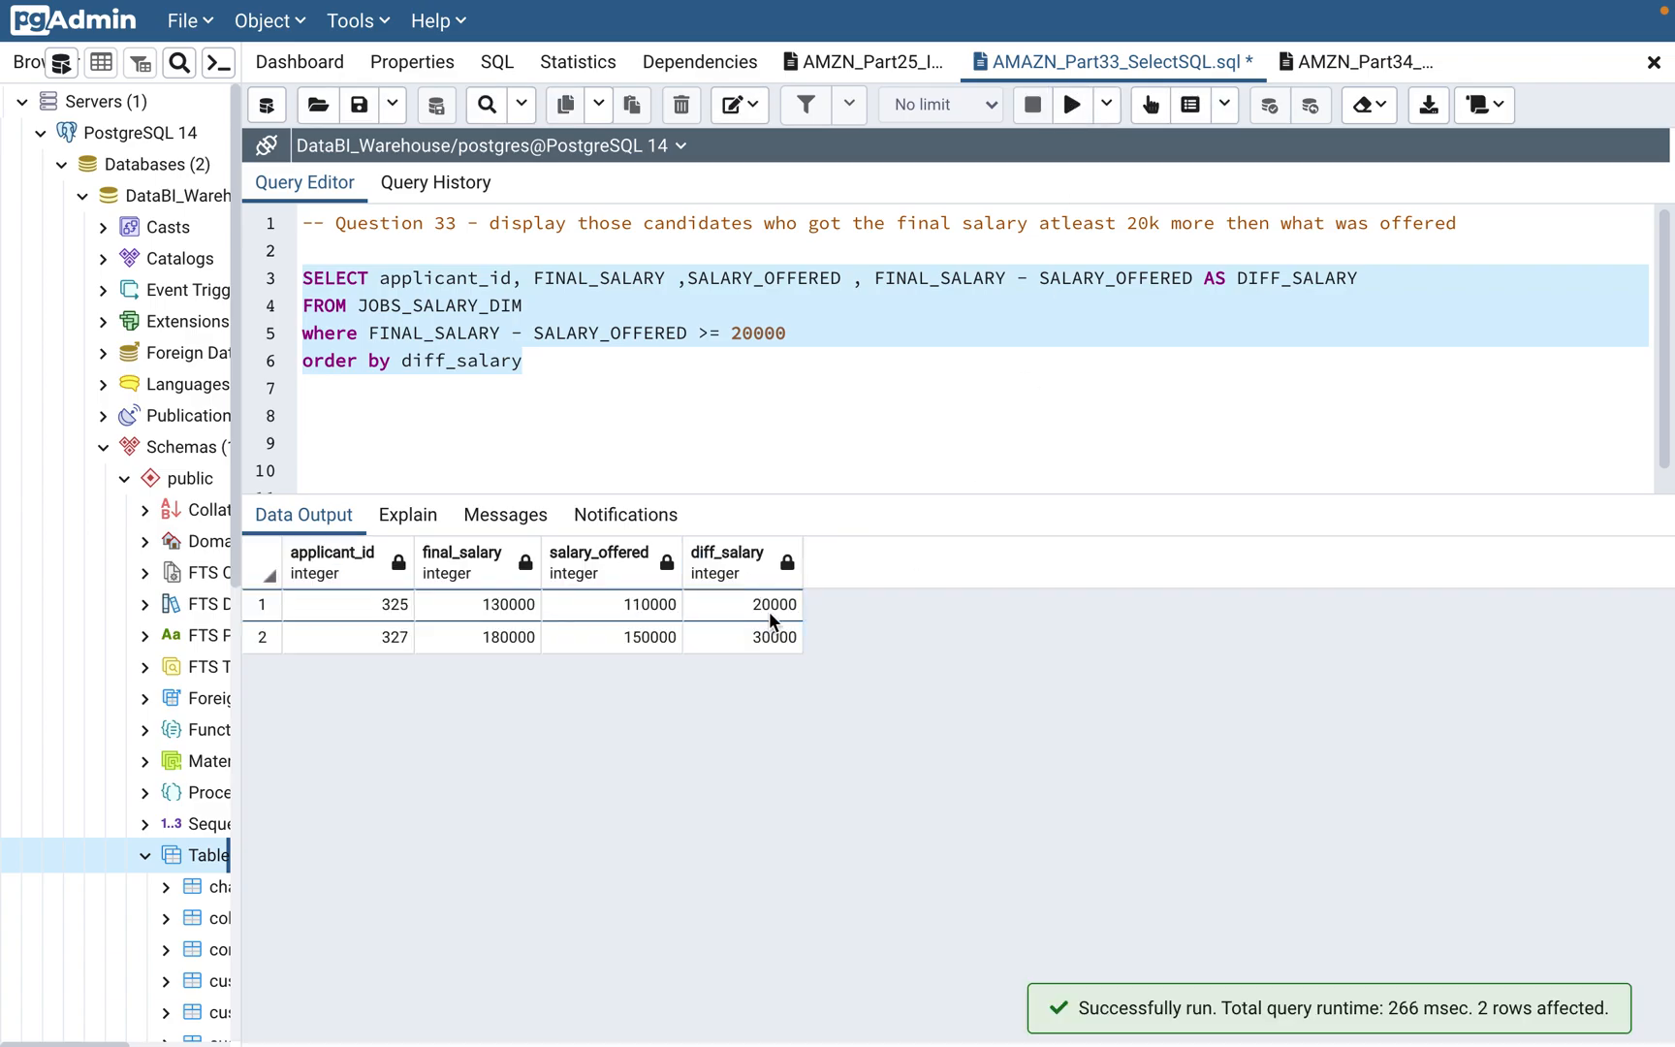
{"action": "mouse_move", "coordinate": [799, 601]}
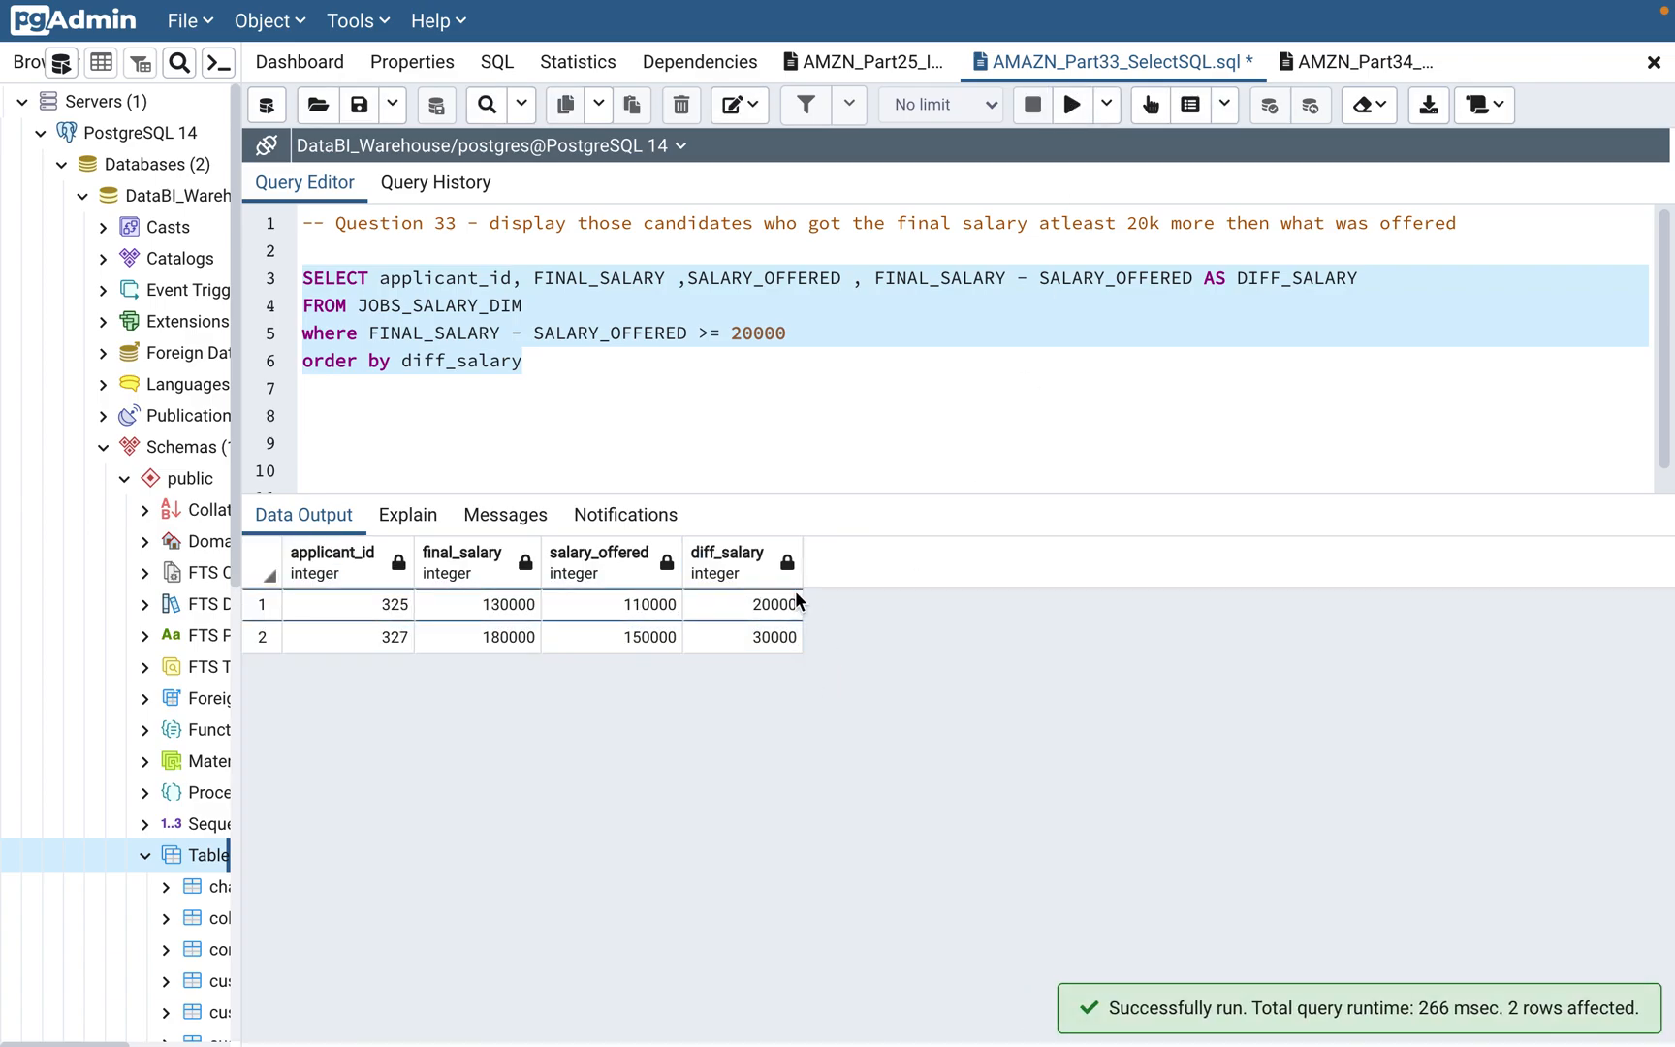
{"action": "mouse_move", "coordinate": [748, 450]}
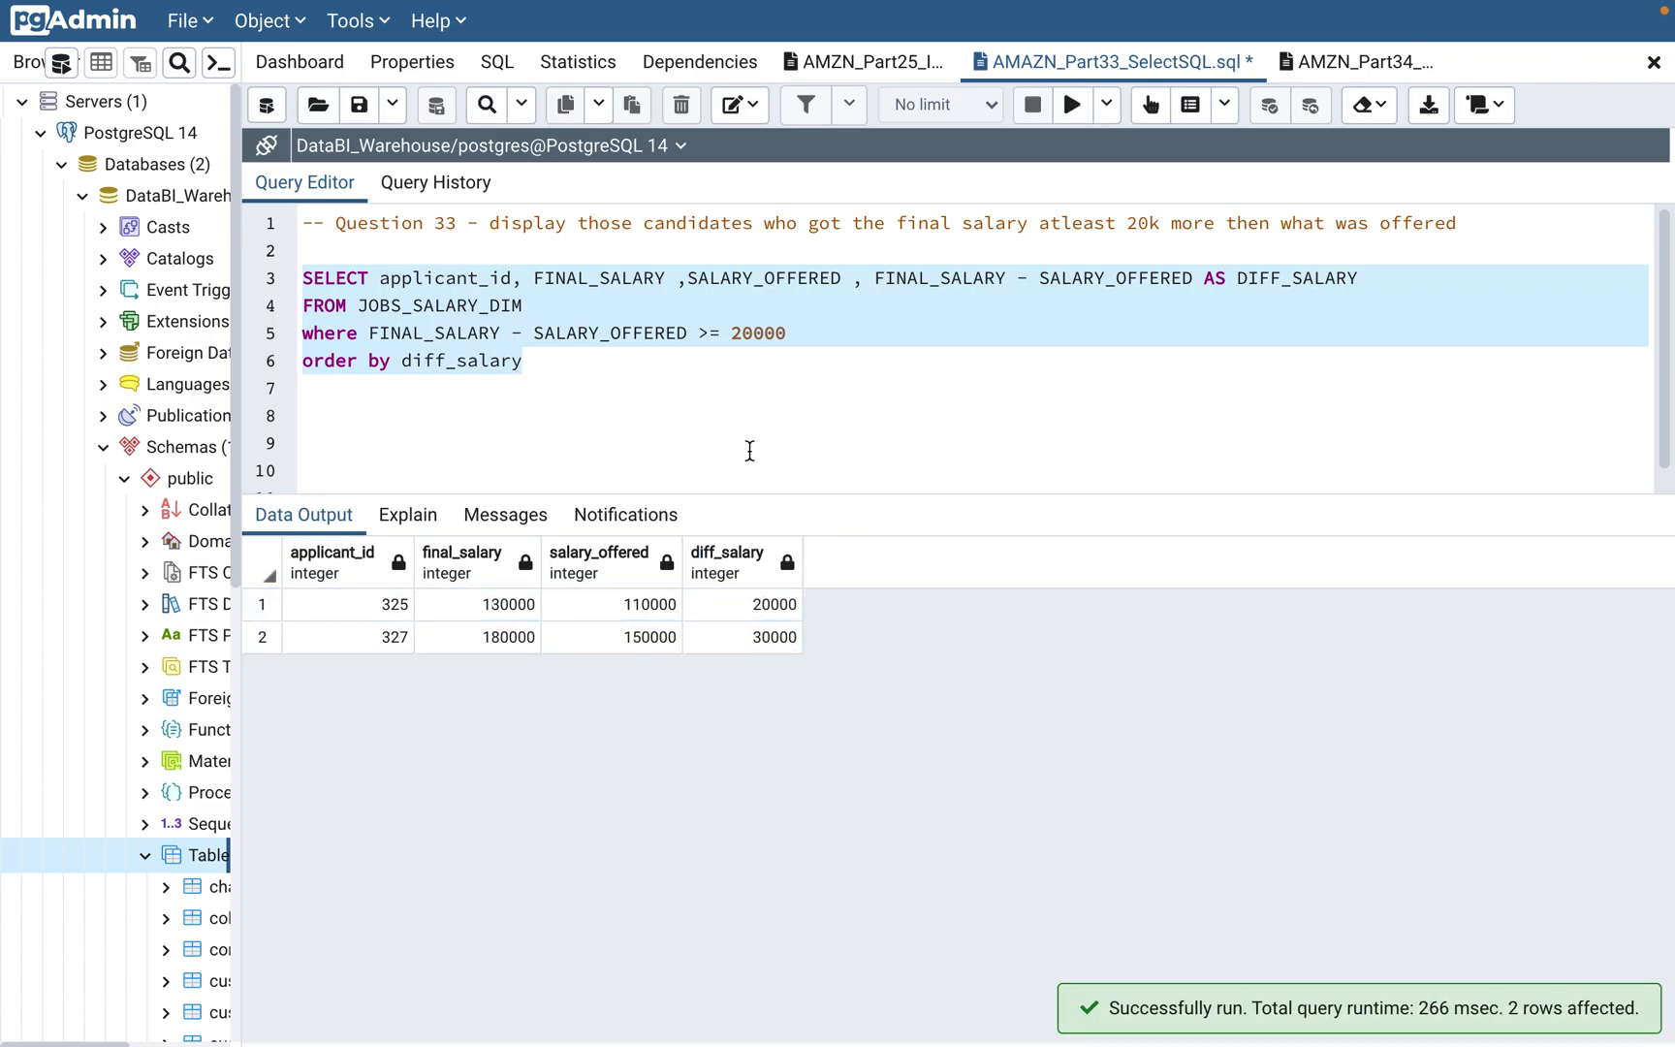
{"action": "left_click", "coordinate": [755, 464]}
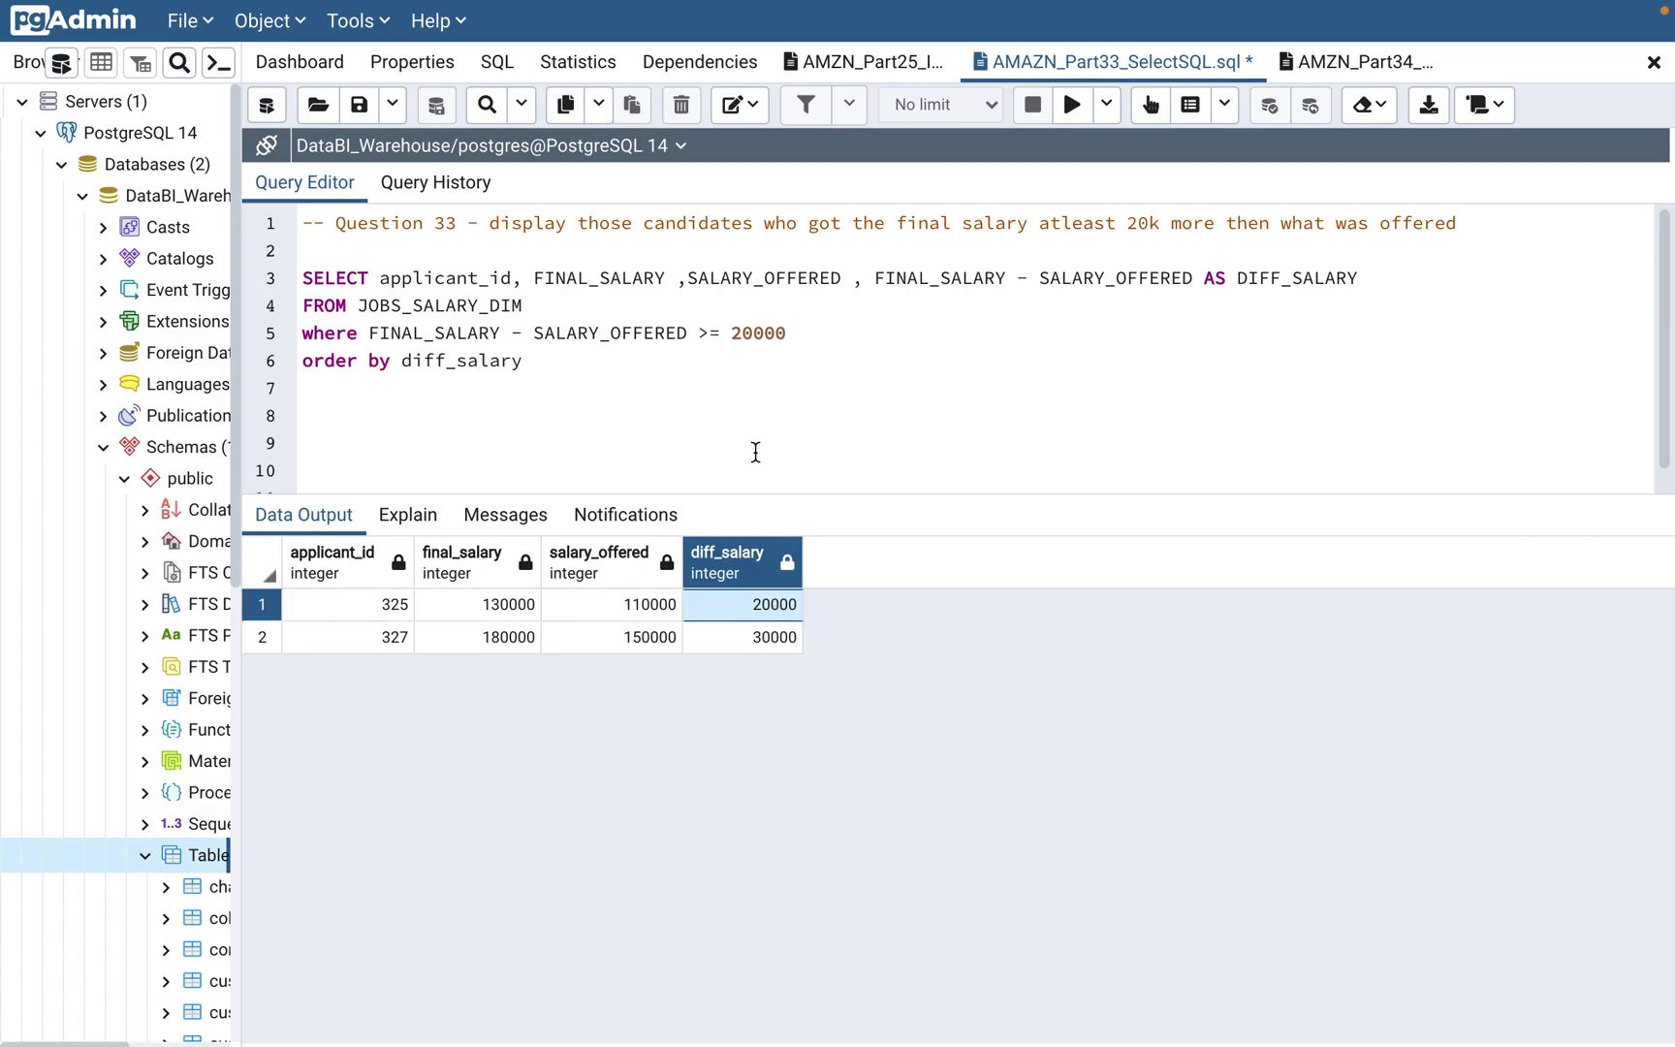
{"action": "double_click", "coordinate": [757, 333]}
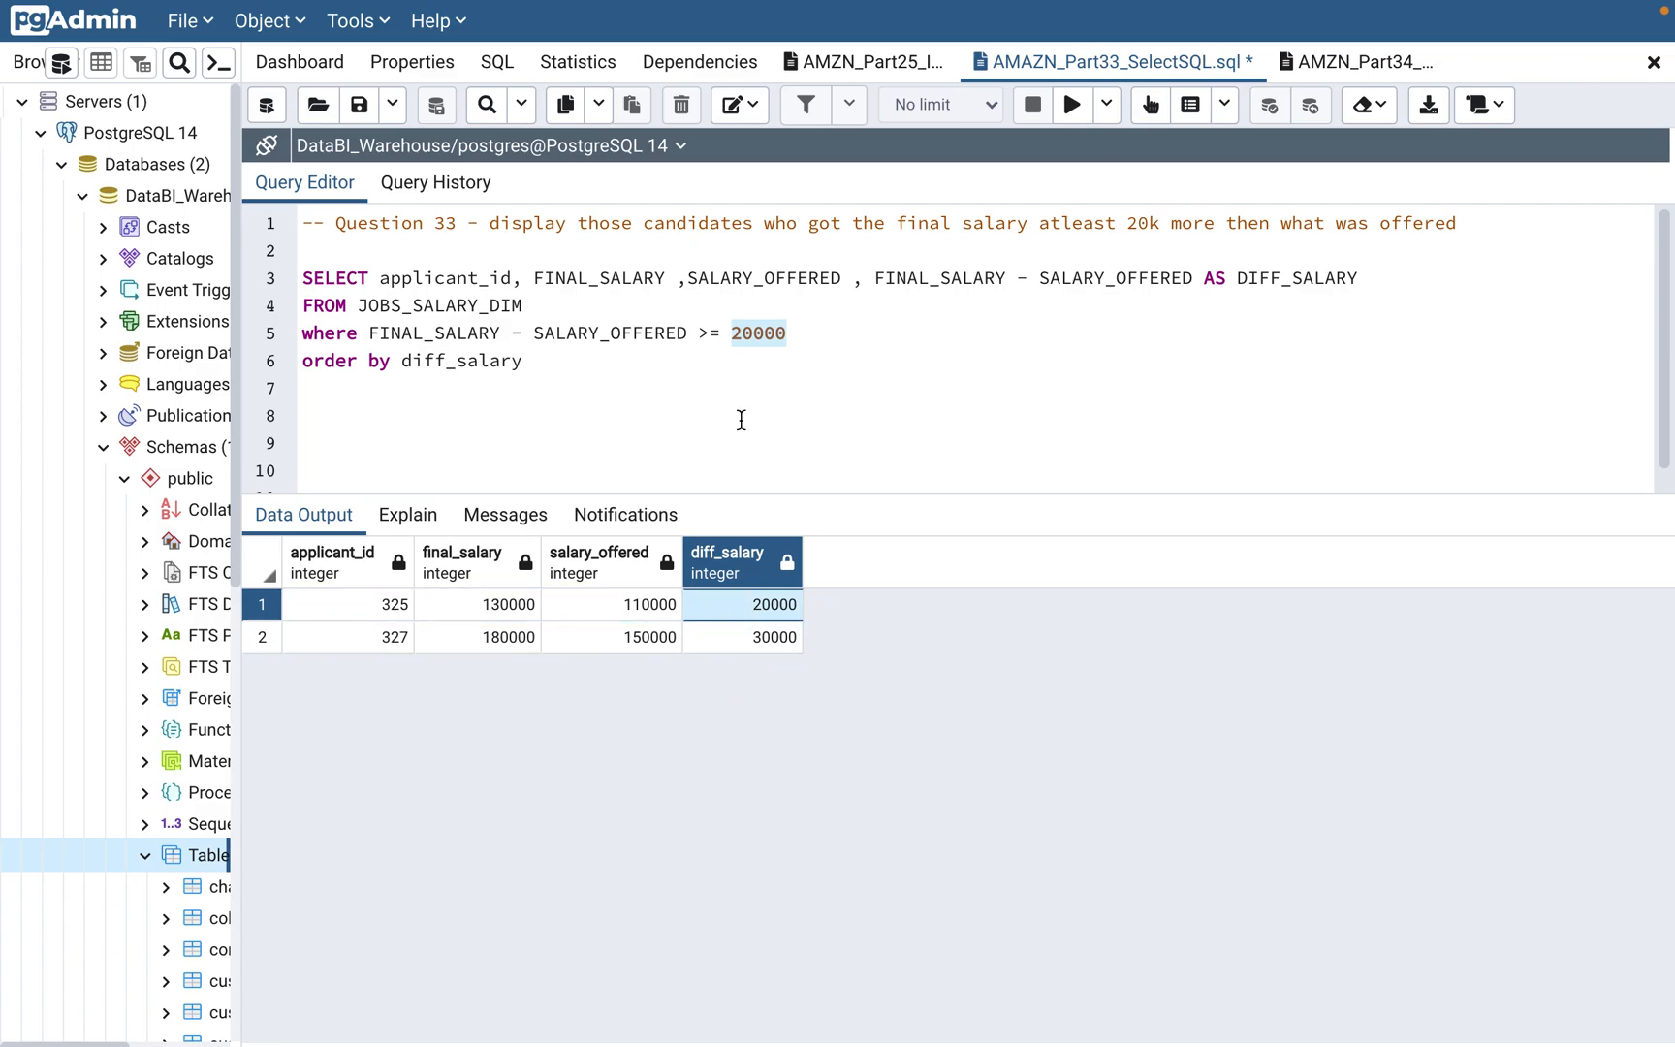
{"action": "mouse_move", "coordinate": [496, 288]}
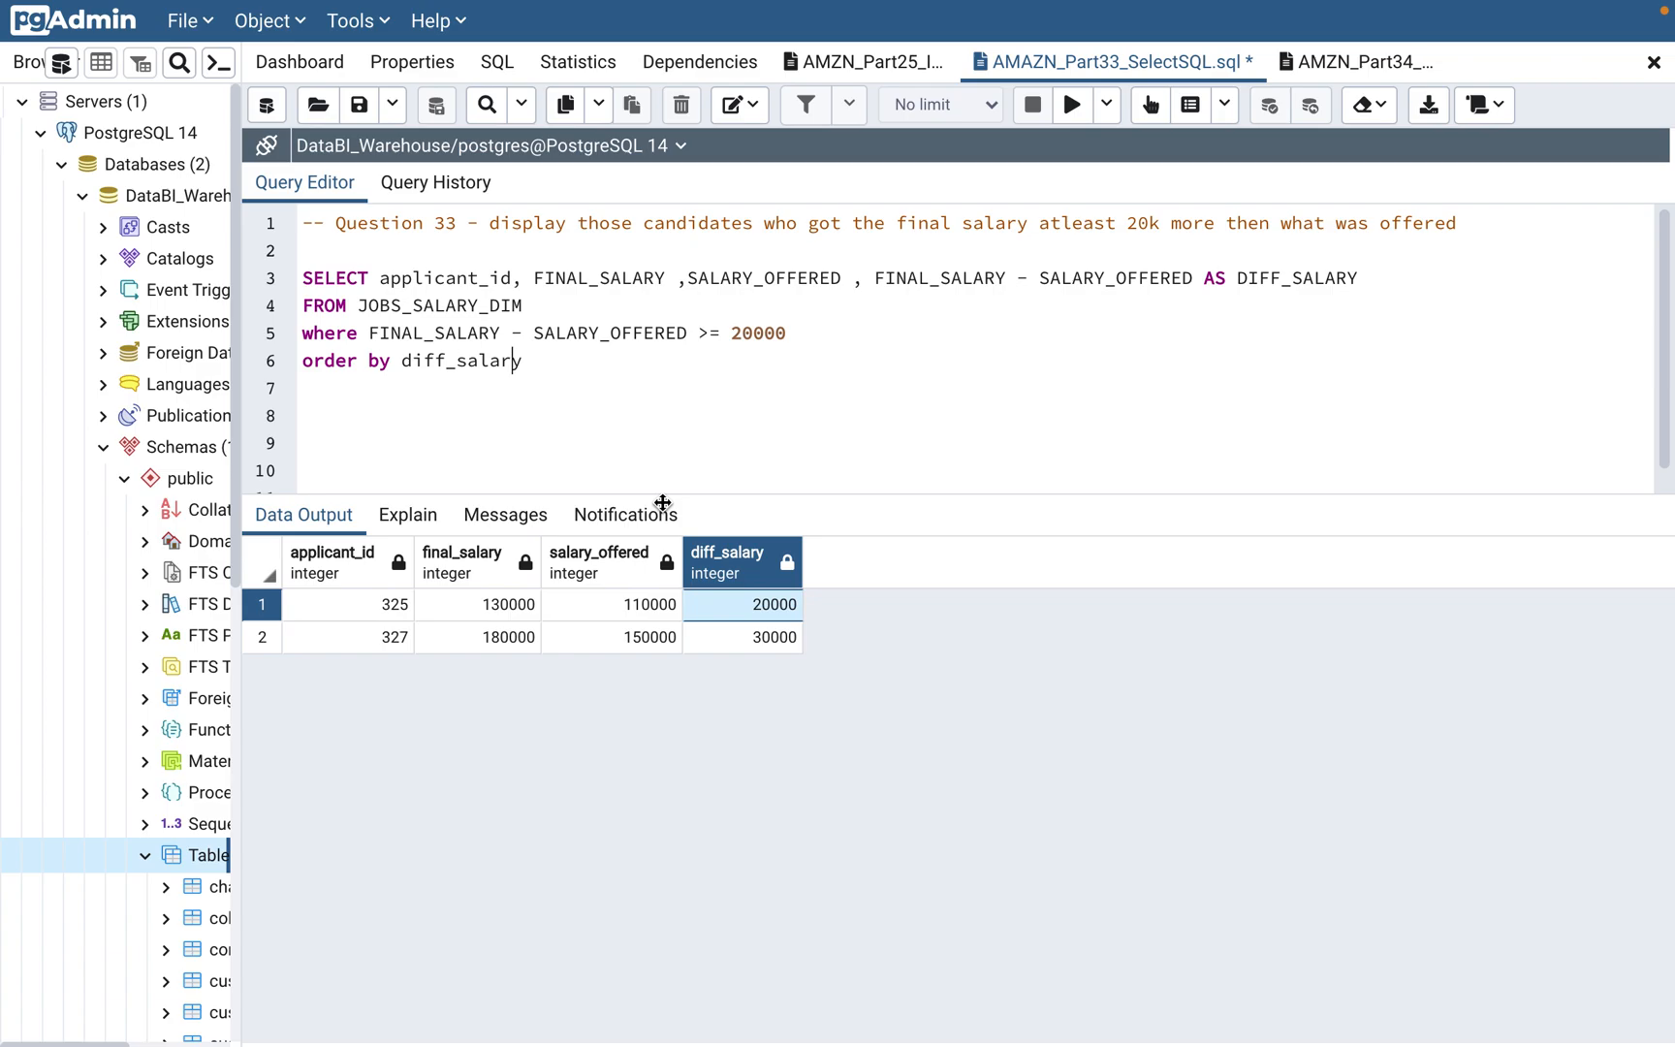
{"action": "mouse_move", "coordinate": [557, 360]}
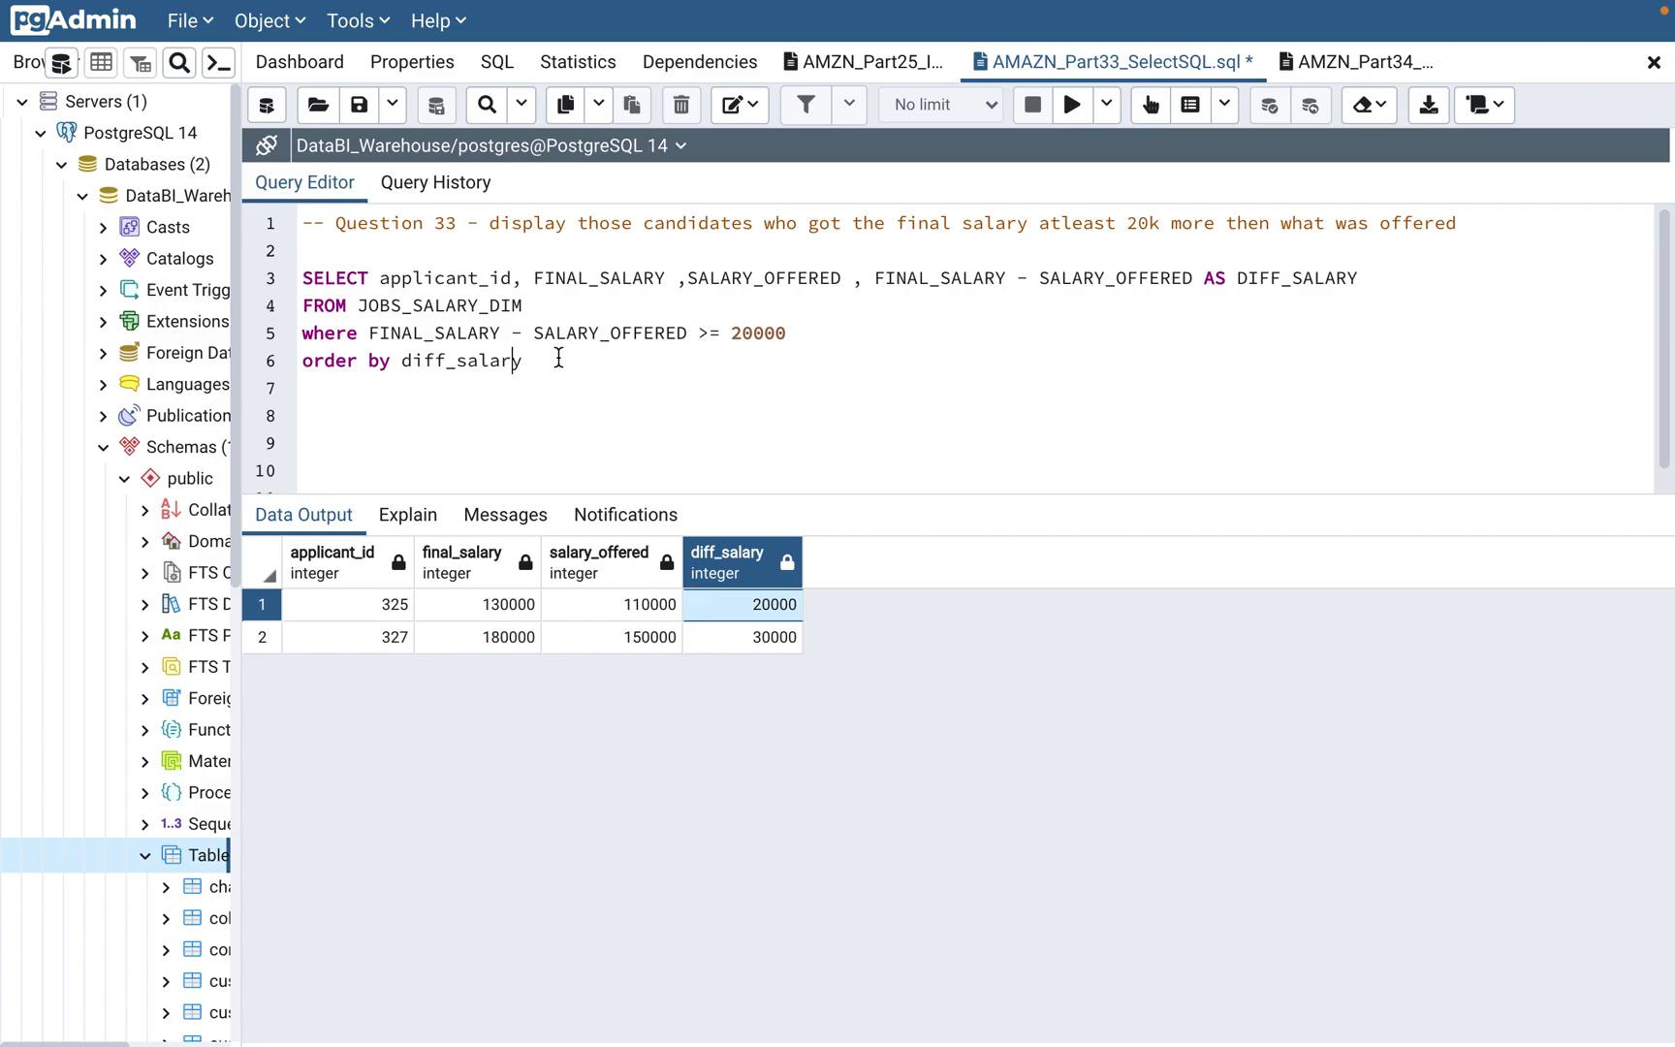
{"action": "left_click", "coordinate": [767, 415]}
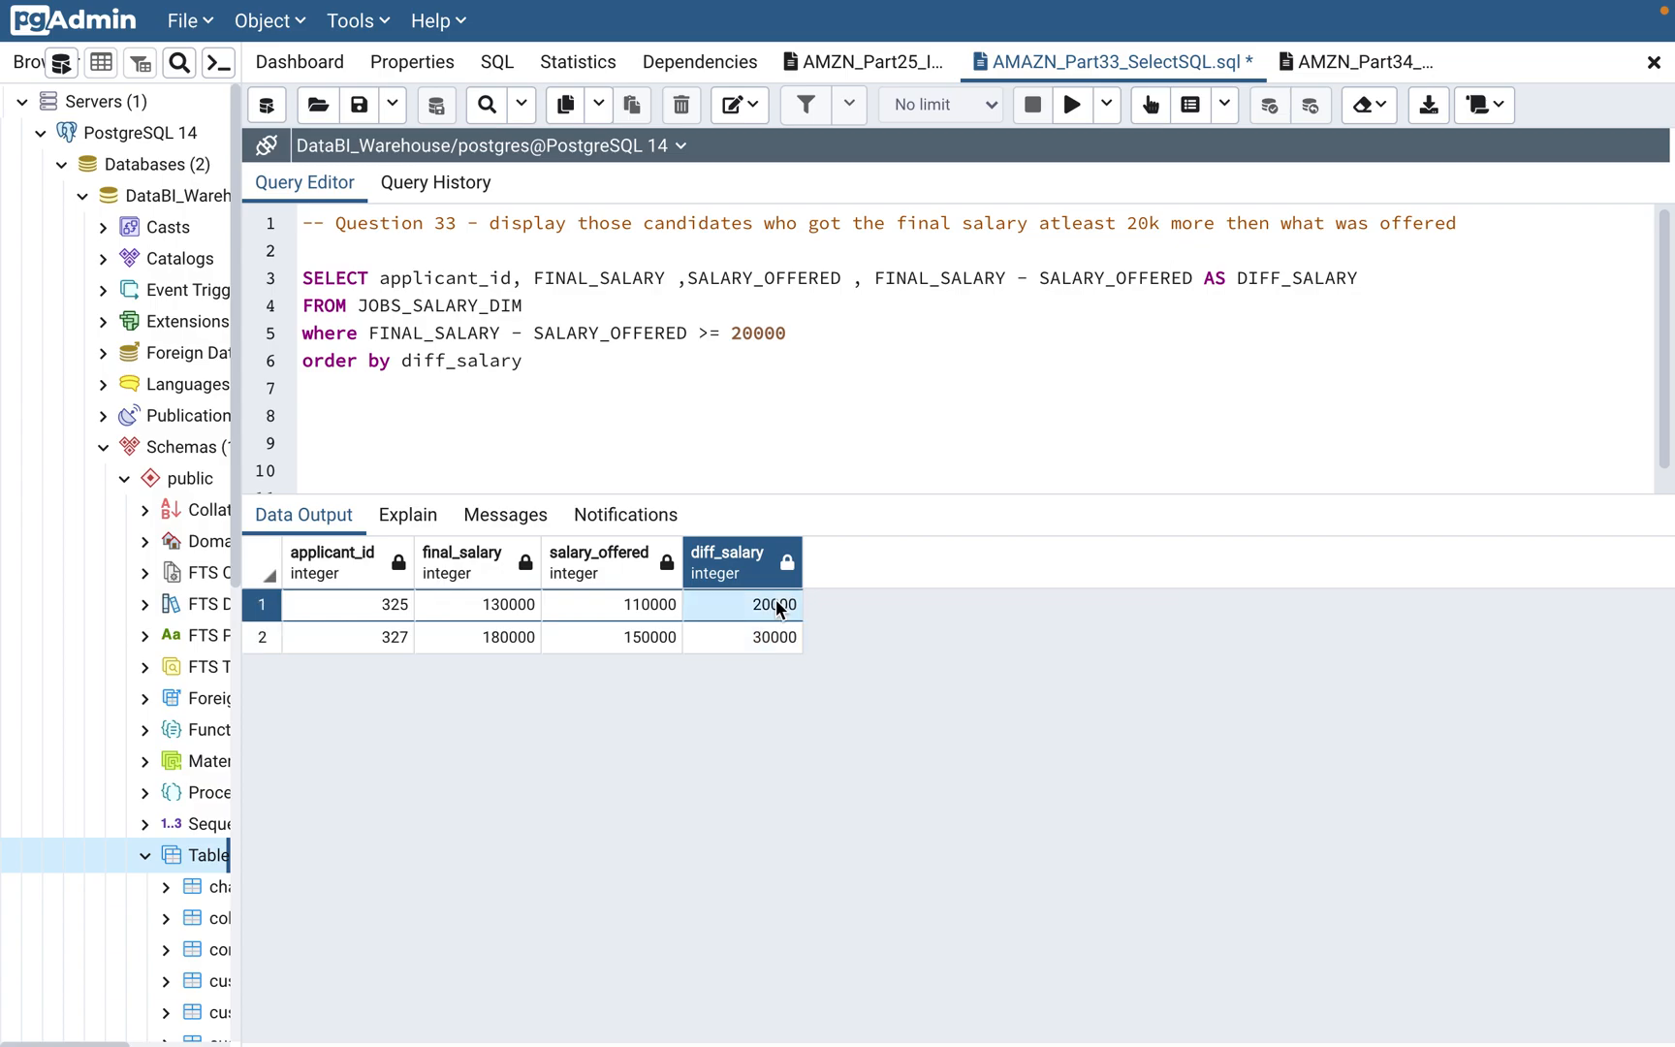
{"action": "left_click", "coordinate": [785, 416]}
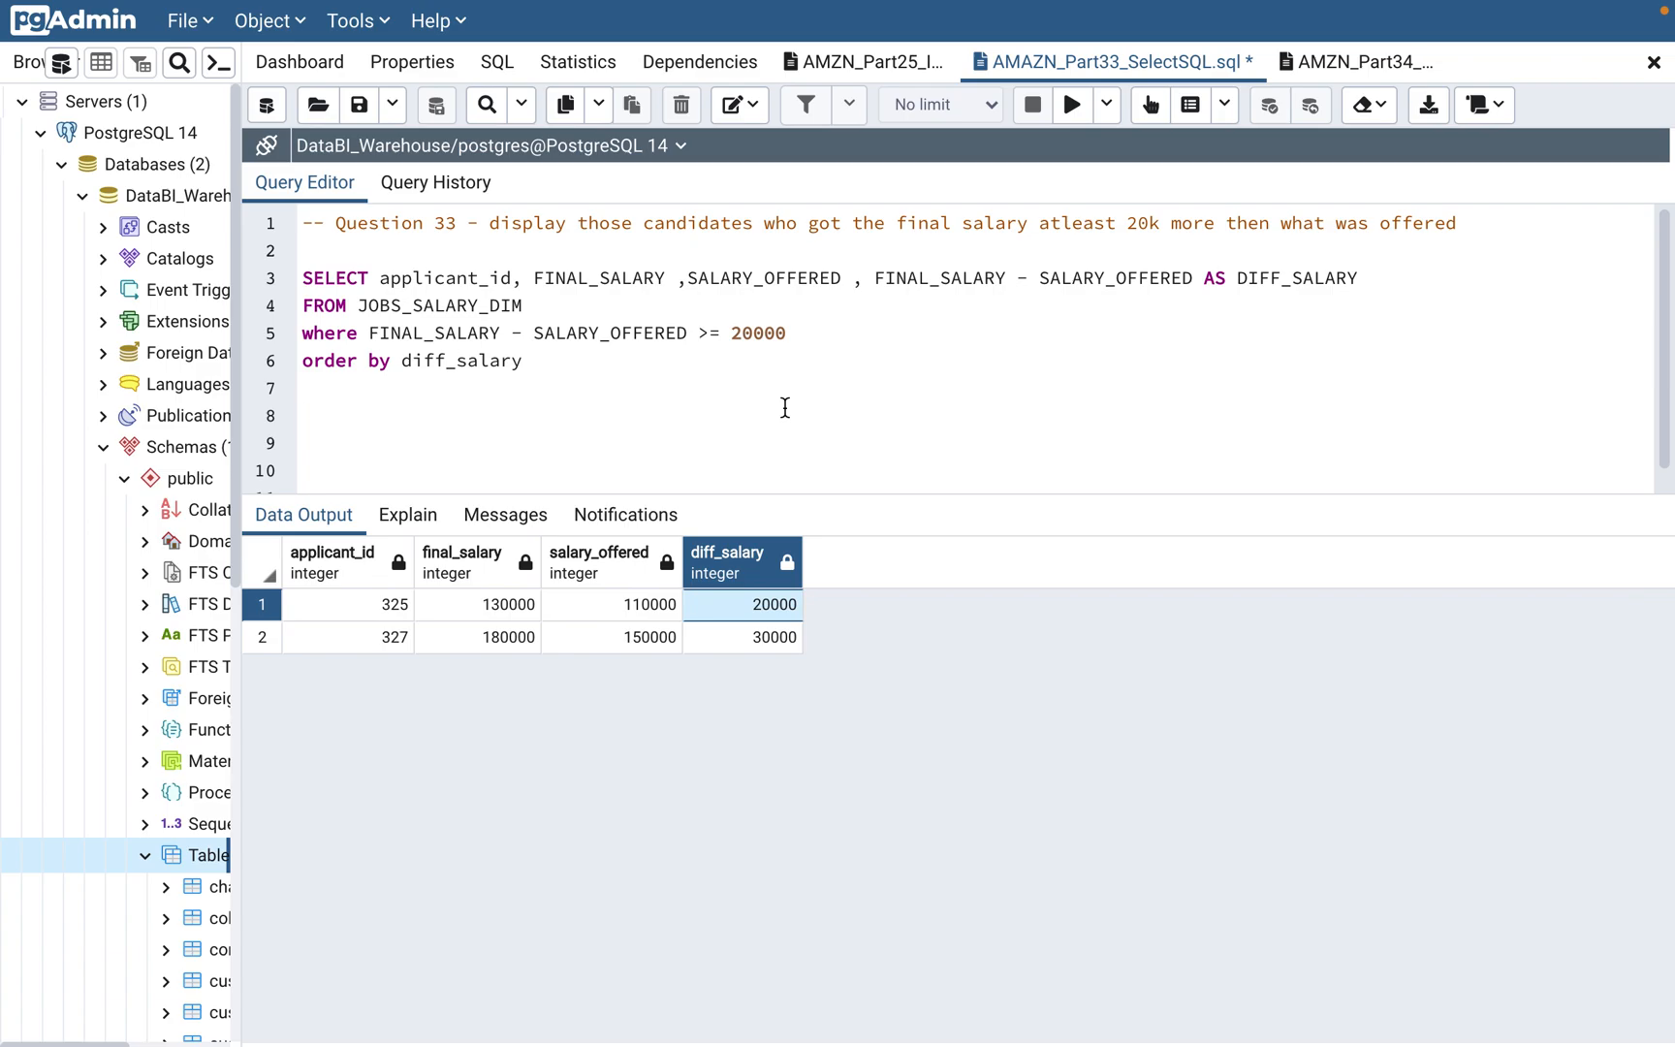
{"action": "left_click", "coordinate": [305, 416]}
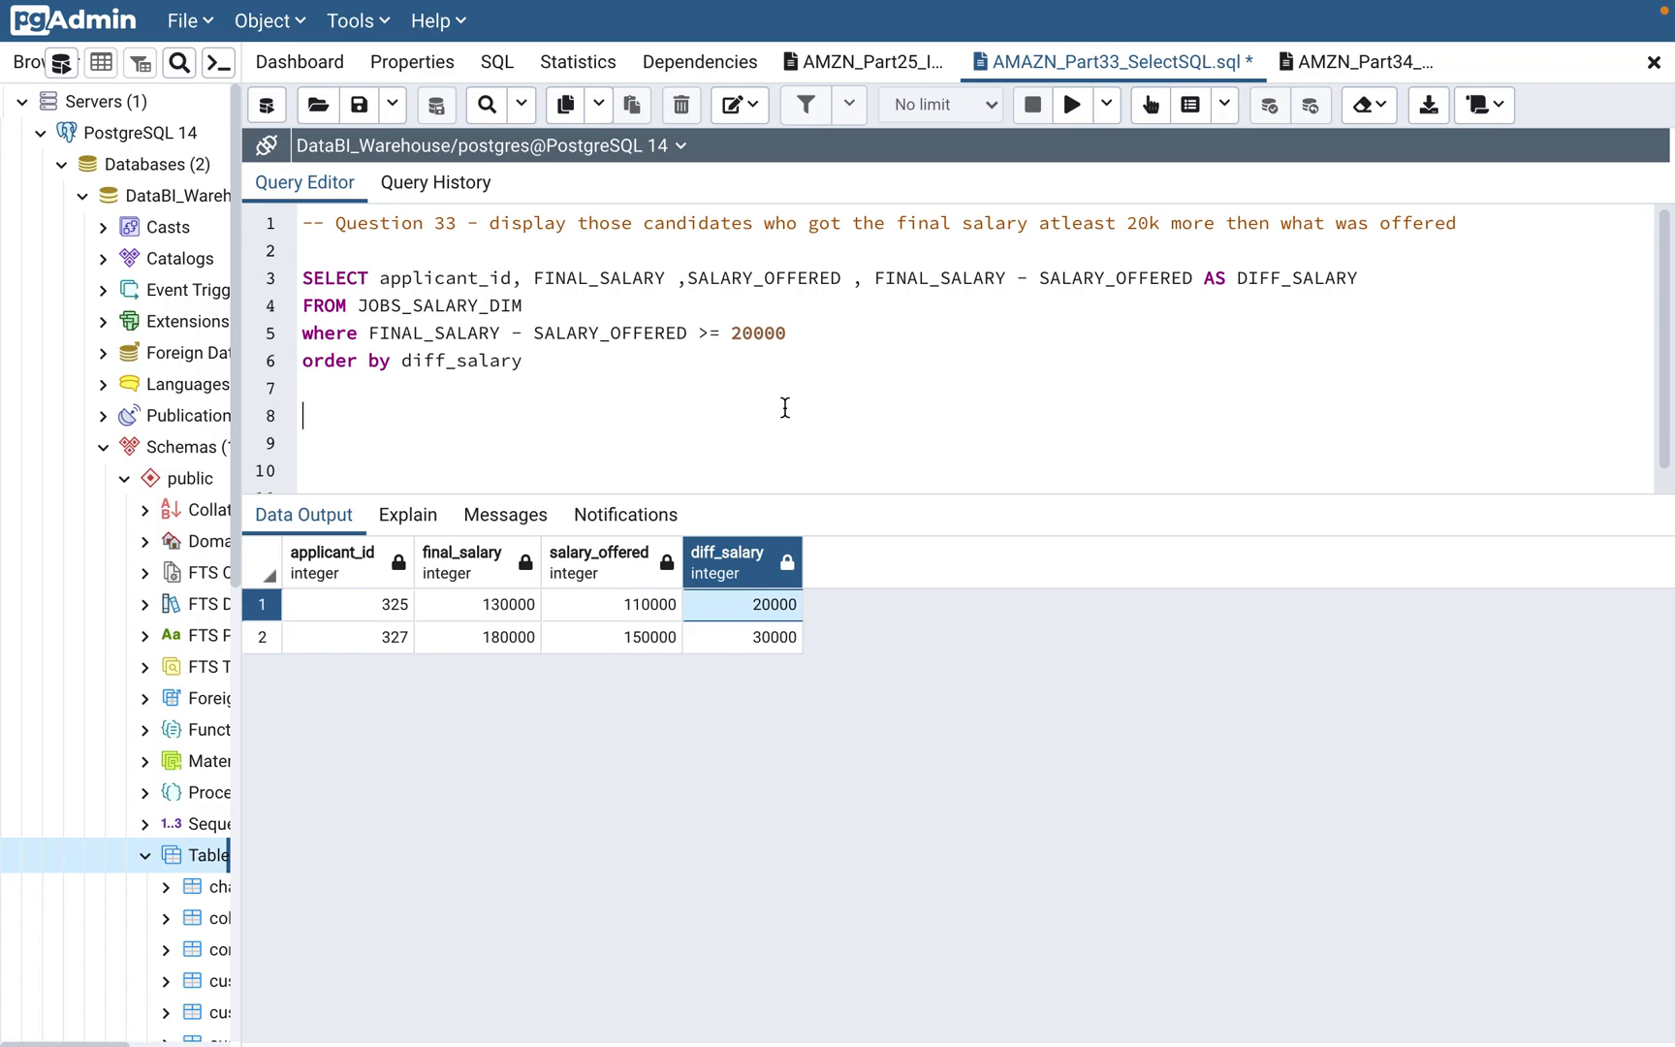
{"action": "mouse_move", "coordinate": [787, 417]}
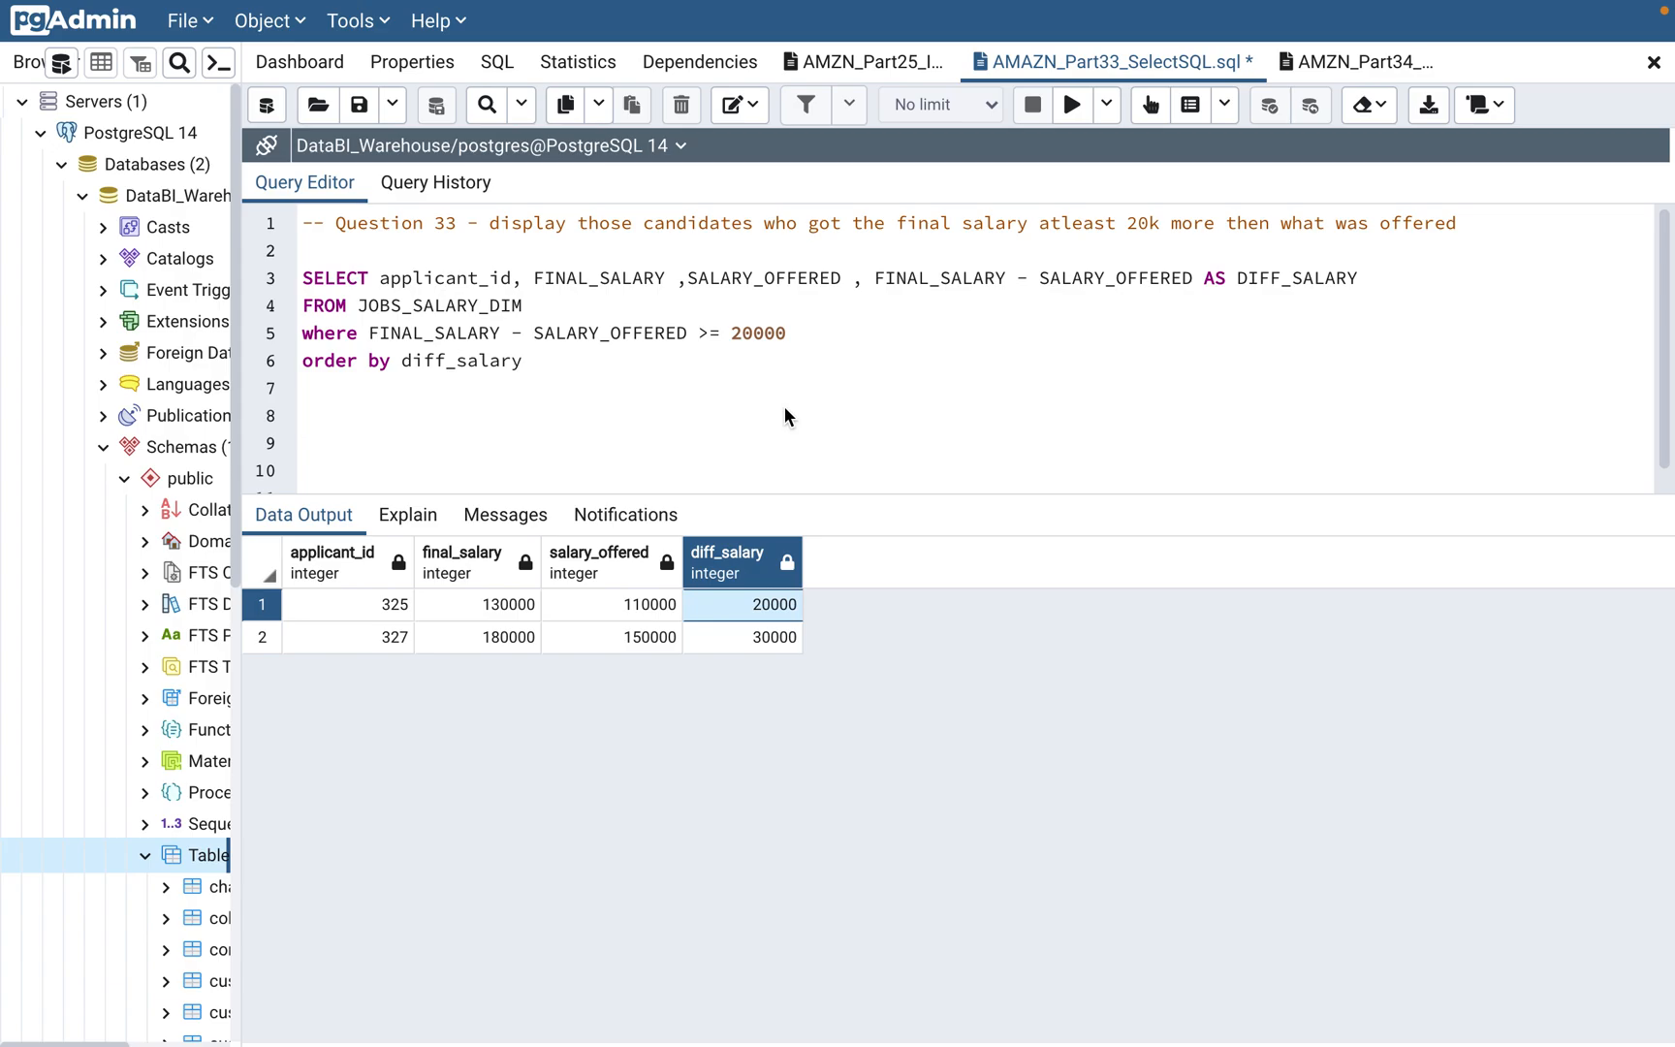
{"action": "mouse_move", "coordinate": [662, 339]}
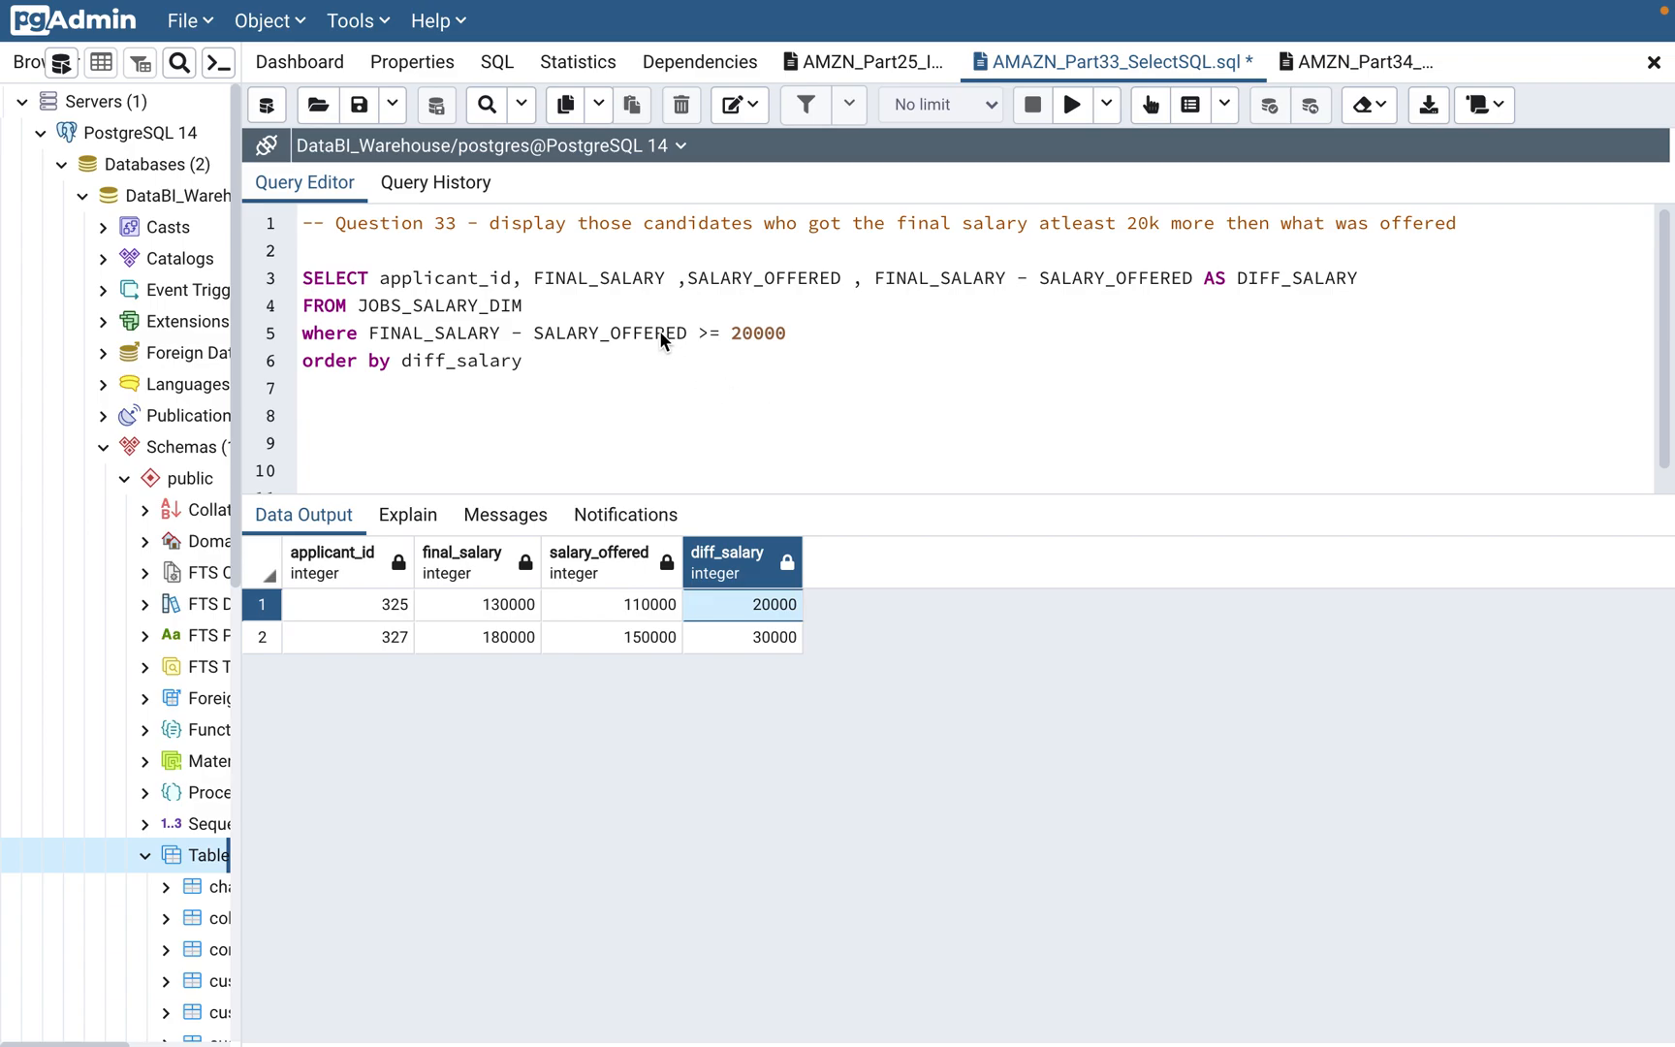